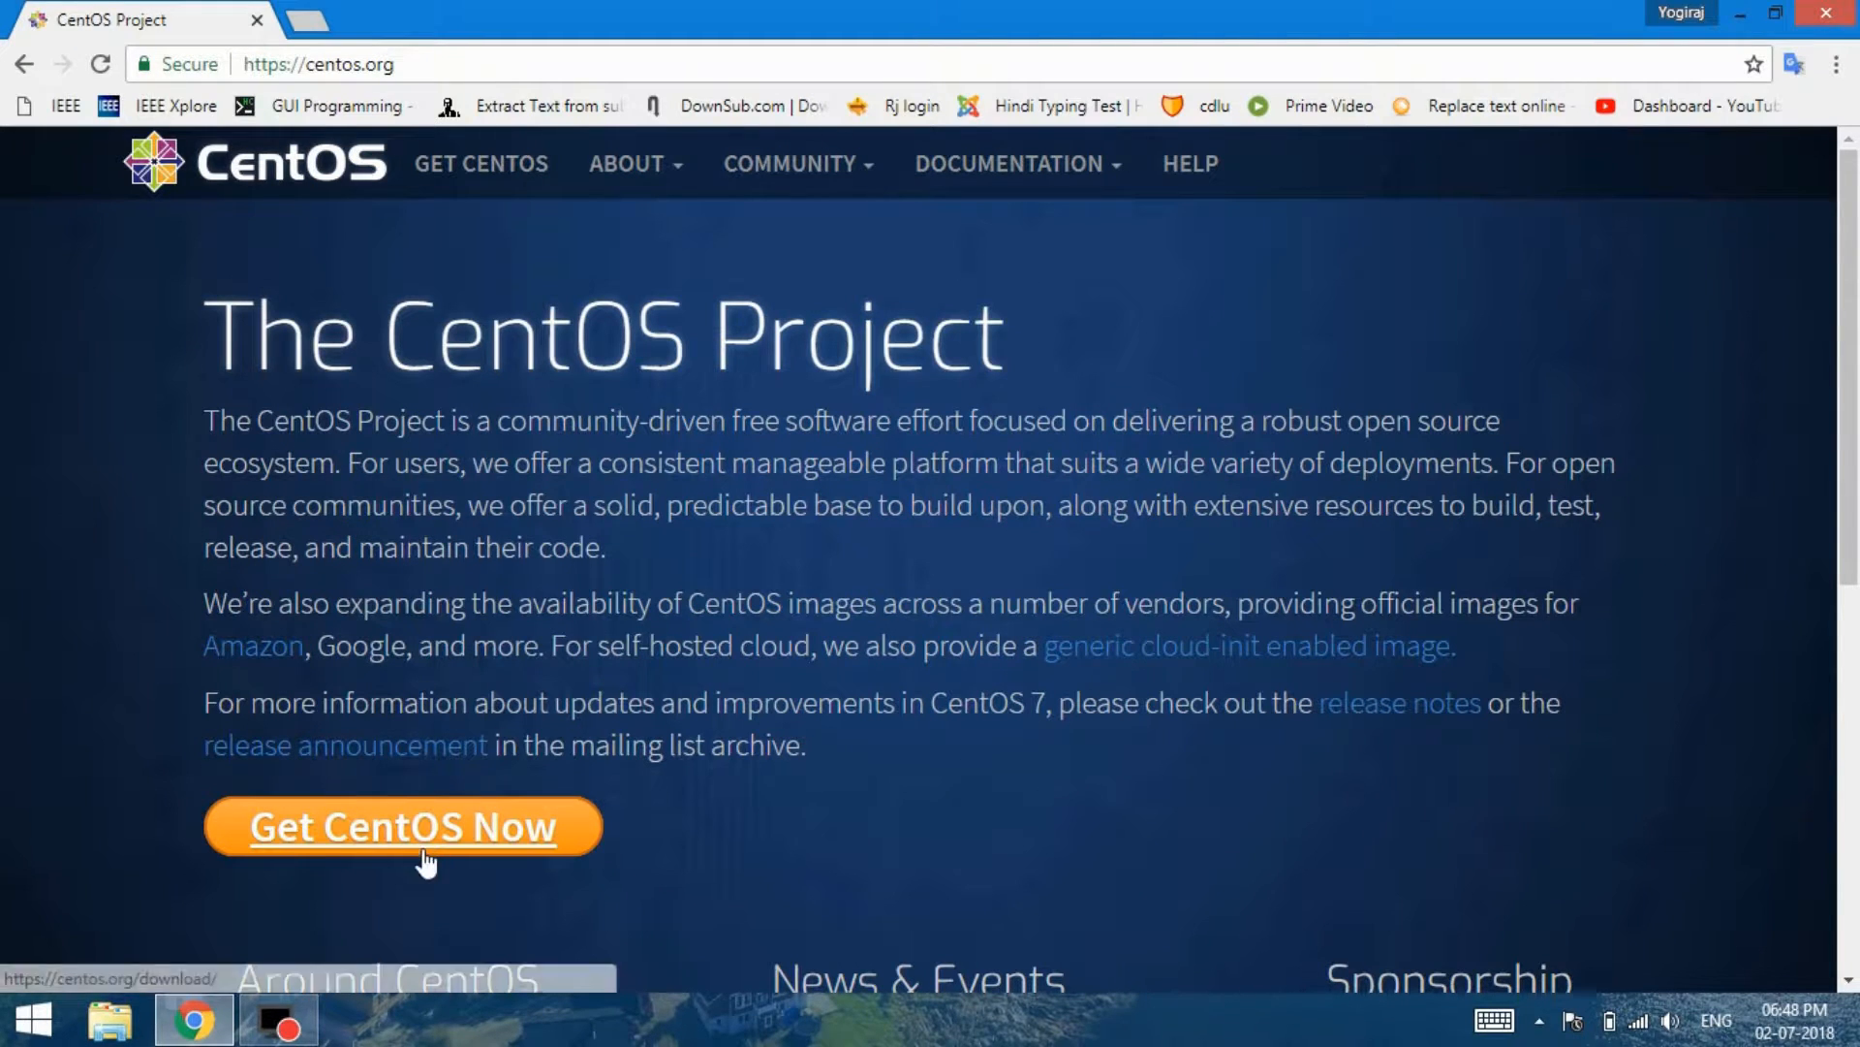
- Go to Download CentOS from centos.org and request the CentOS 7 DVD ISO
click(402, 825)
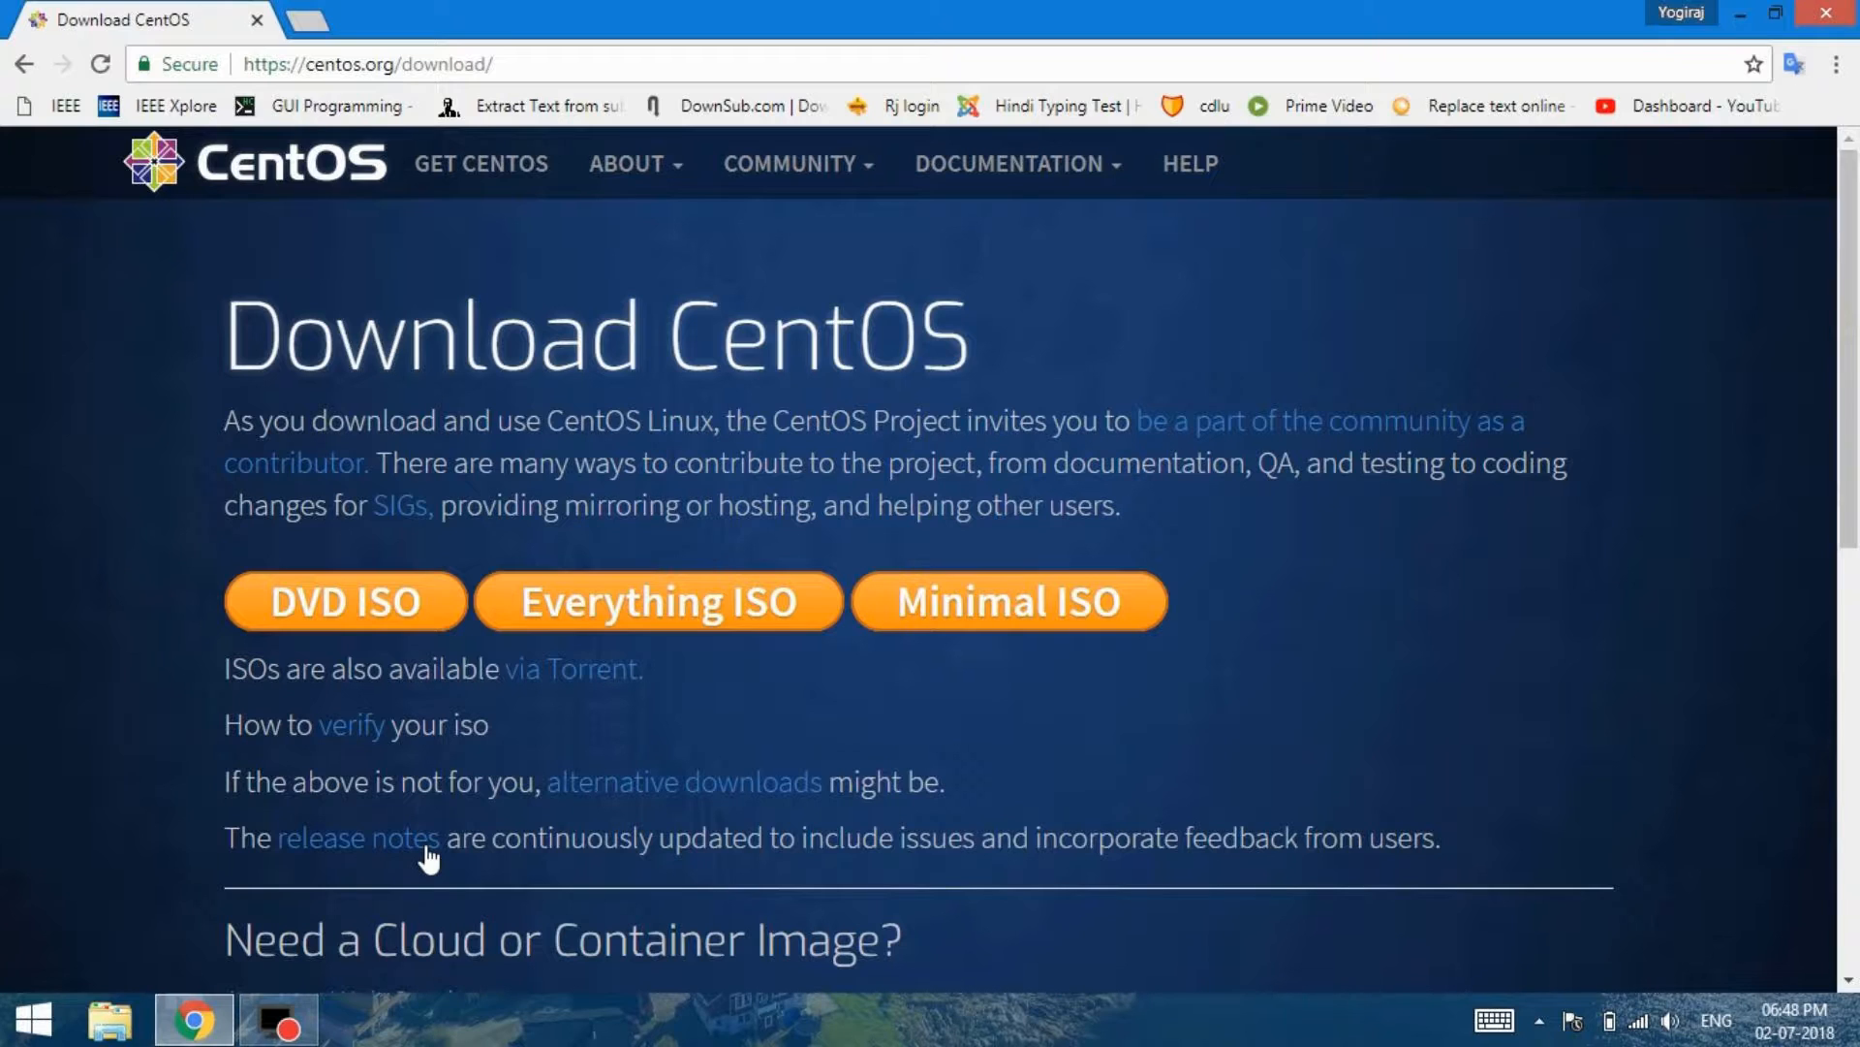
mouse_move(345, 601)
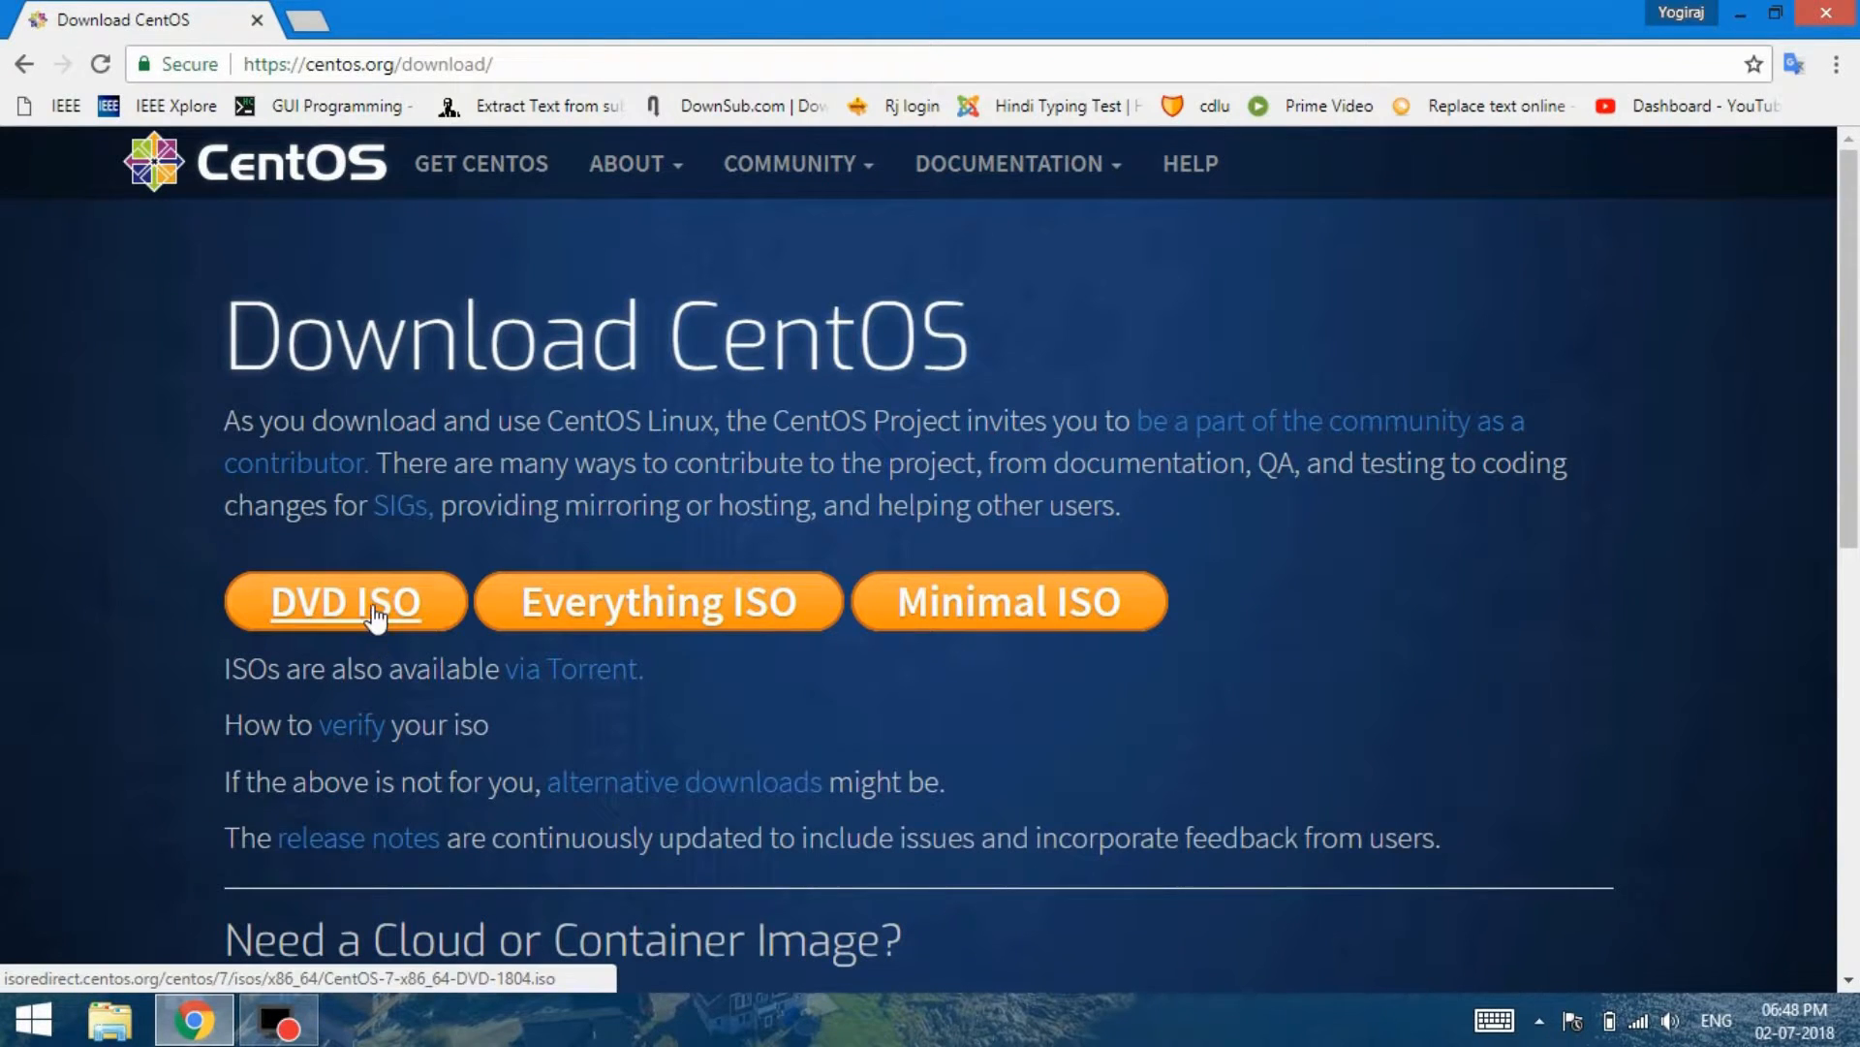
click(345, 600)
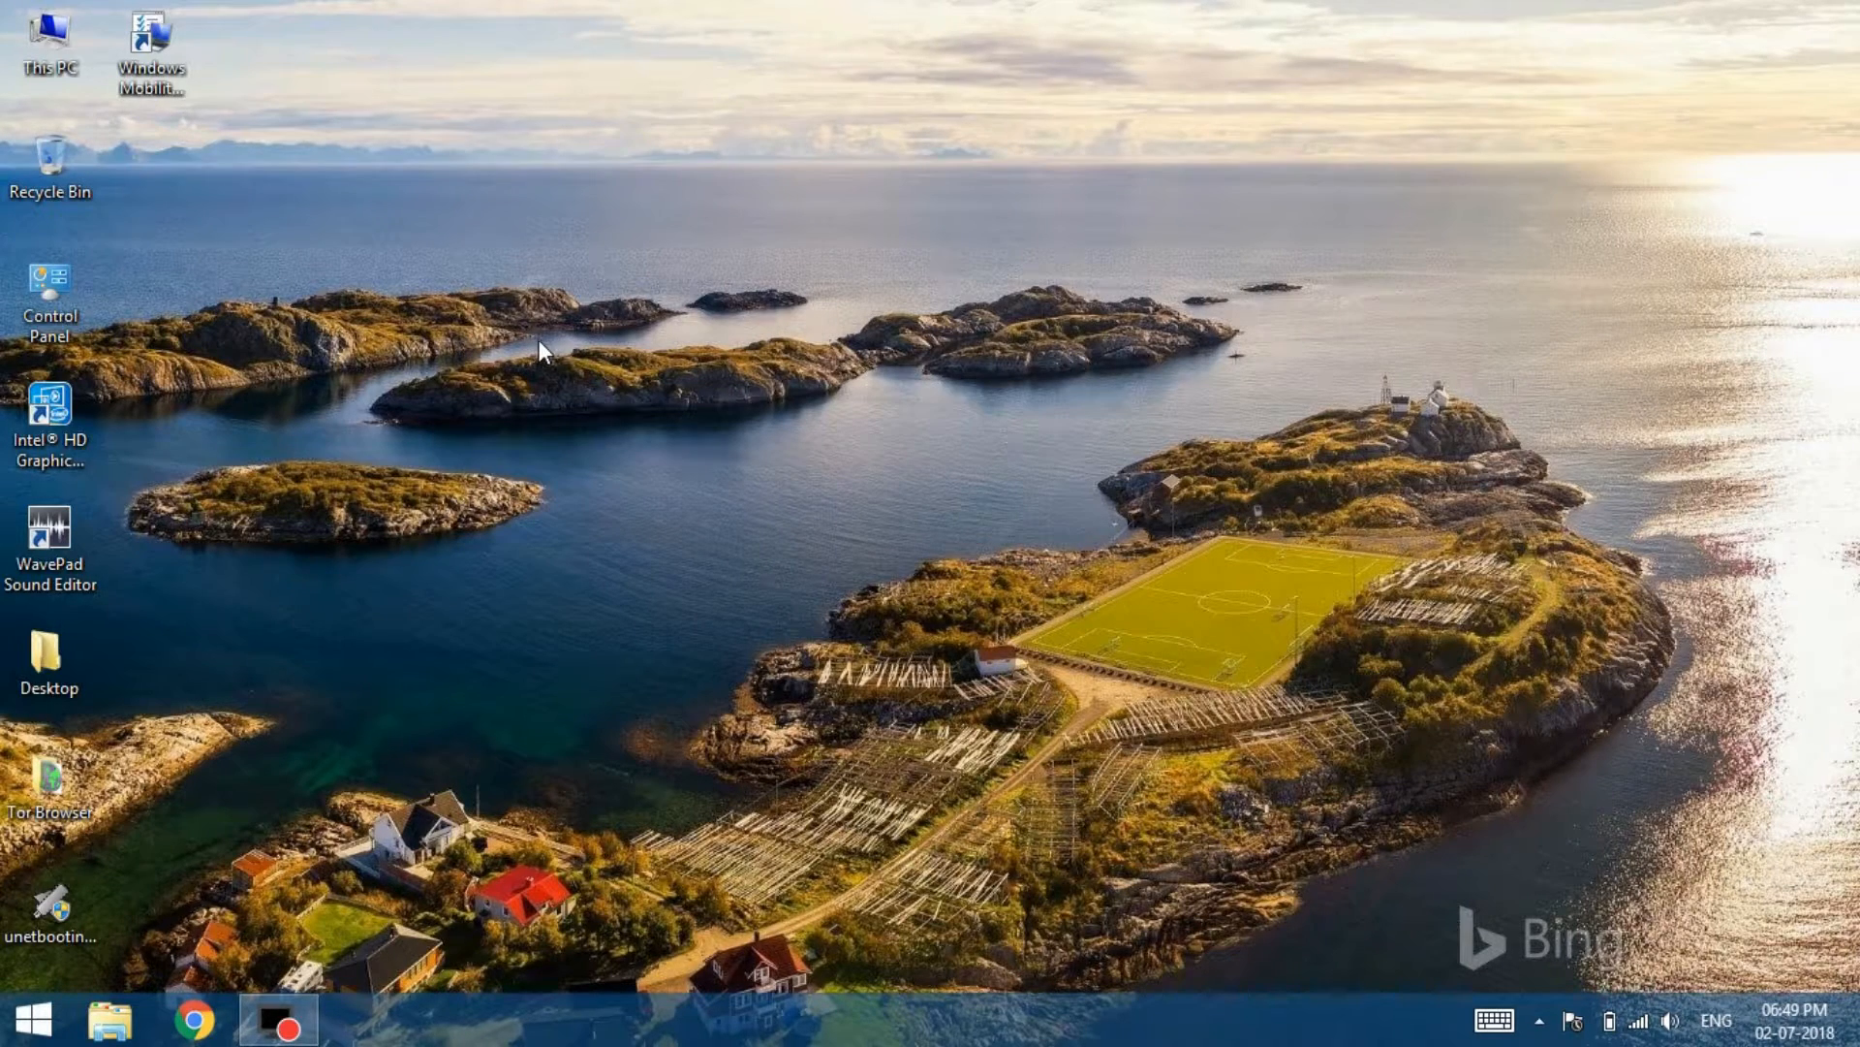
mouse_move(525, 442)
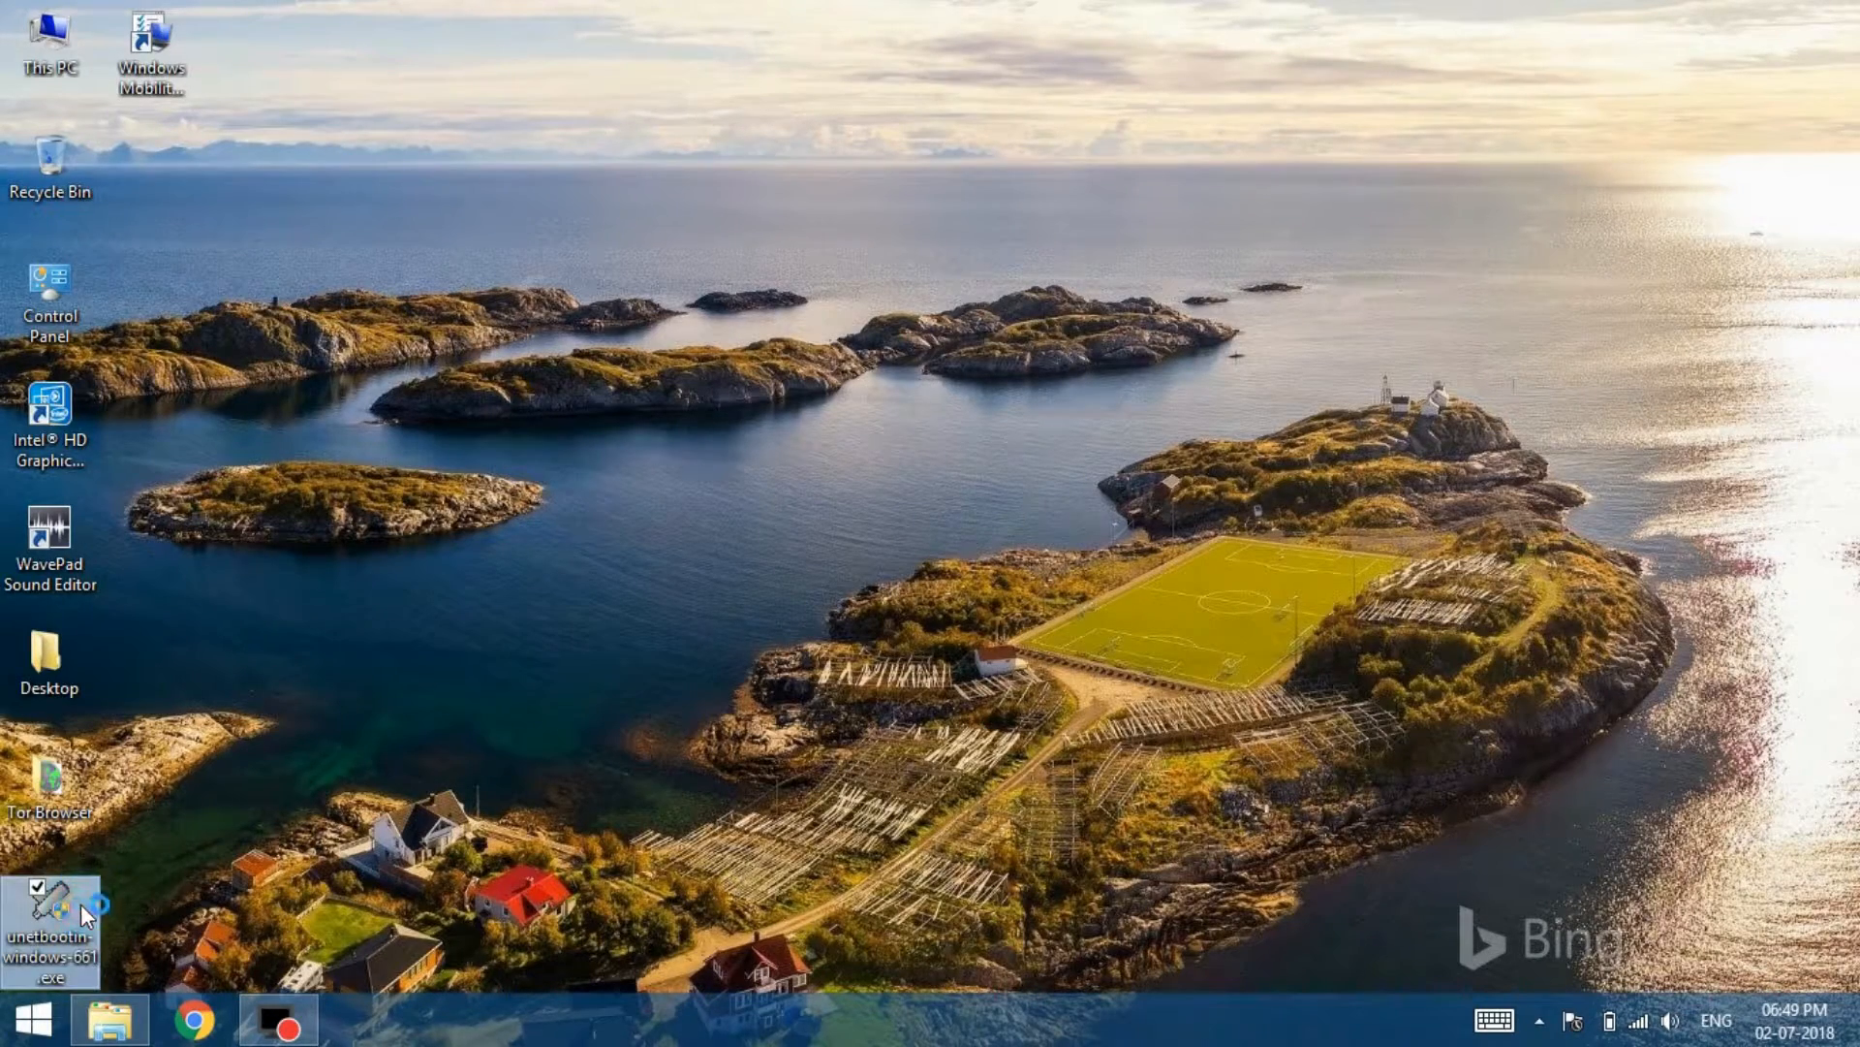
- Launch UNetbootin and quick-format Removable Disk (G:) from This PC
double_click(51, 913)
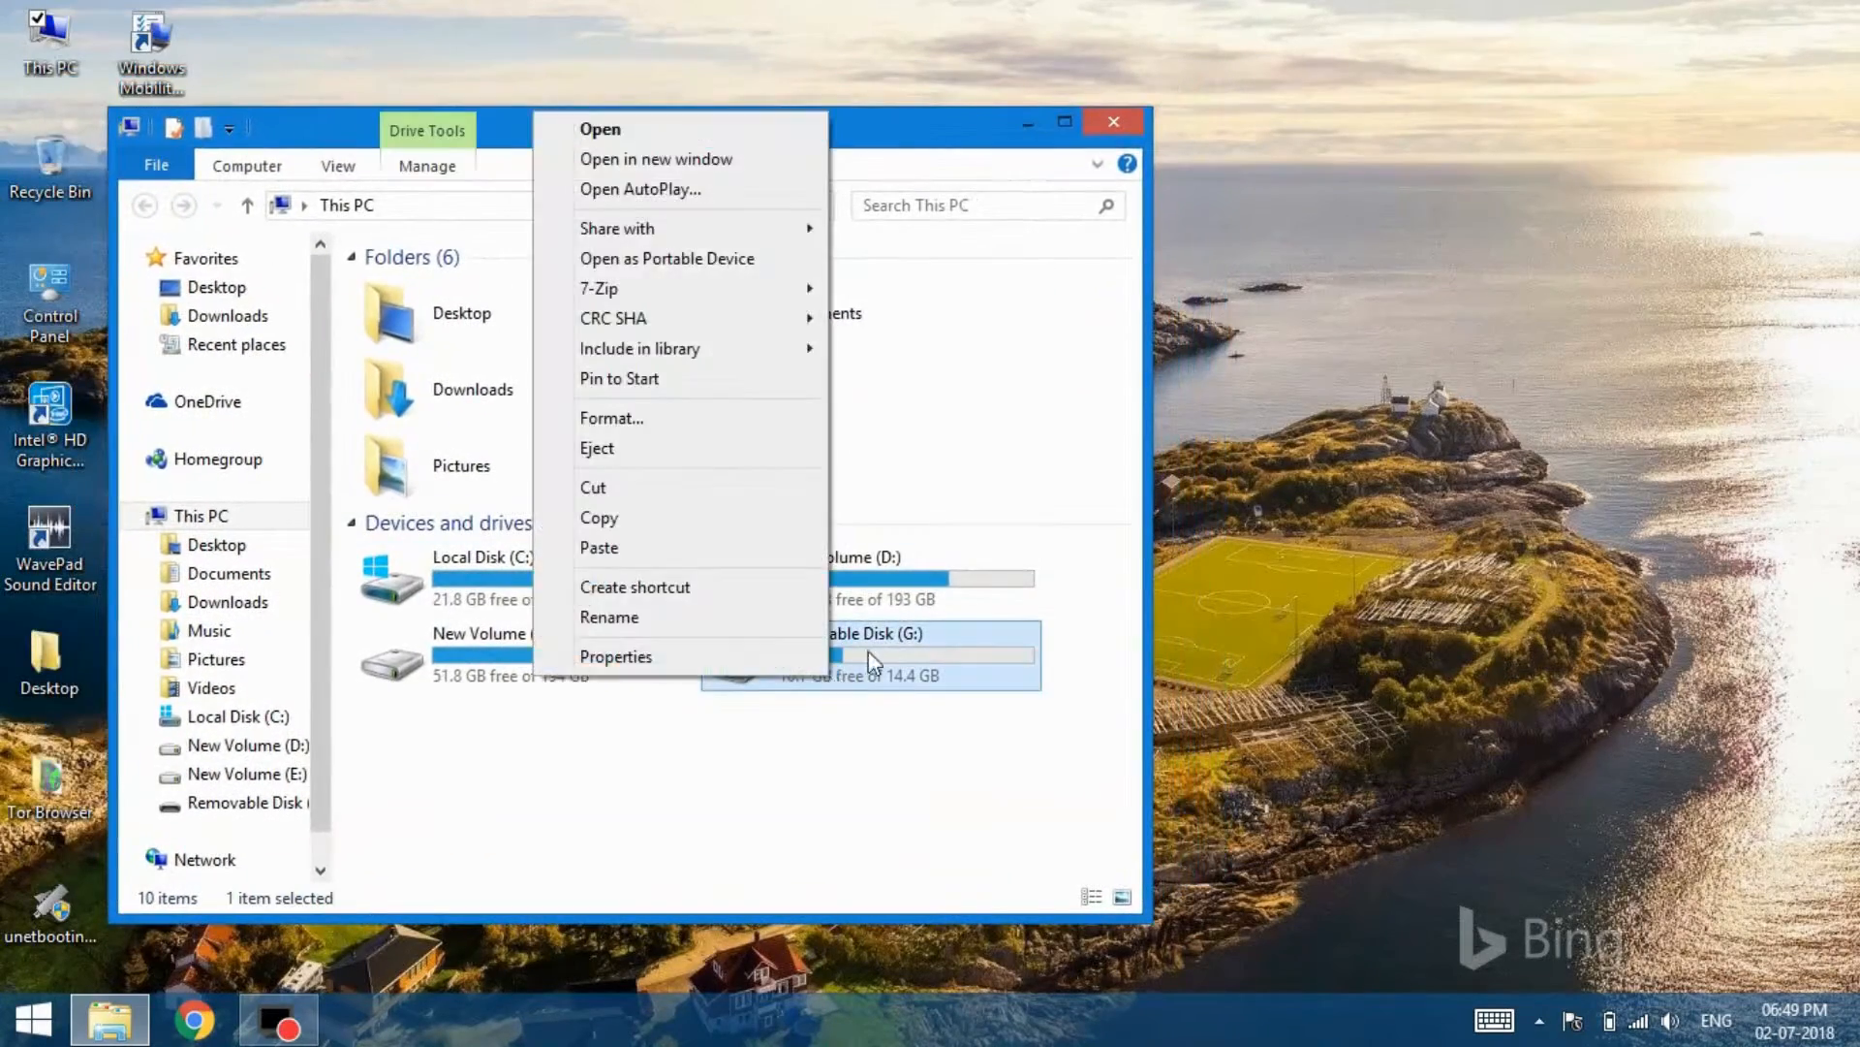
click(610, 419)
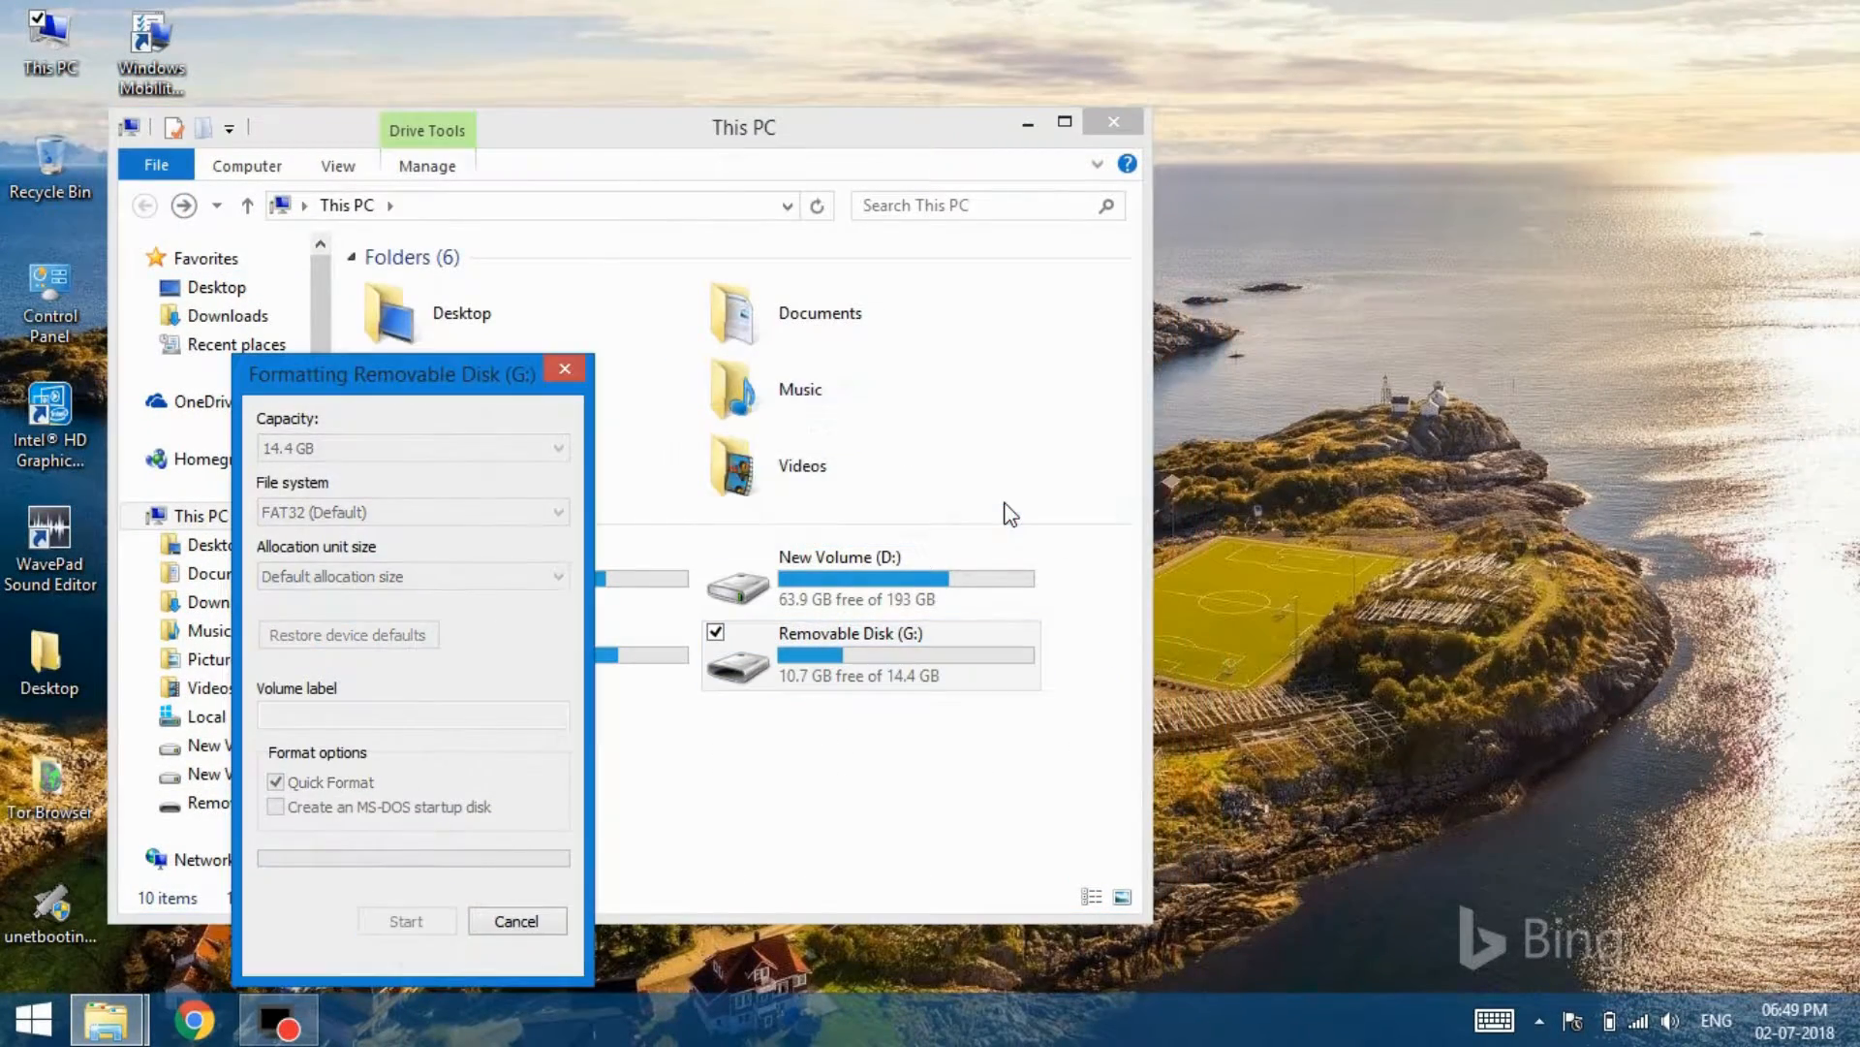
click(405, 921)
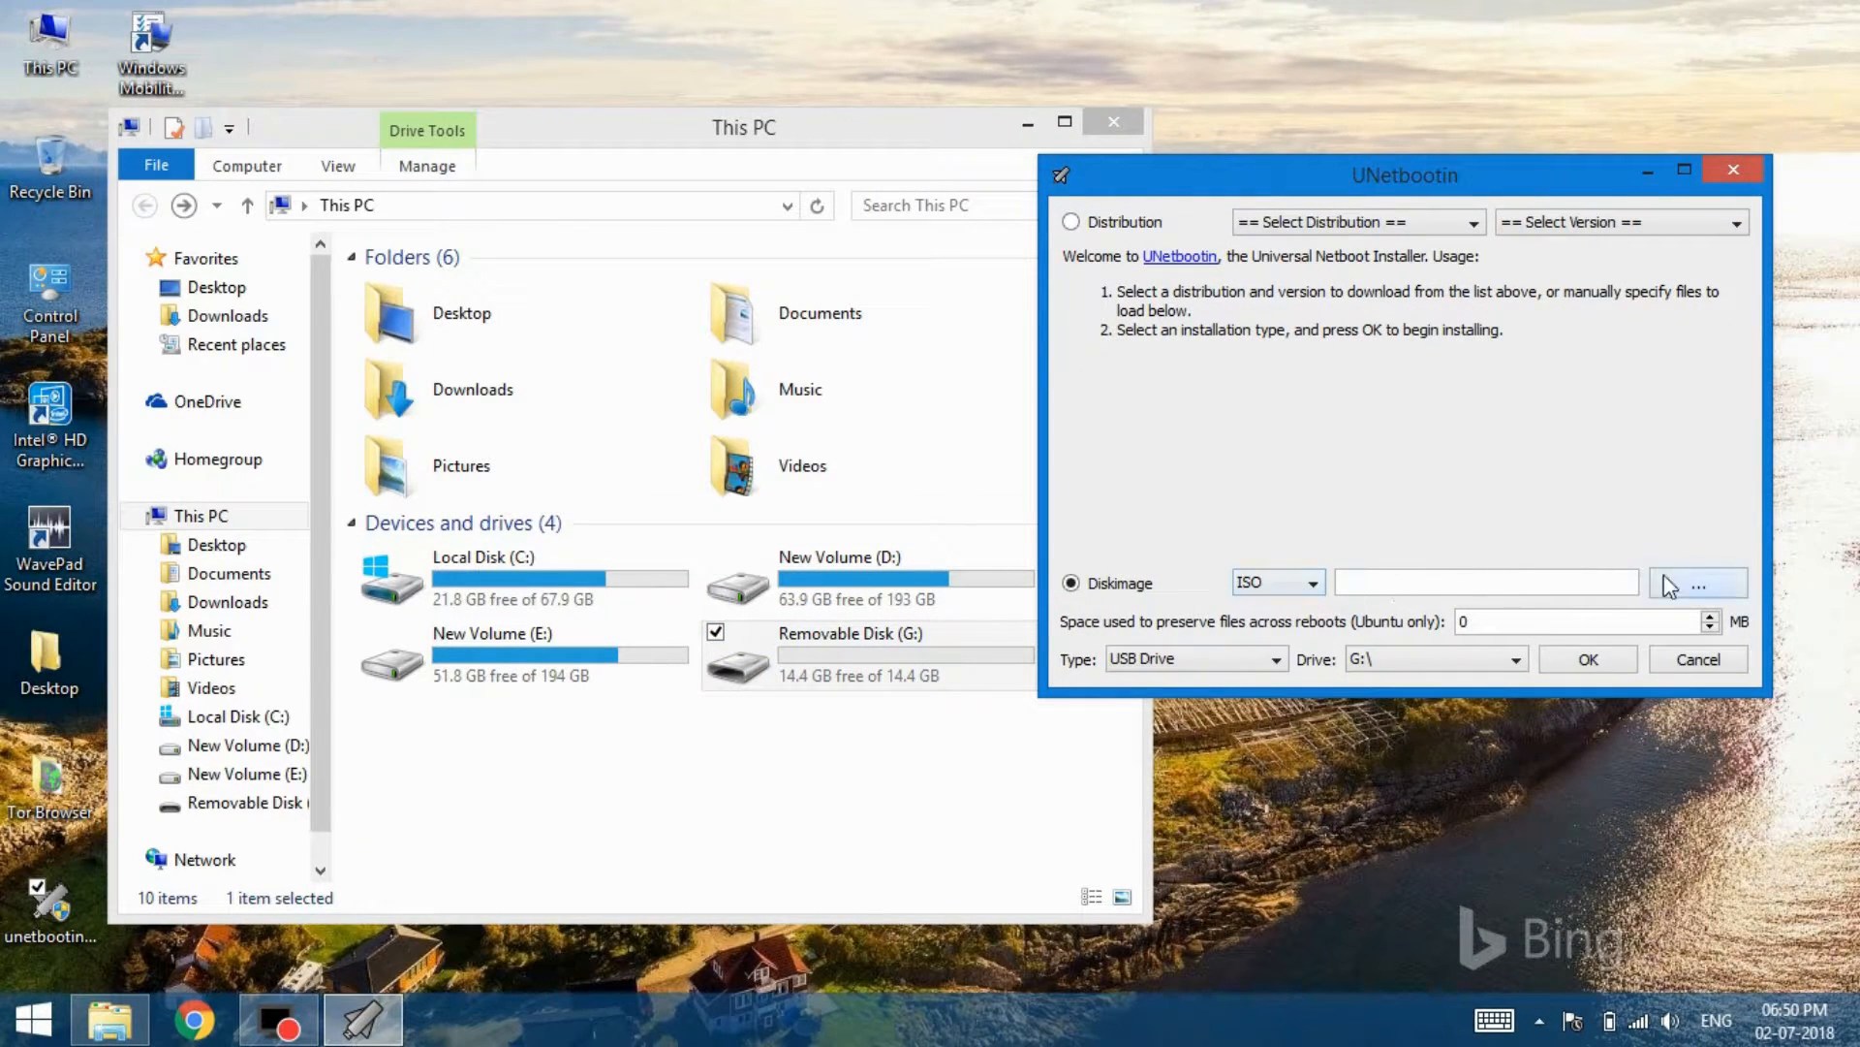
- Load CentOS-7-x86_64-DVD-1808.iso from Downloads and start writing it to USB drive G:\
click(1696, 583)
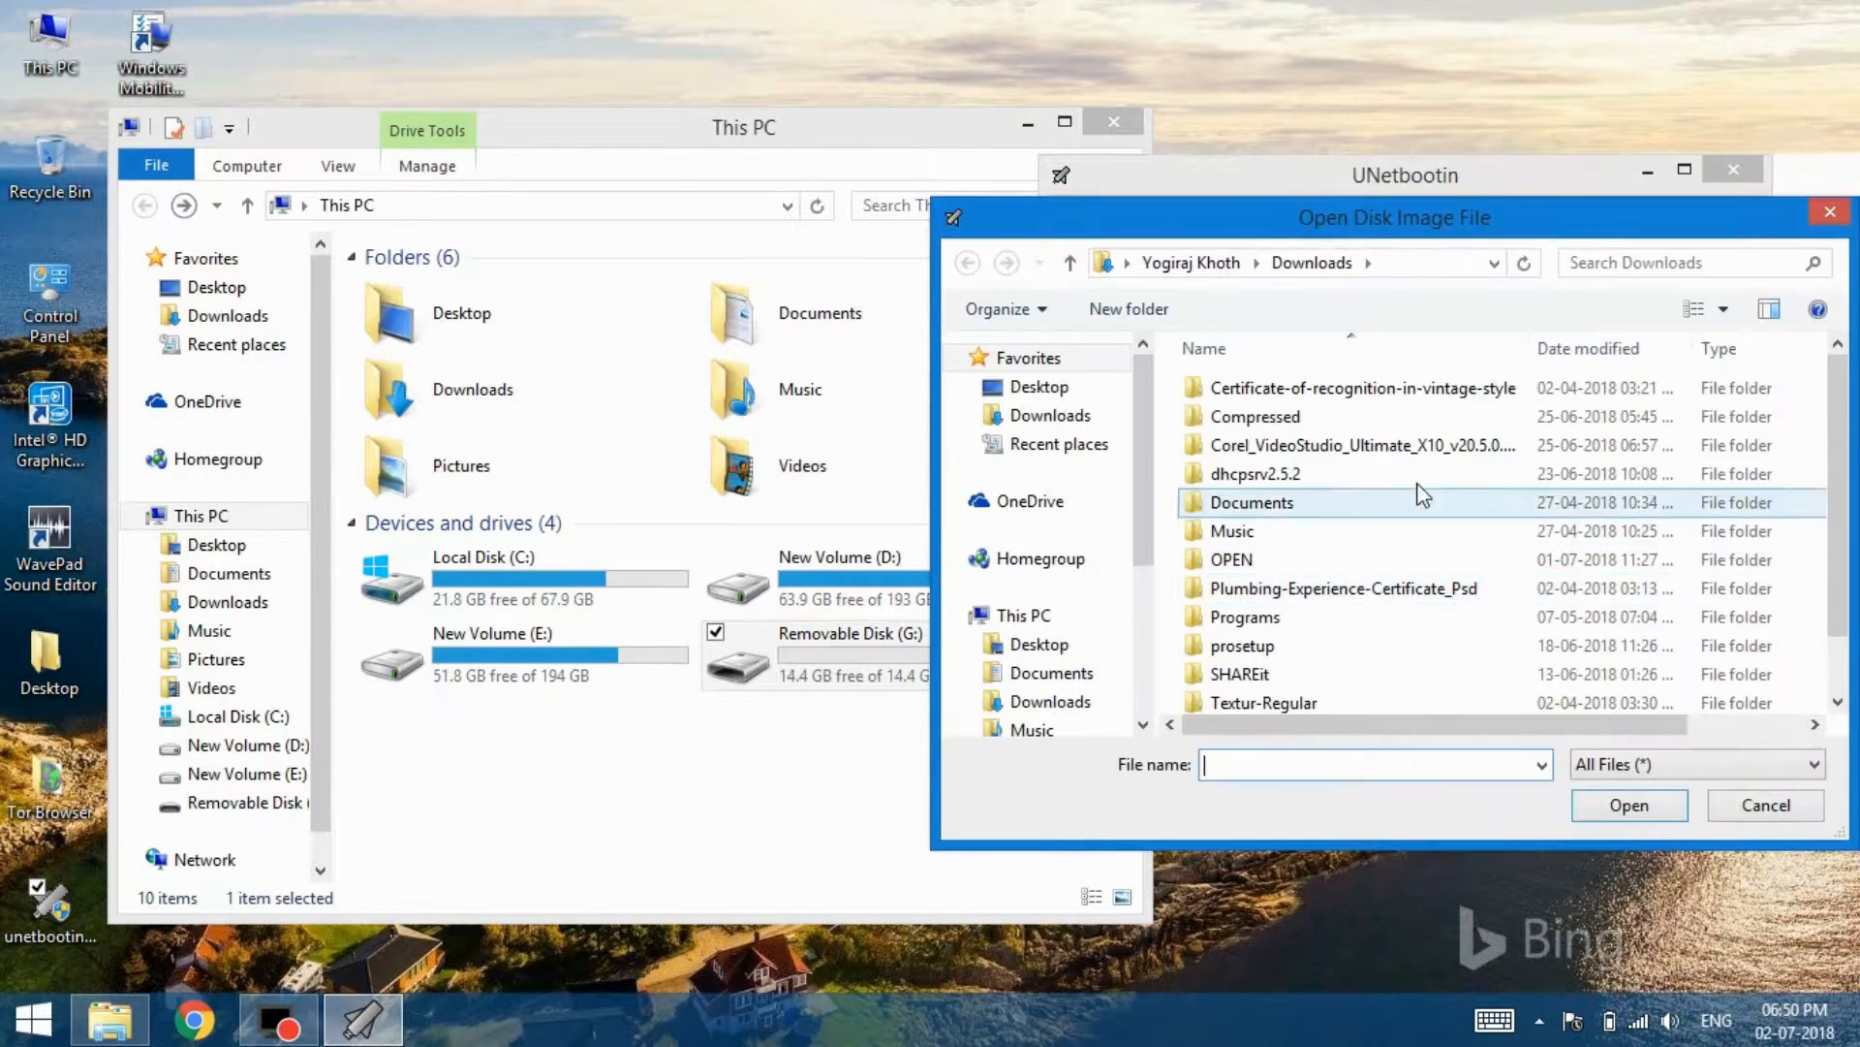
click(1701, 308)
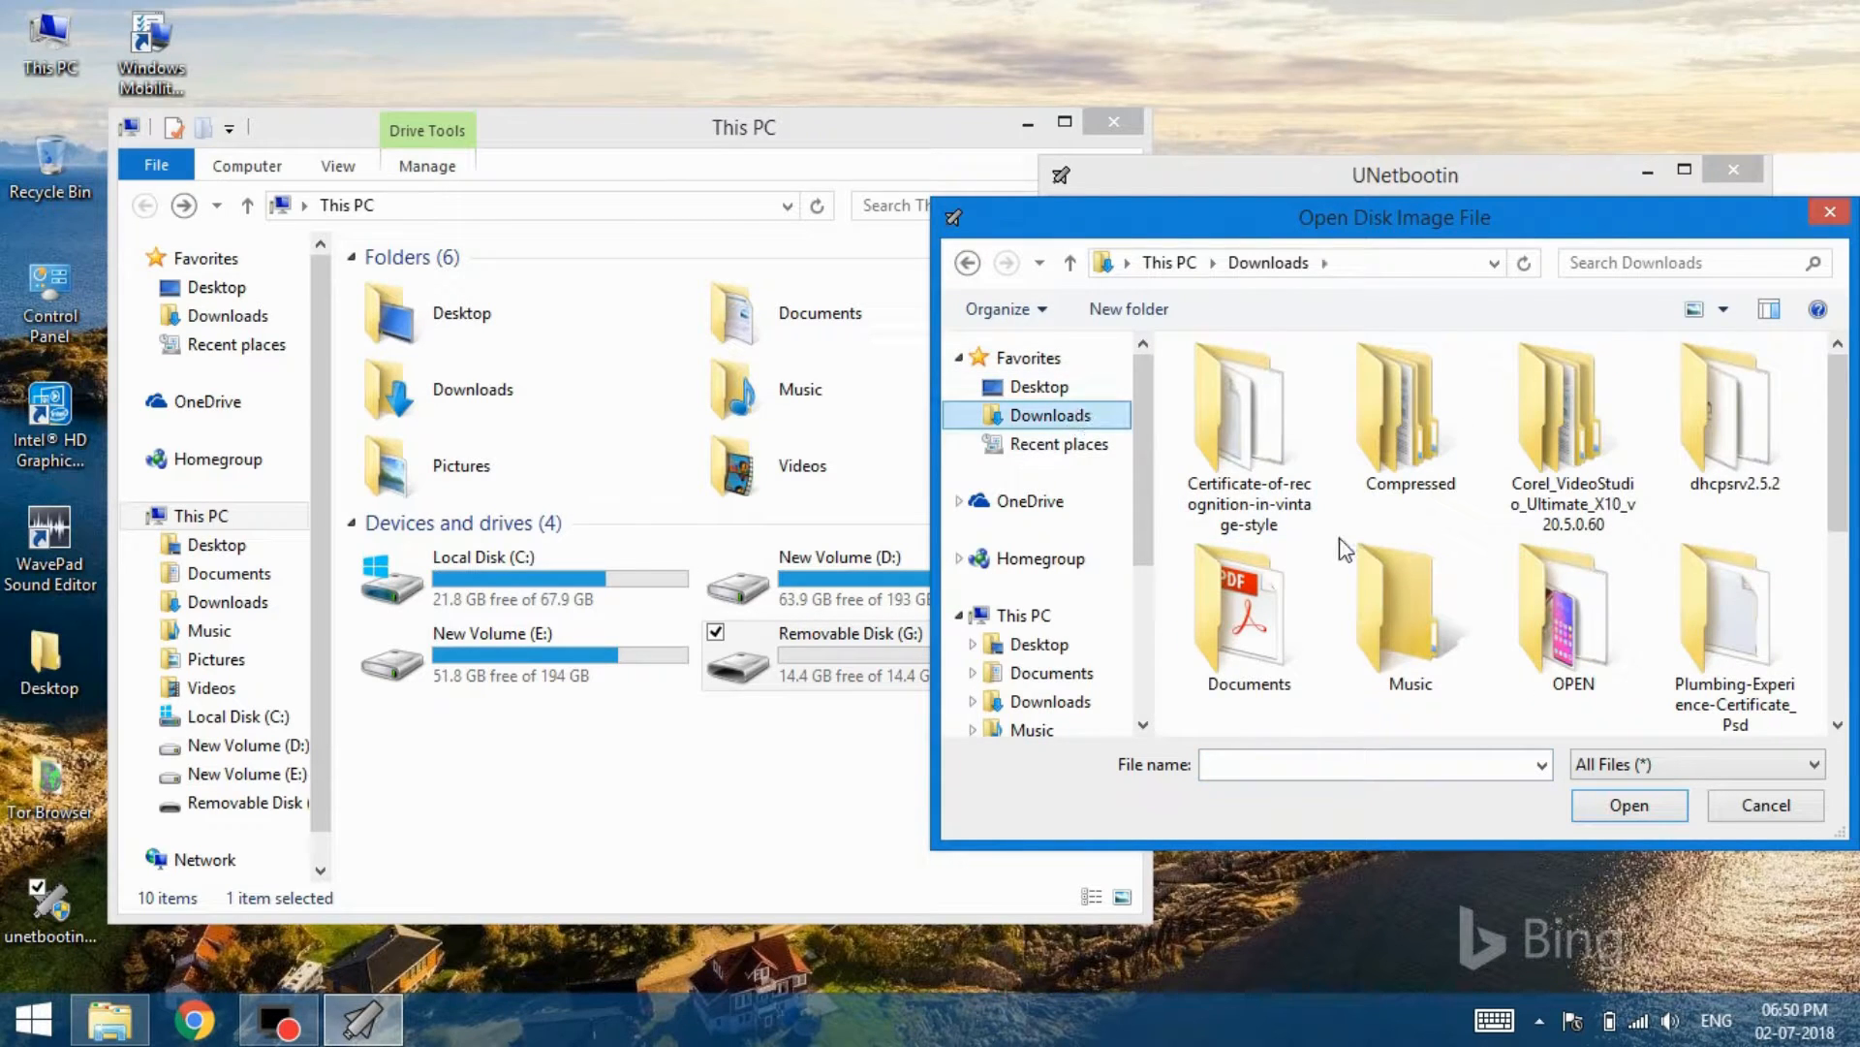
click(1628, 804)
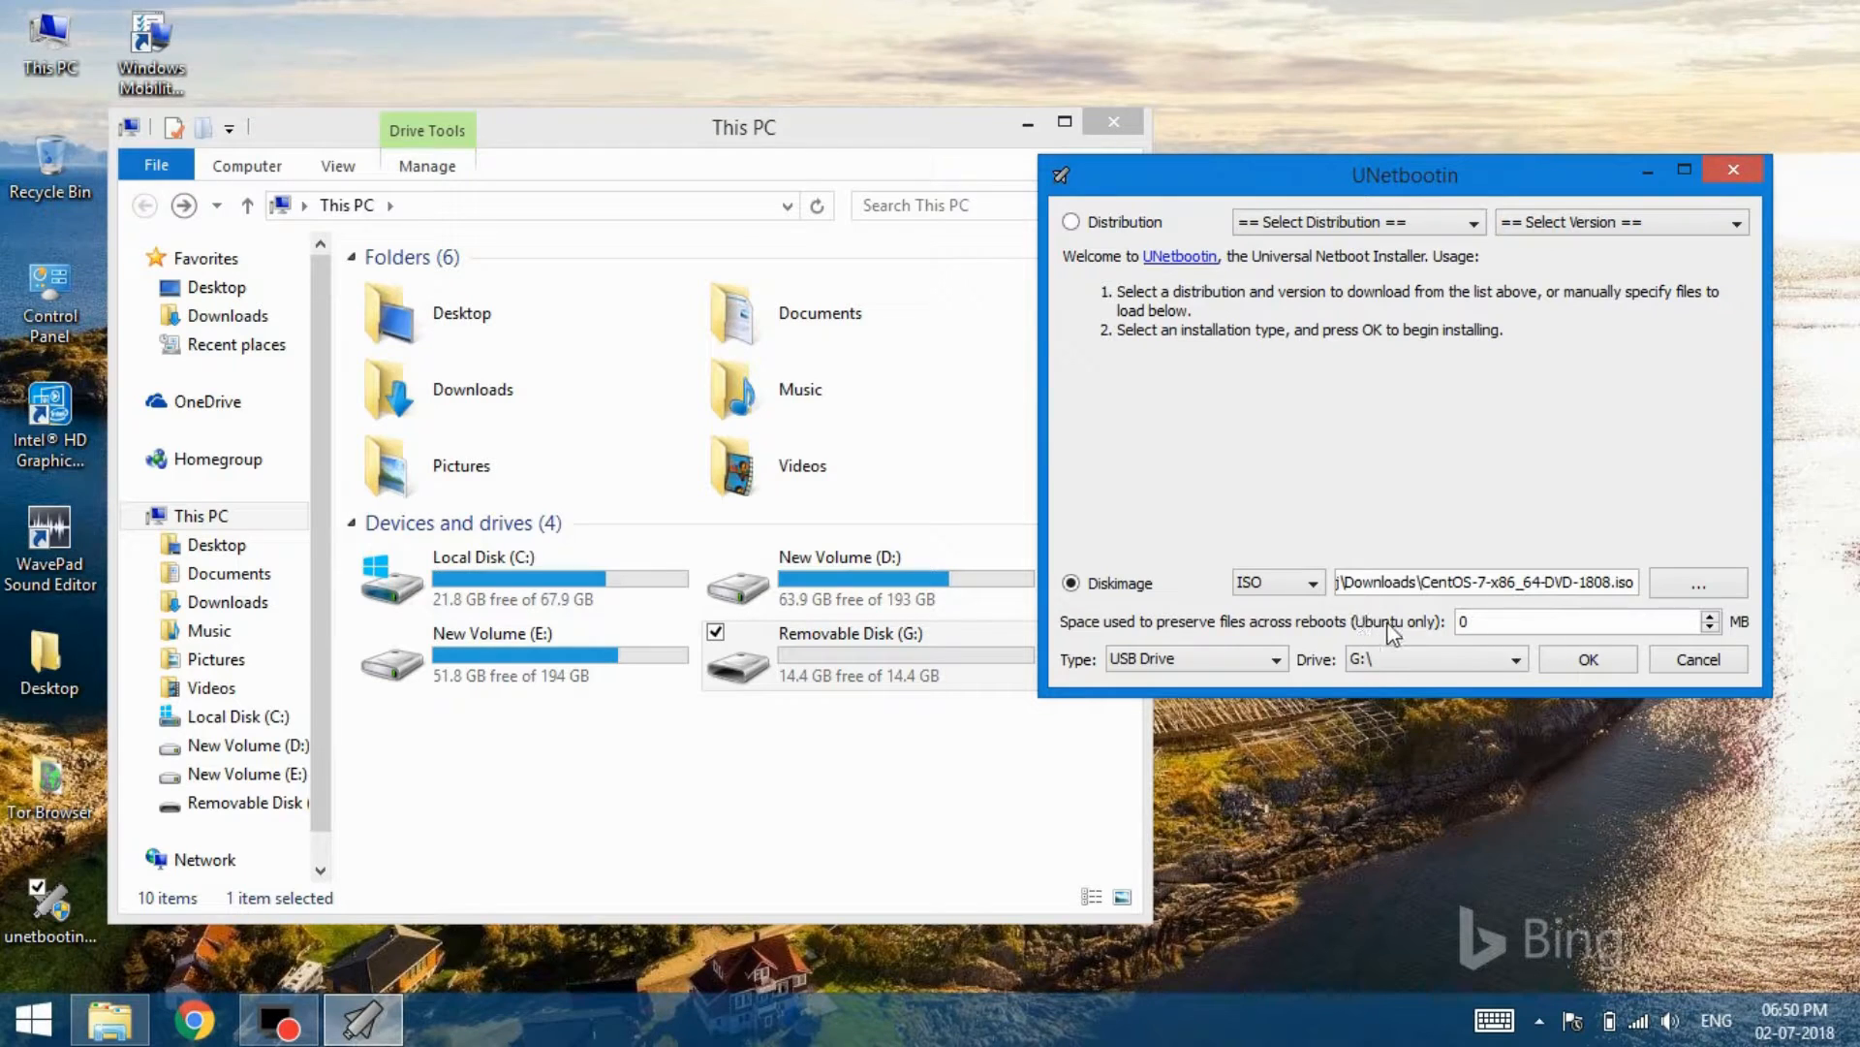
click(1526, 659)
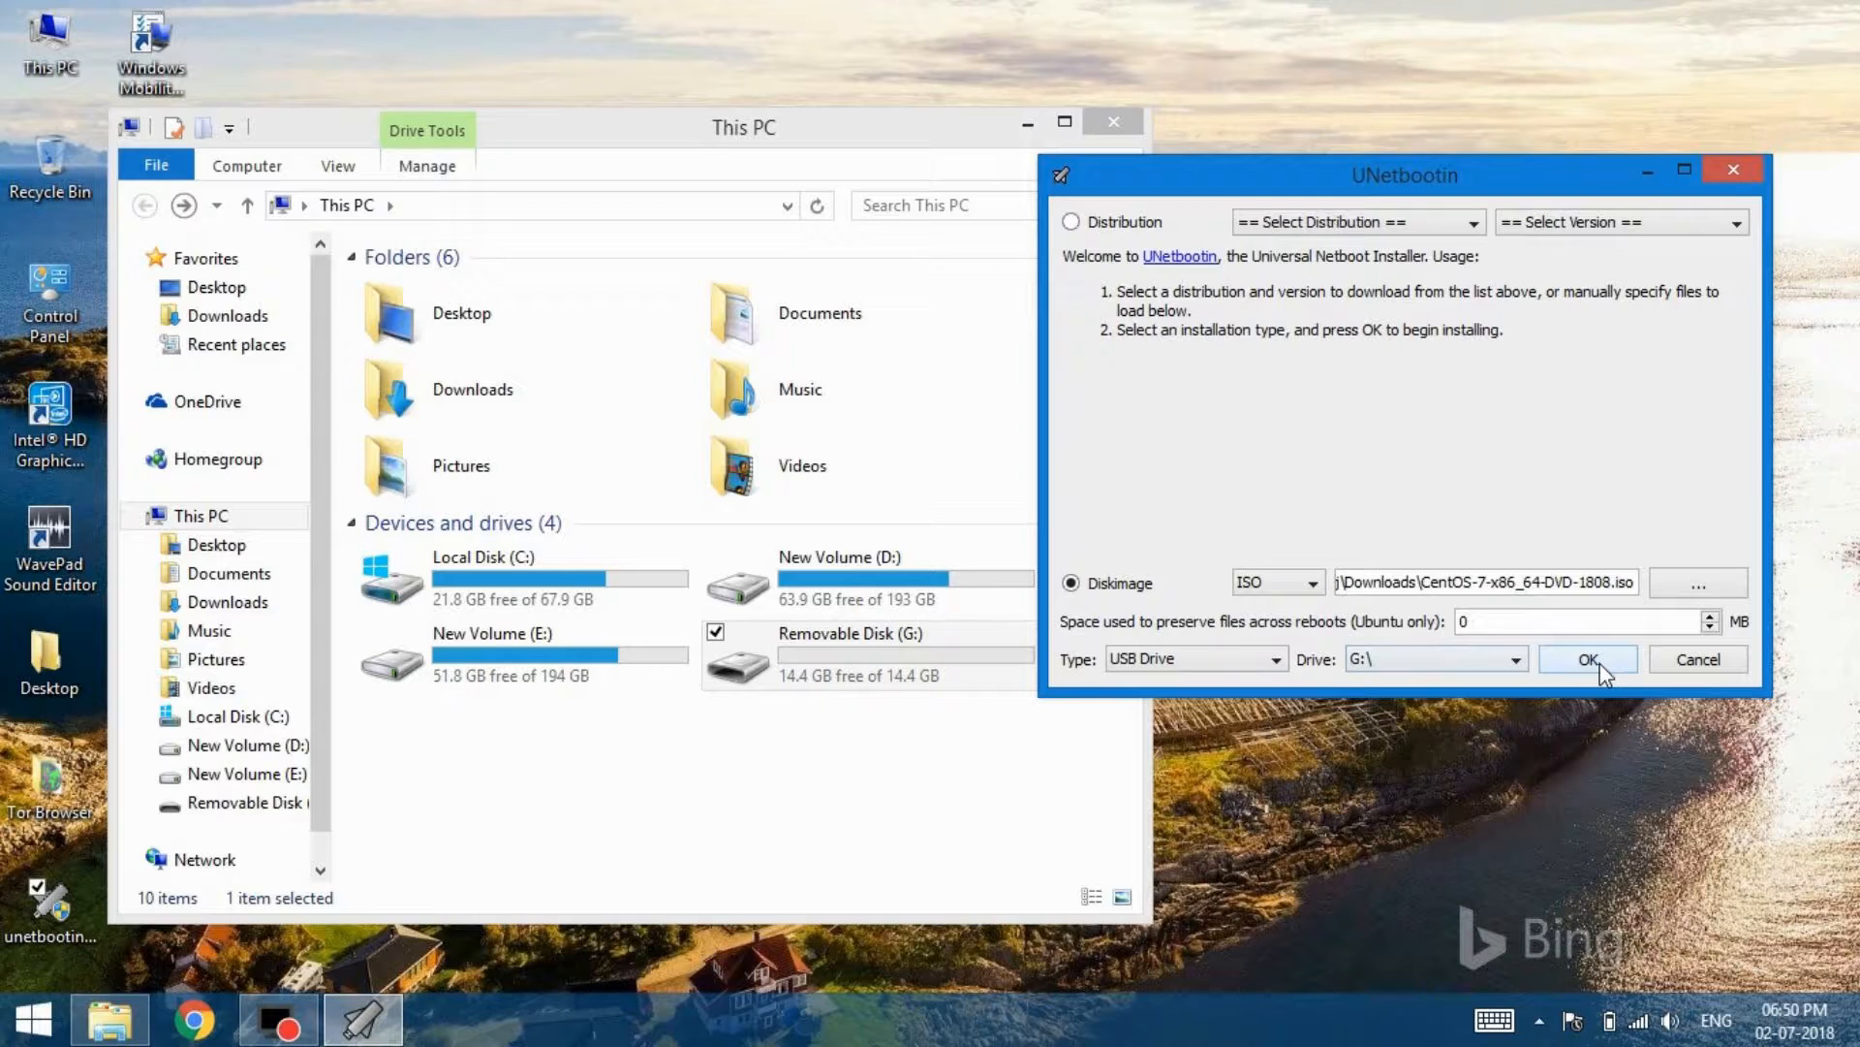
click(1588, 659)
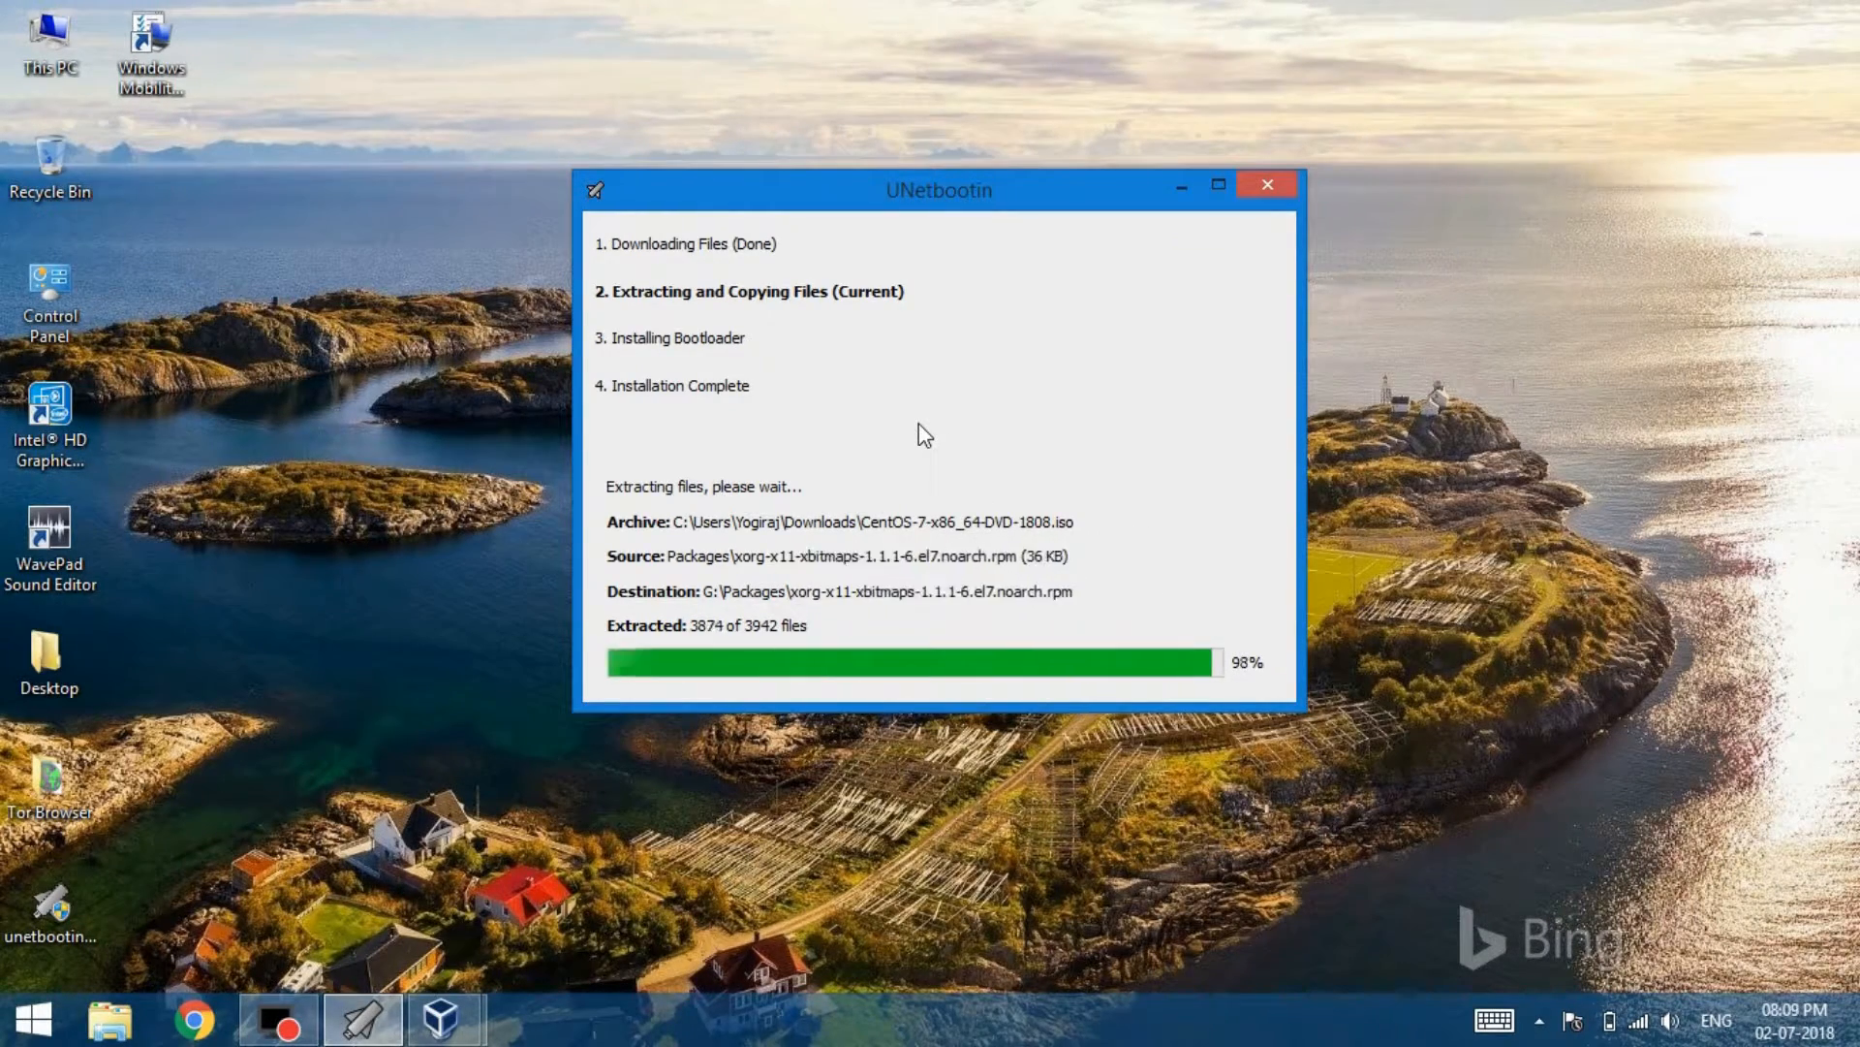
- Exit UNetbootin once the bootable USB is complete
click(1266, 186)
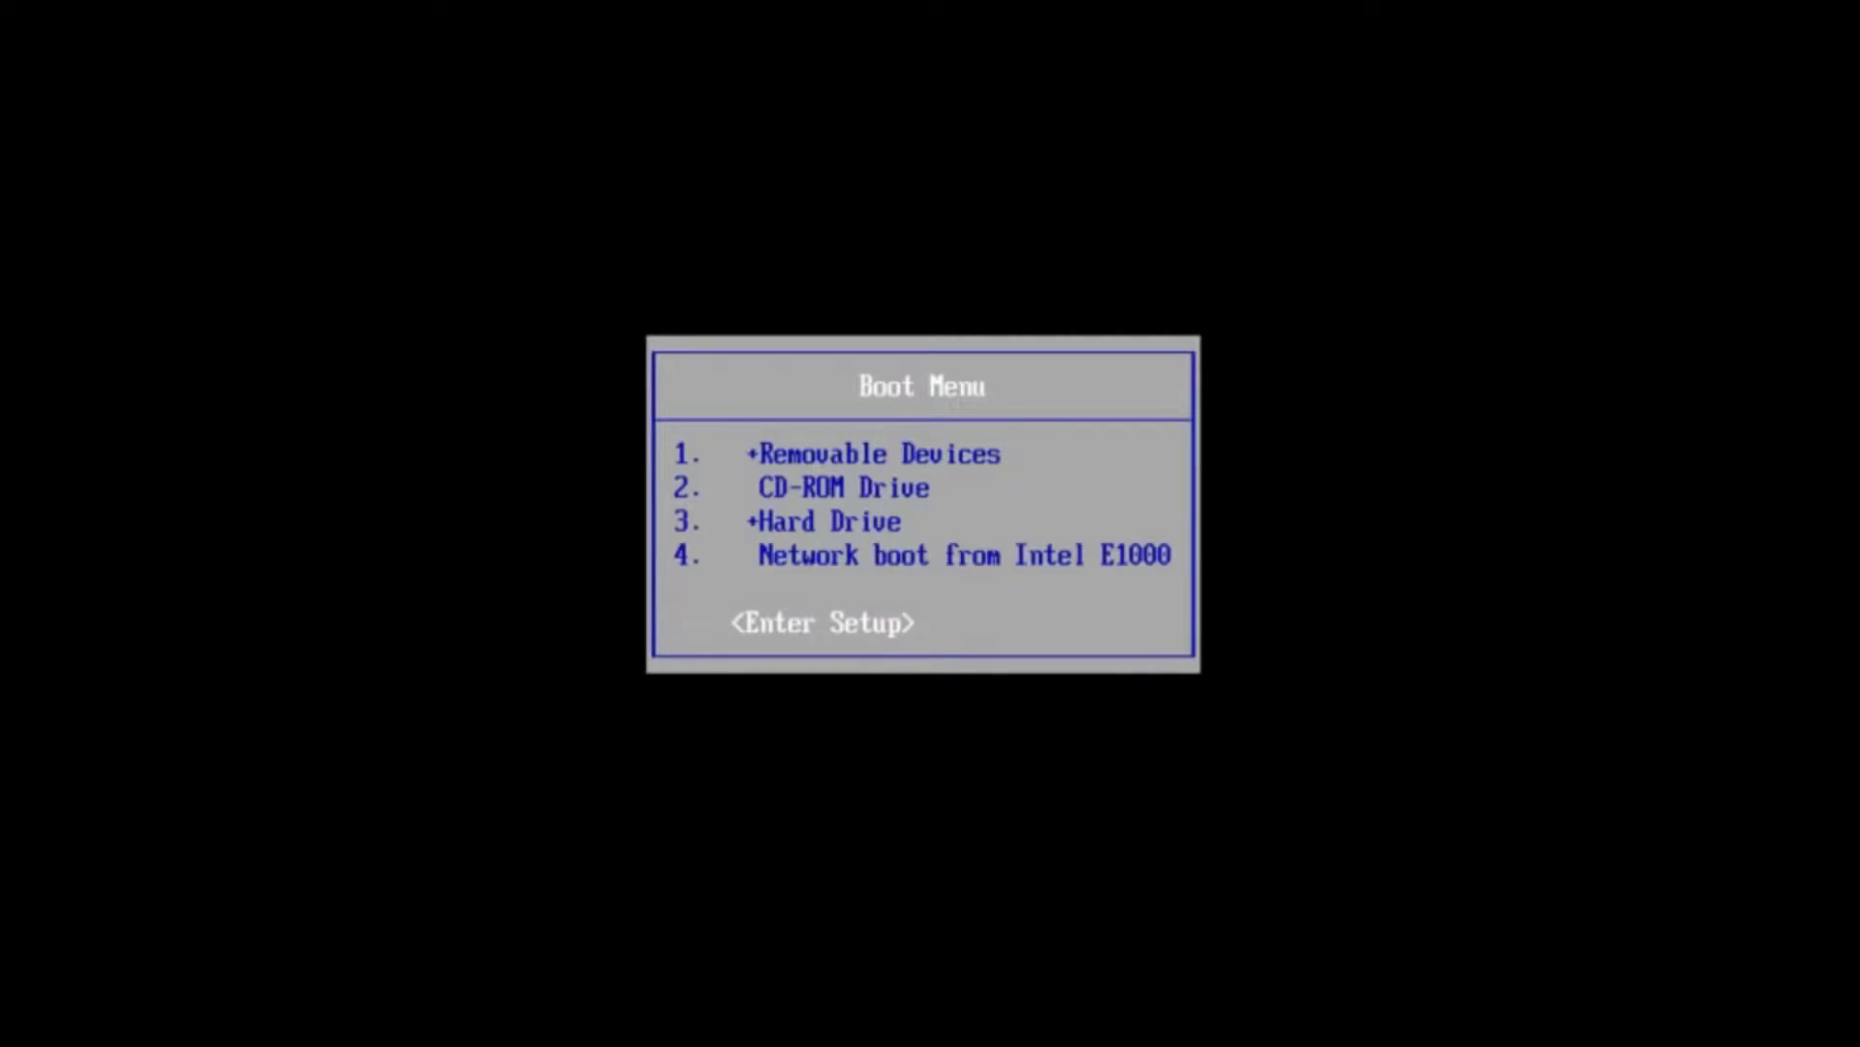
- Enter BIOS setup, keep Removable Devices first, and save with F10 to reboot
key(enter)
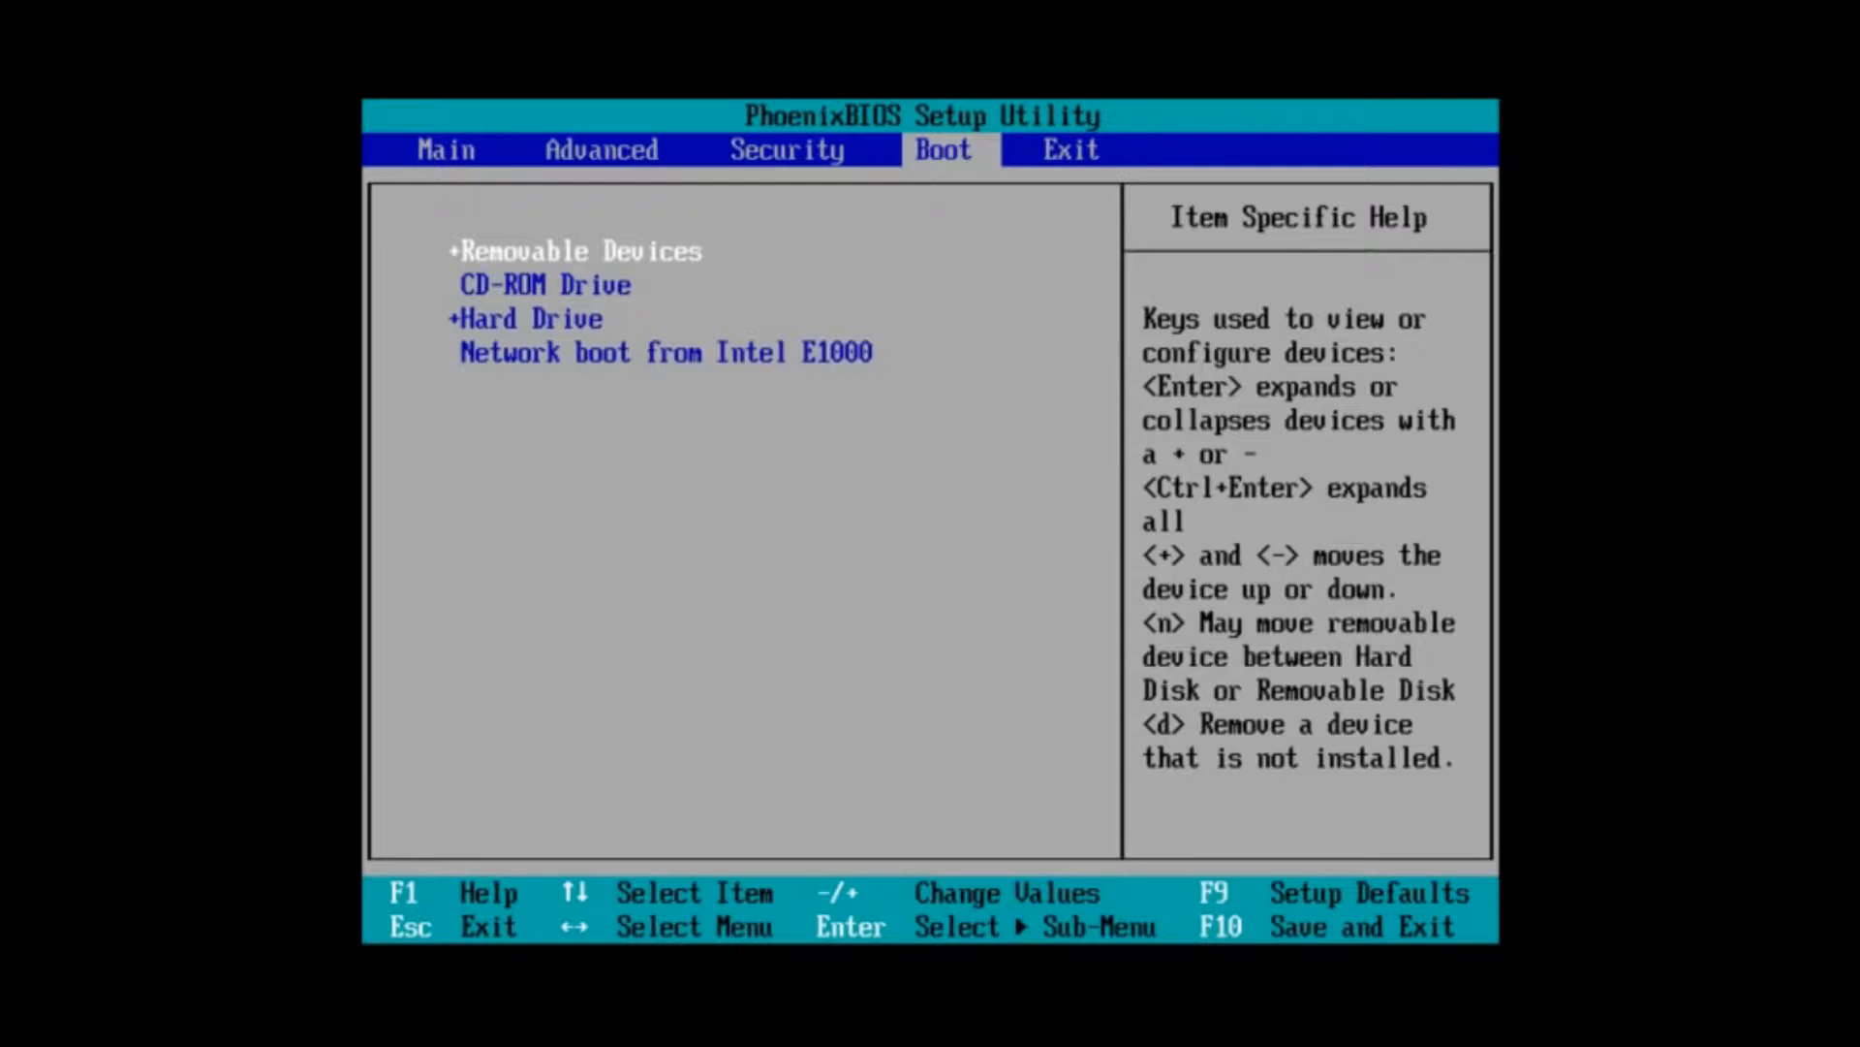
key(F10)
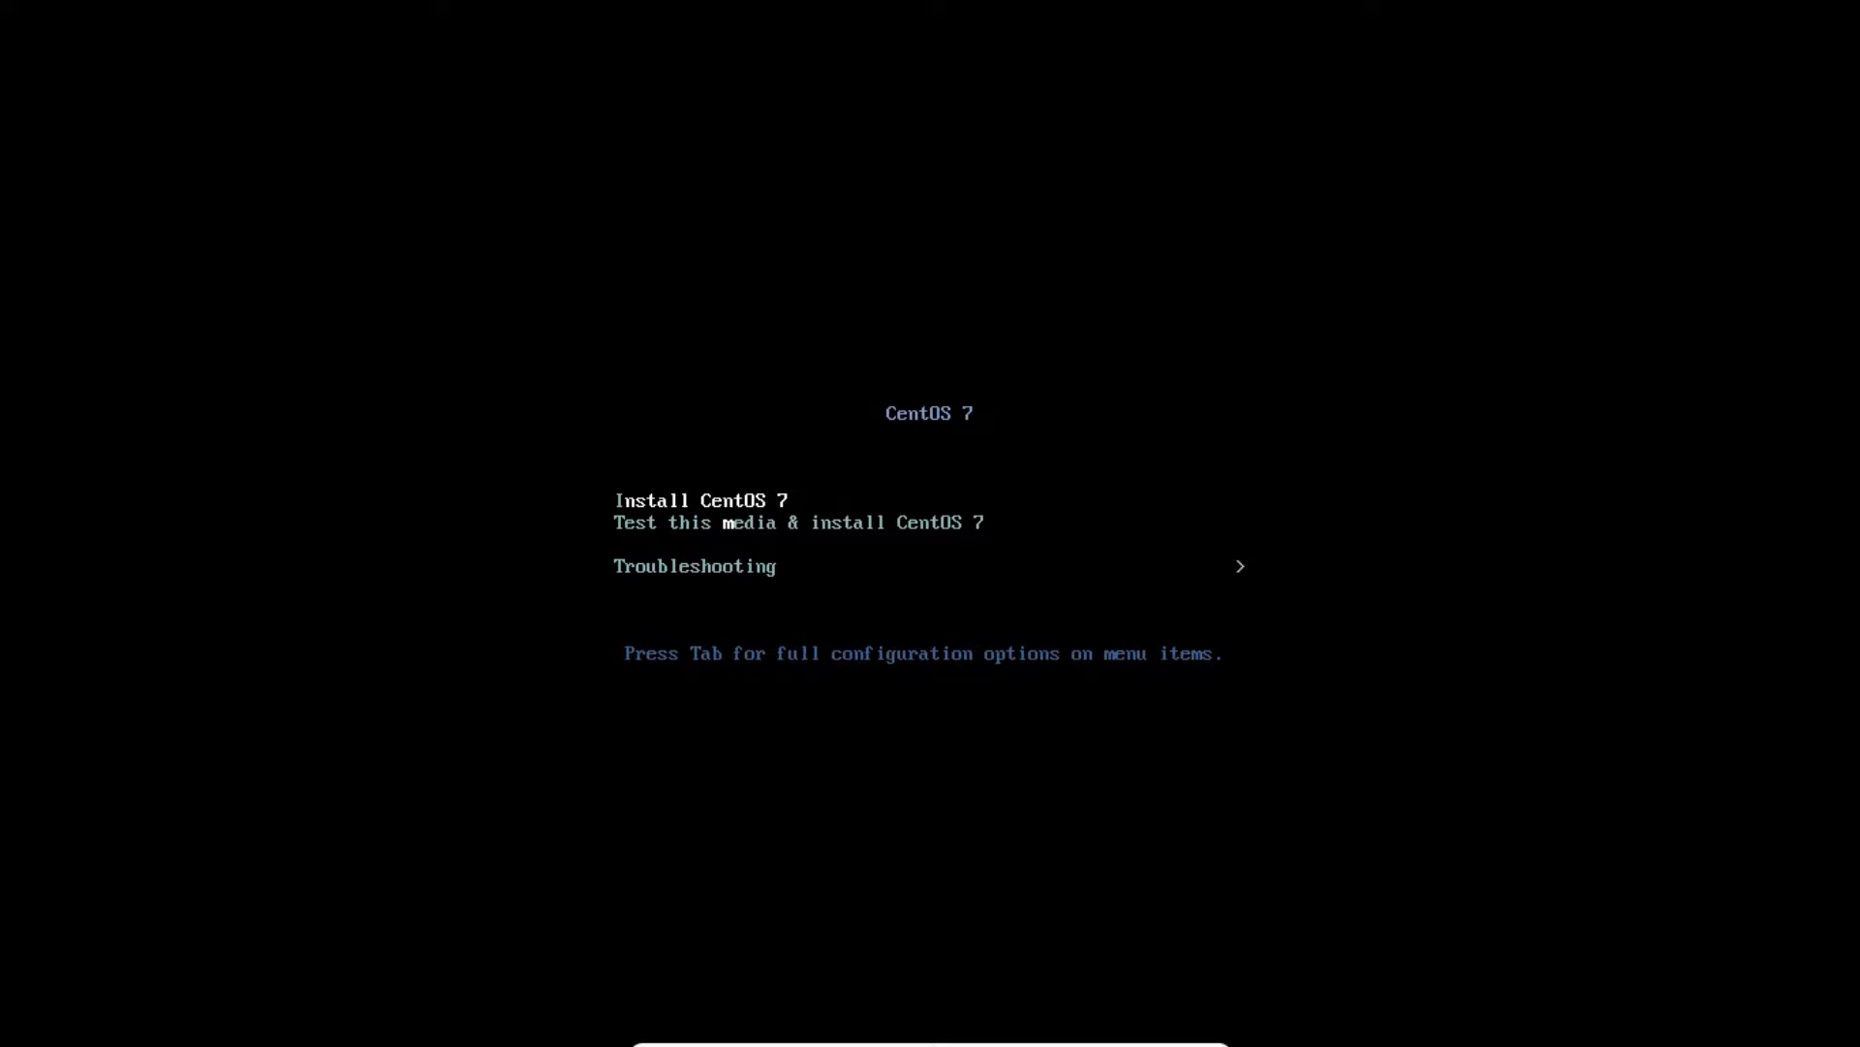
- Choose Install CentOS 7 and continue with English (United States)
key(Return)
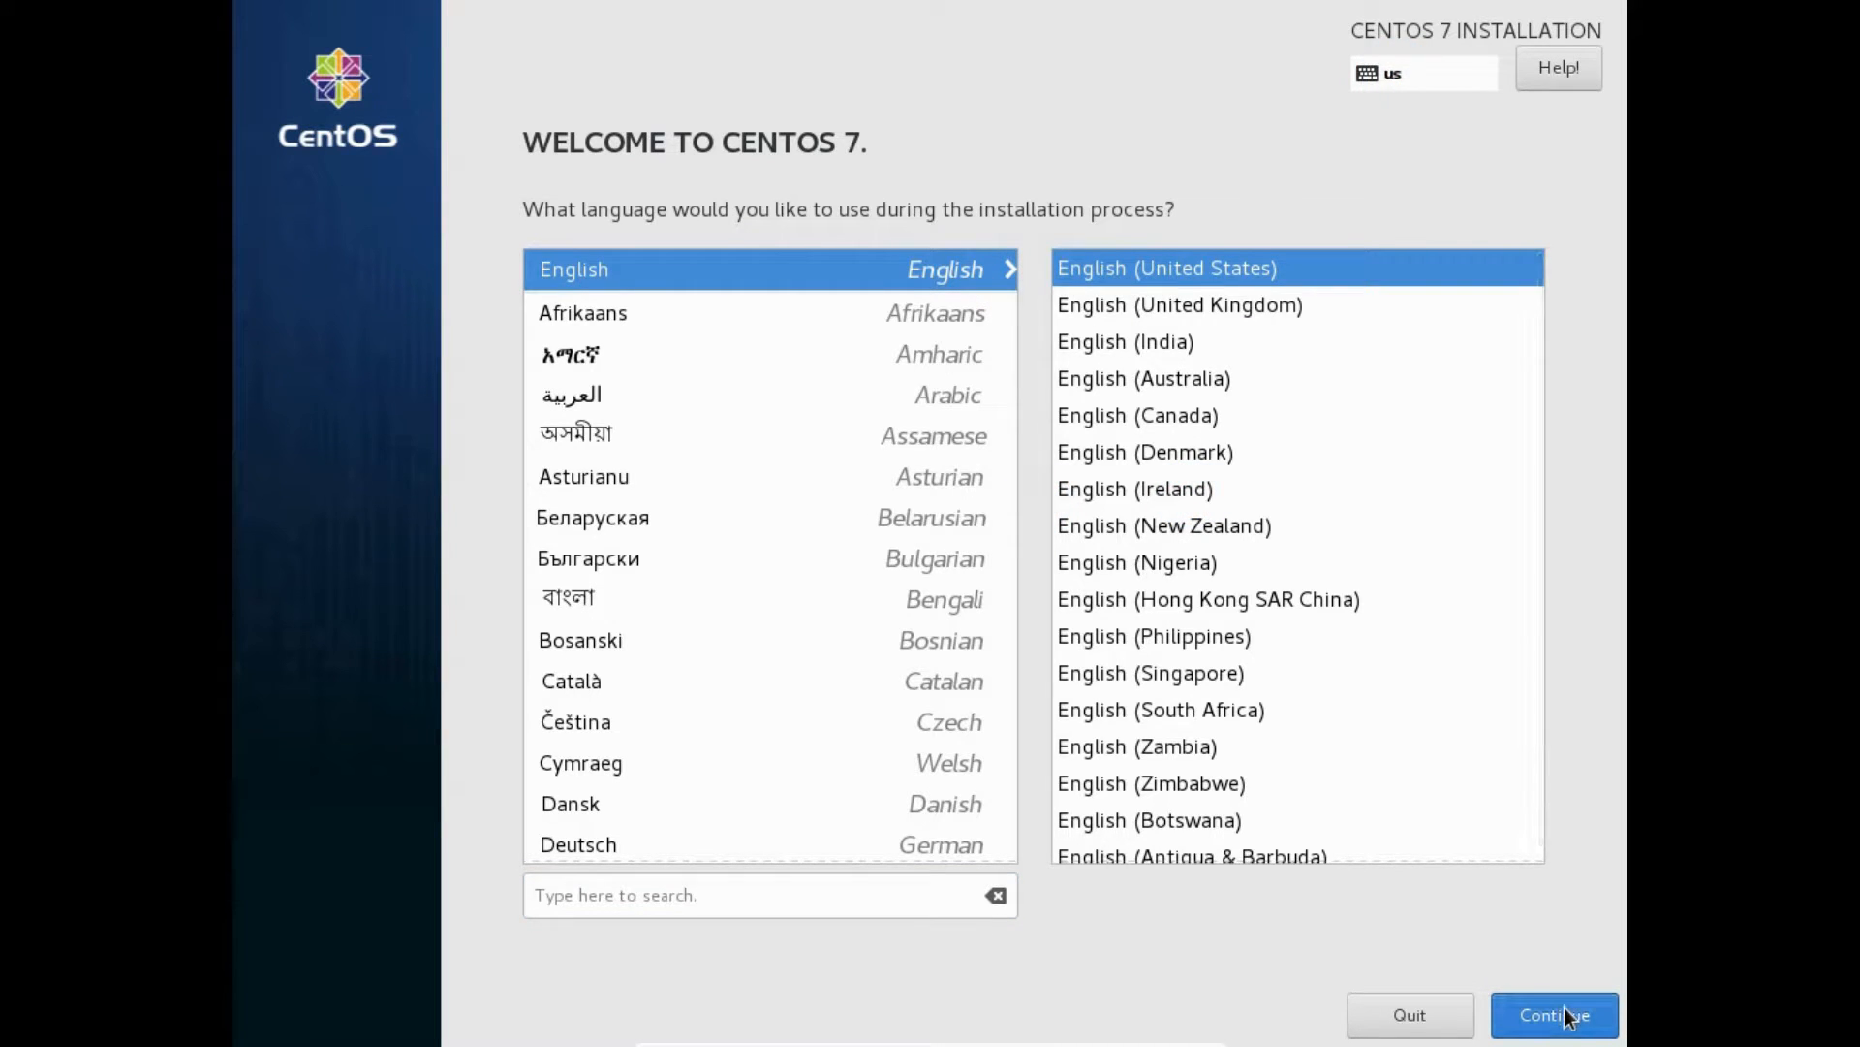
mouse_move(1523, 973)
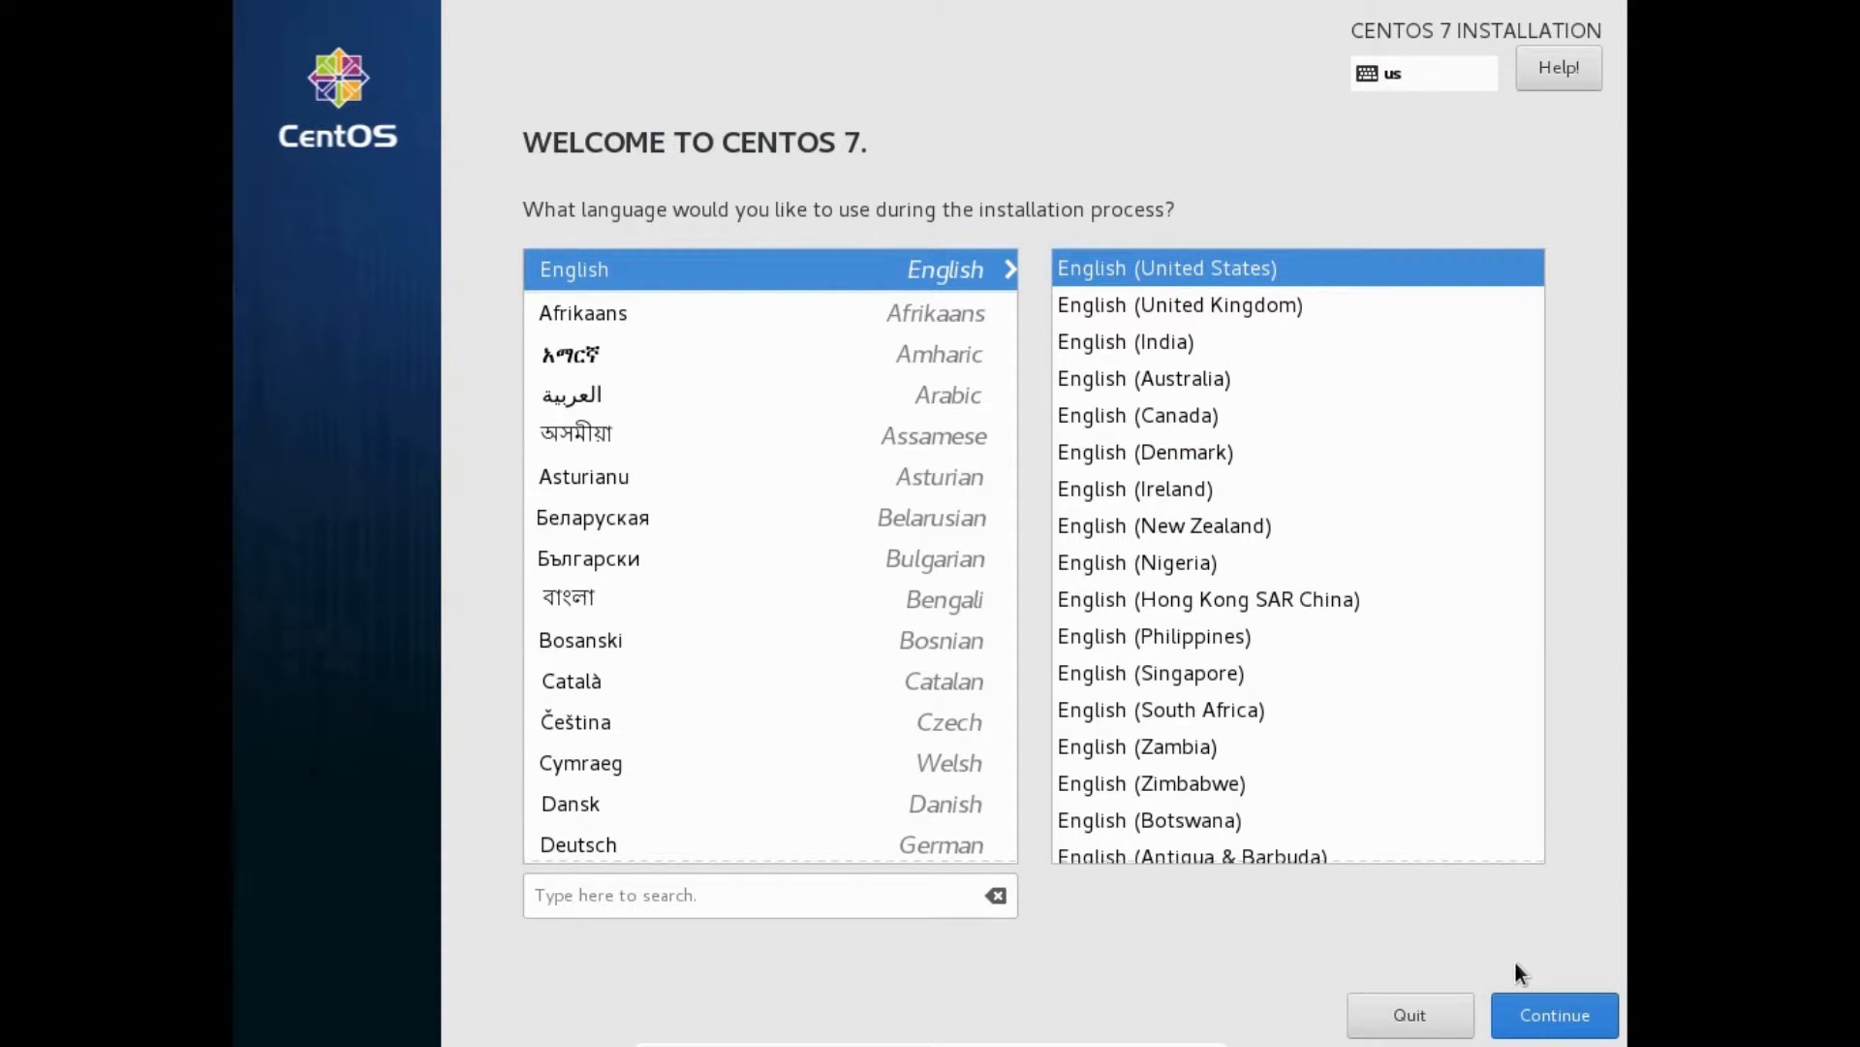
click(1552, 1014)
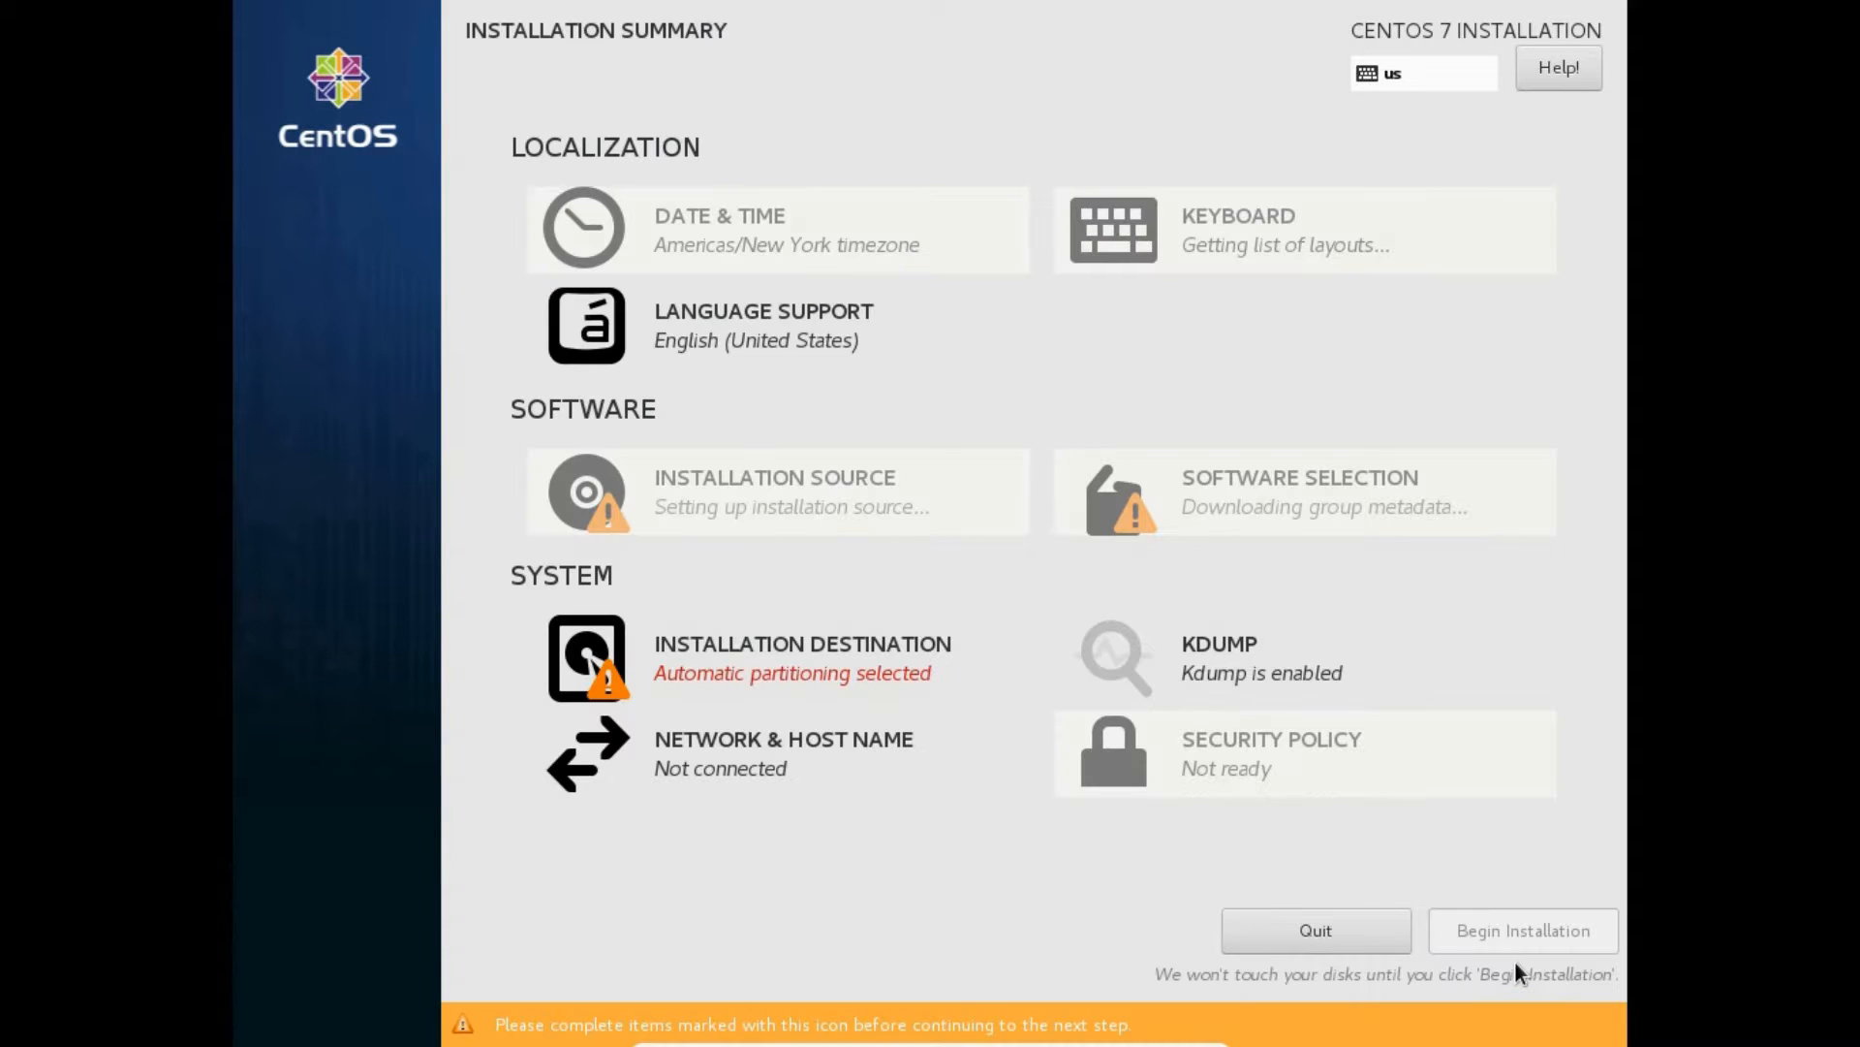
mouse_move(905, 870)
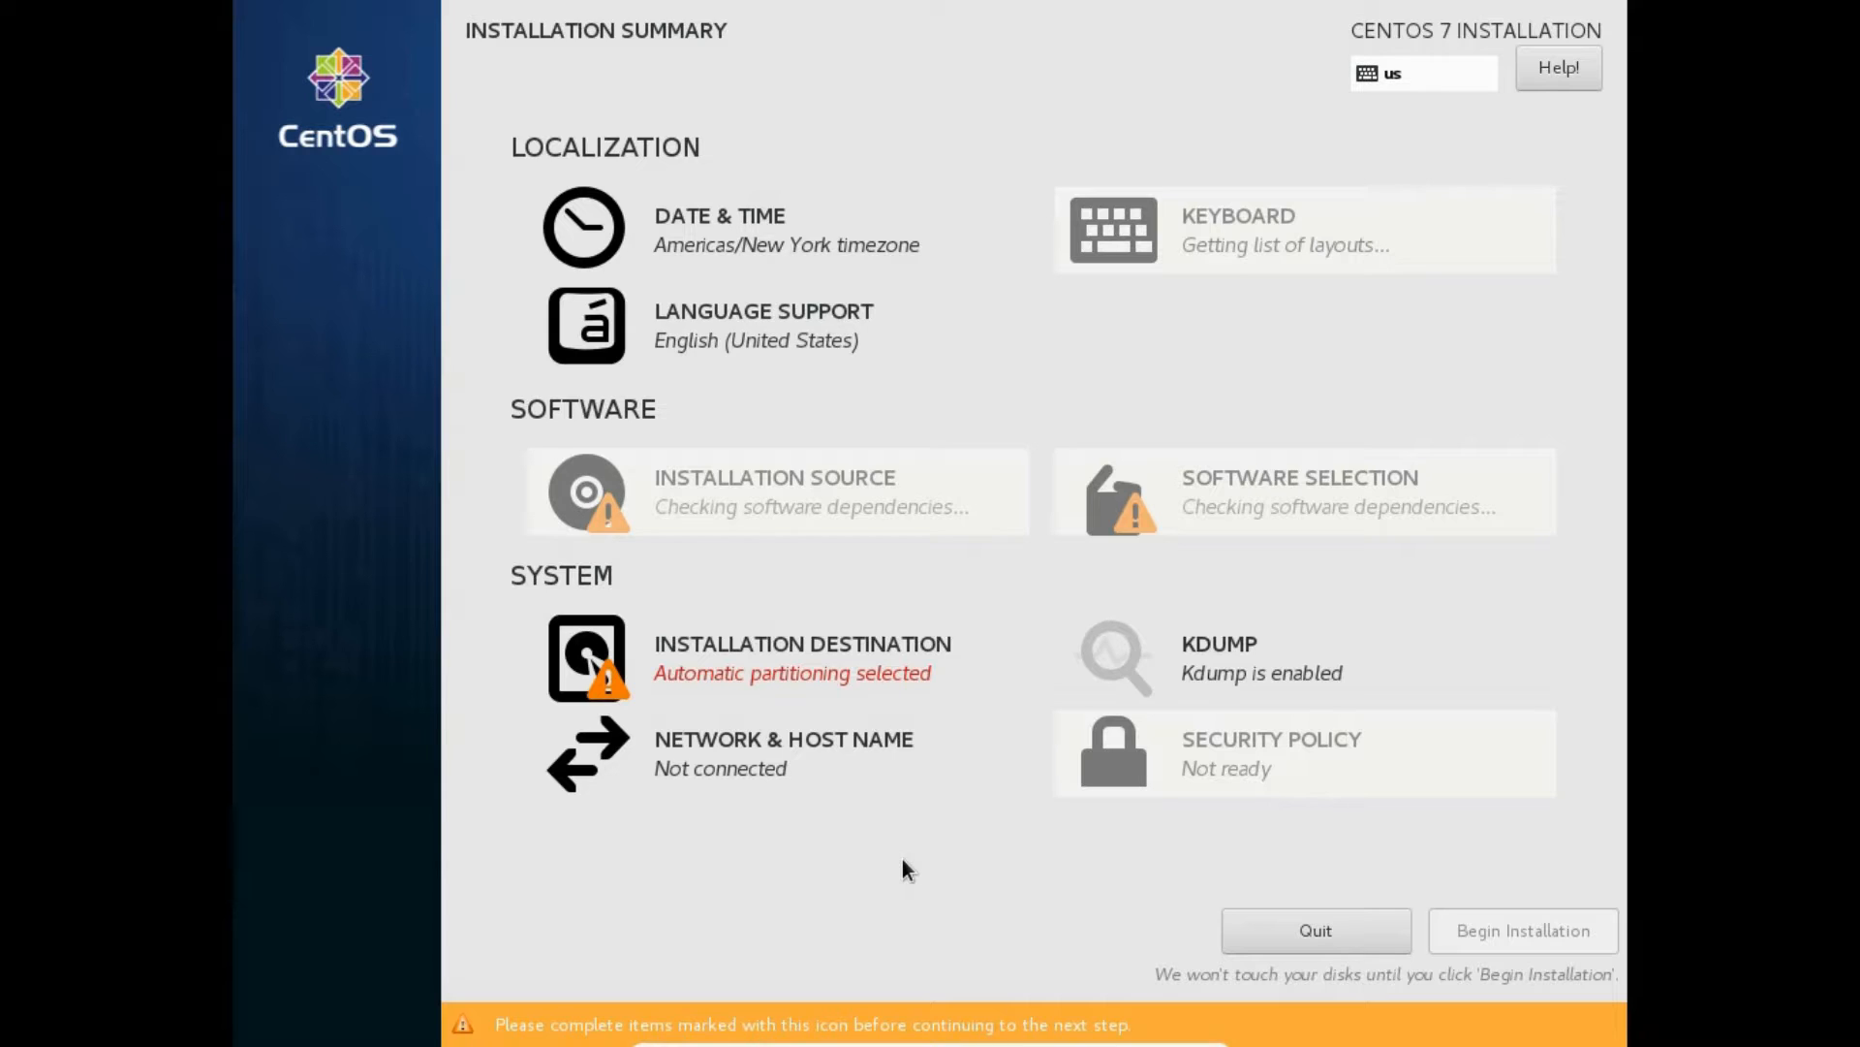
mouse_move(851, 573)
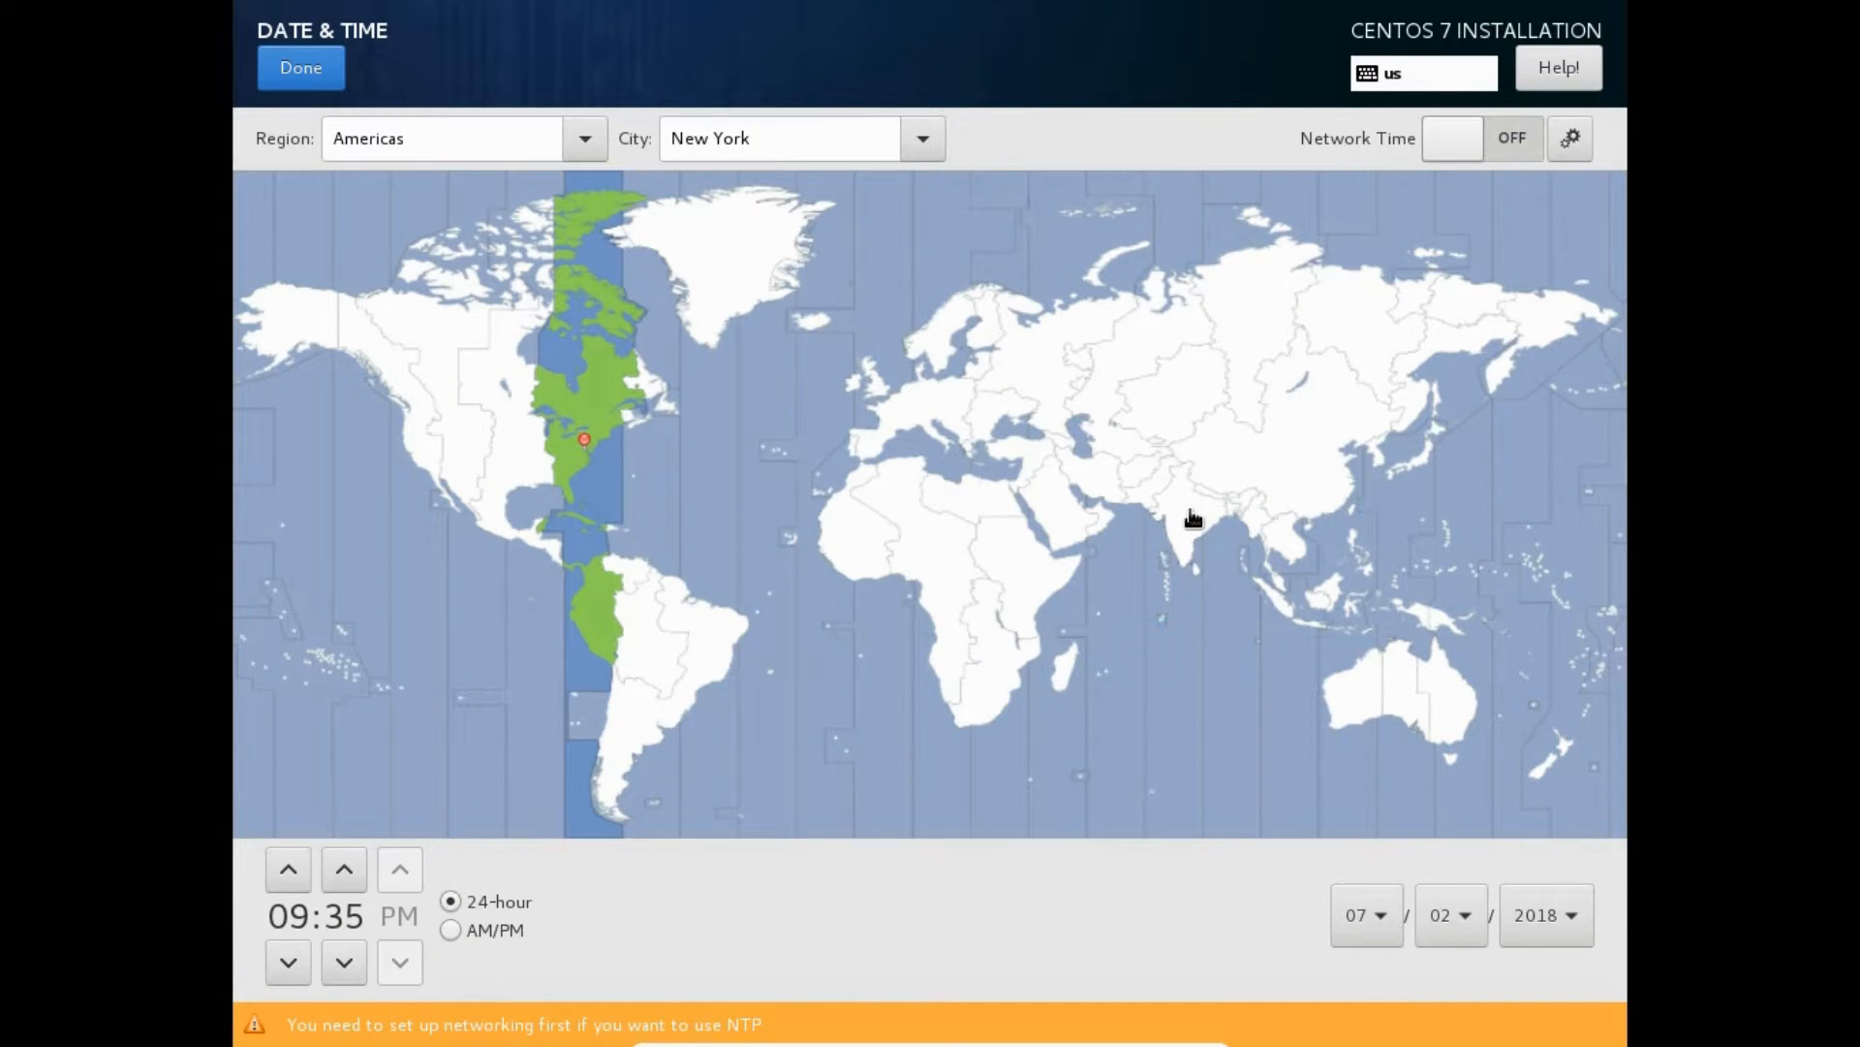
- Select India for Asia/Kolkata, switch the clock to AM/PM, and return to the summary
click(1188, 518)
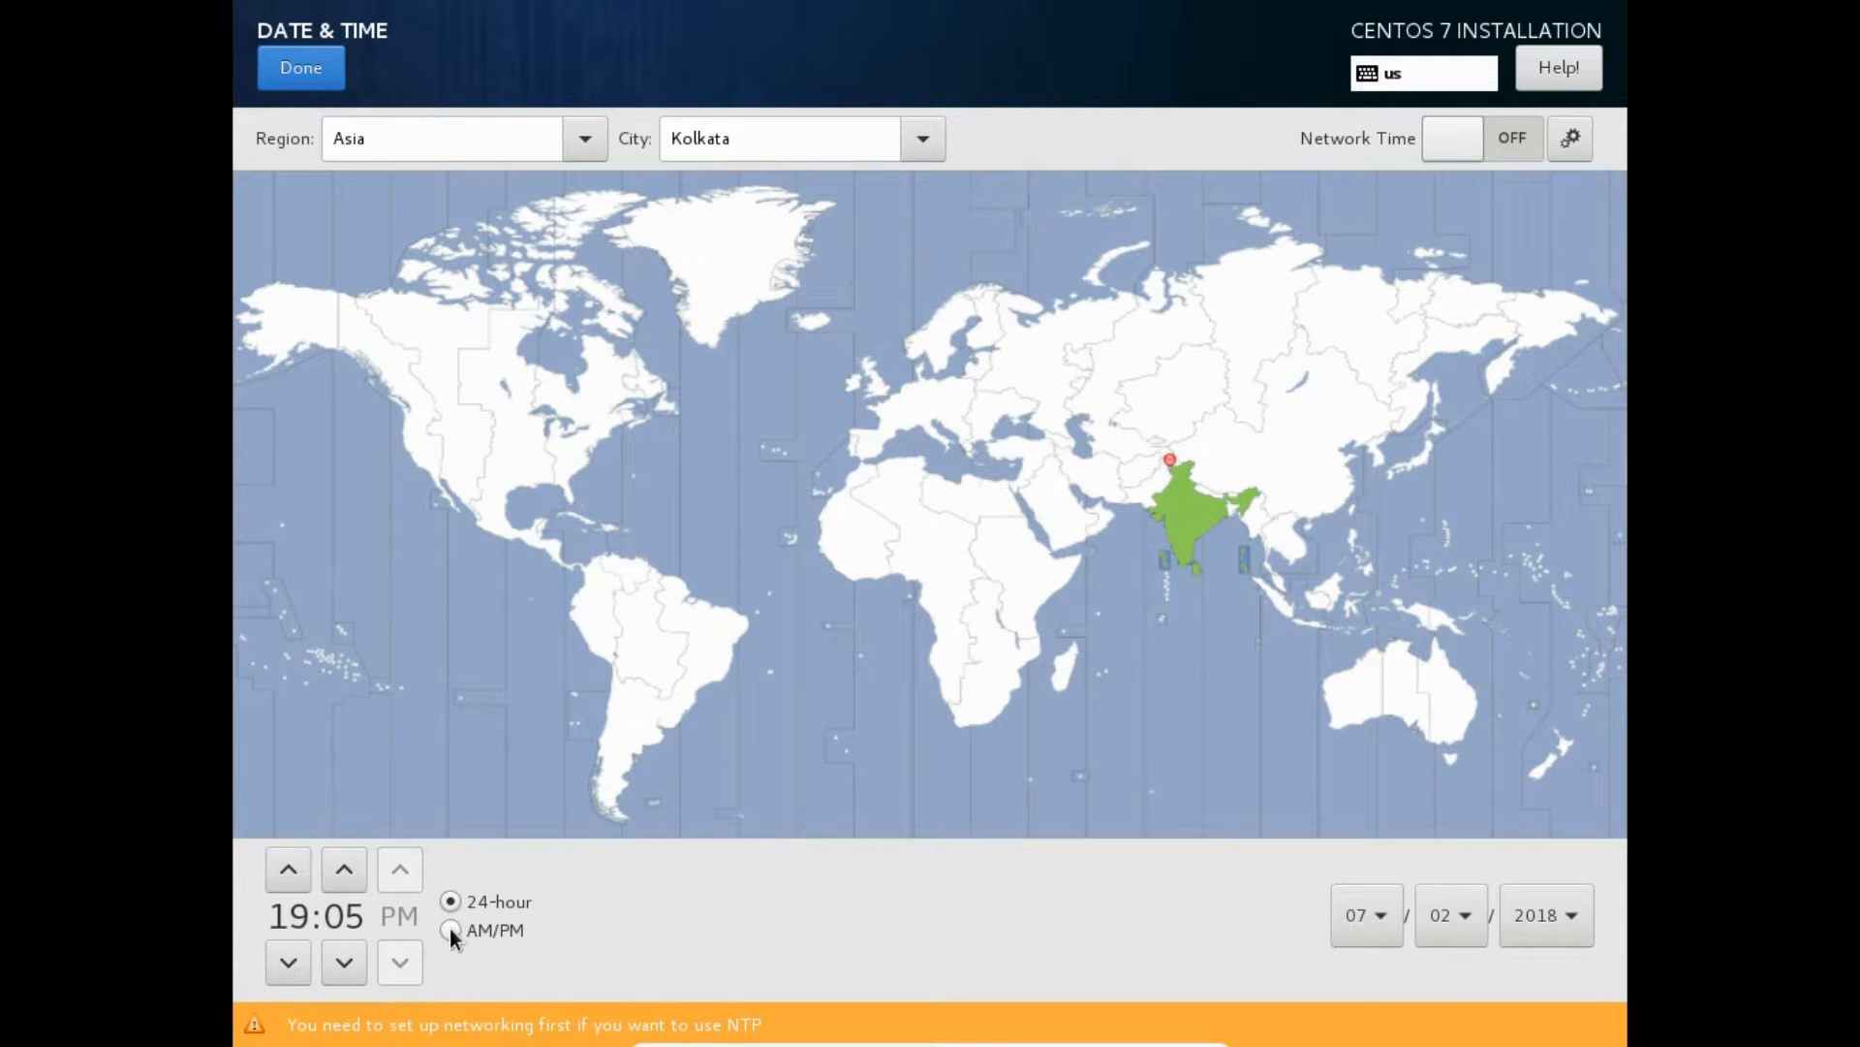
click(451, 931)
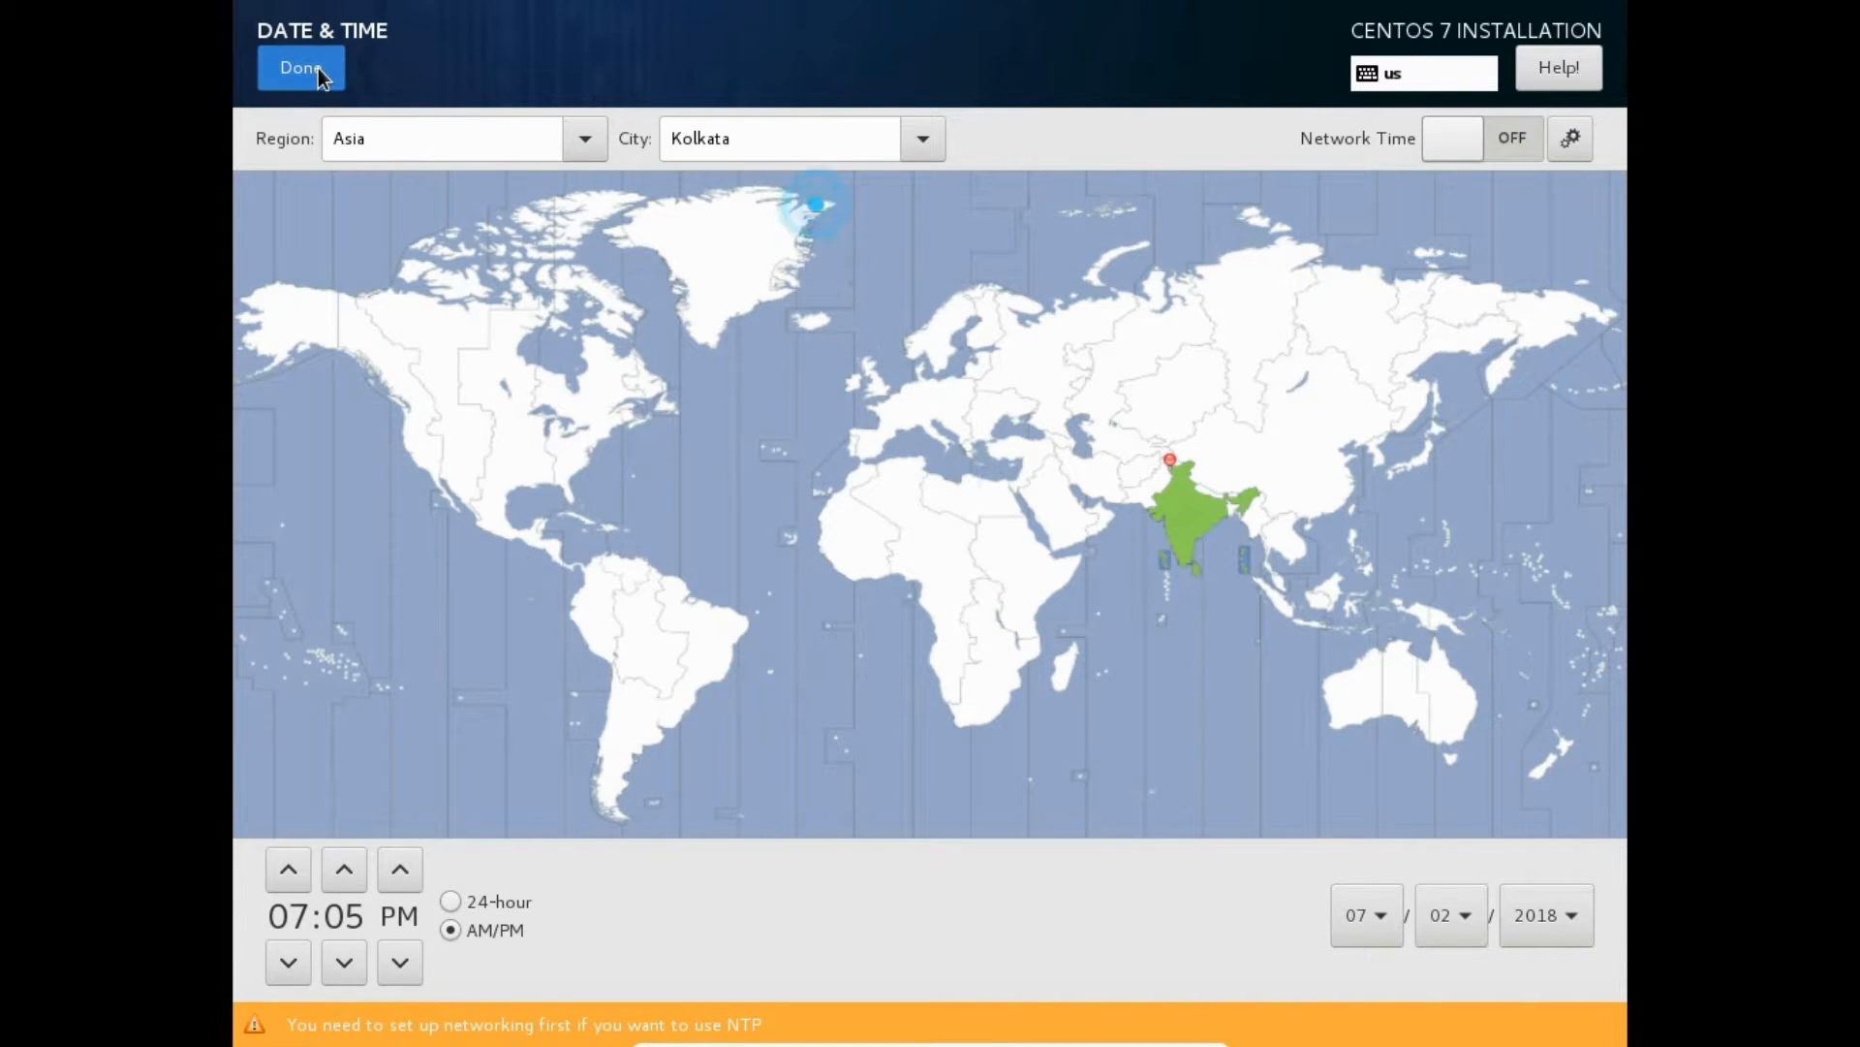
click(301, 68)
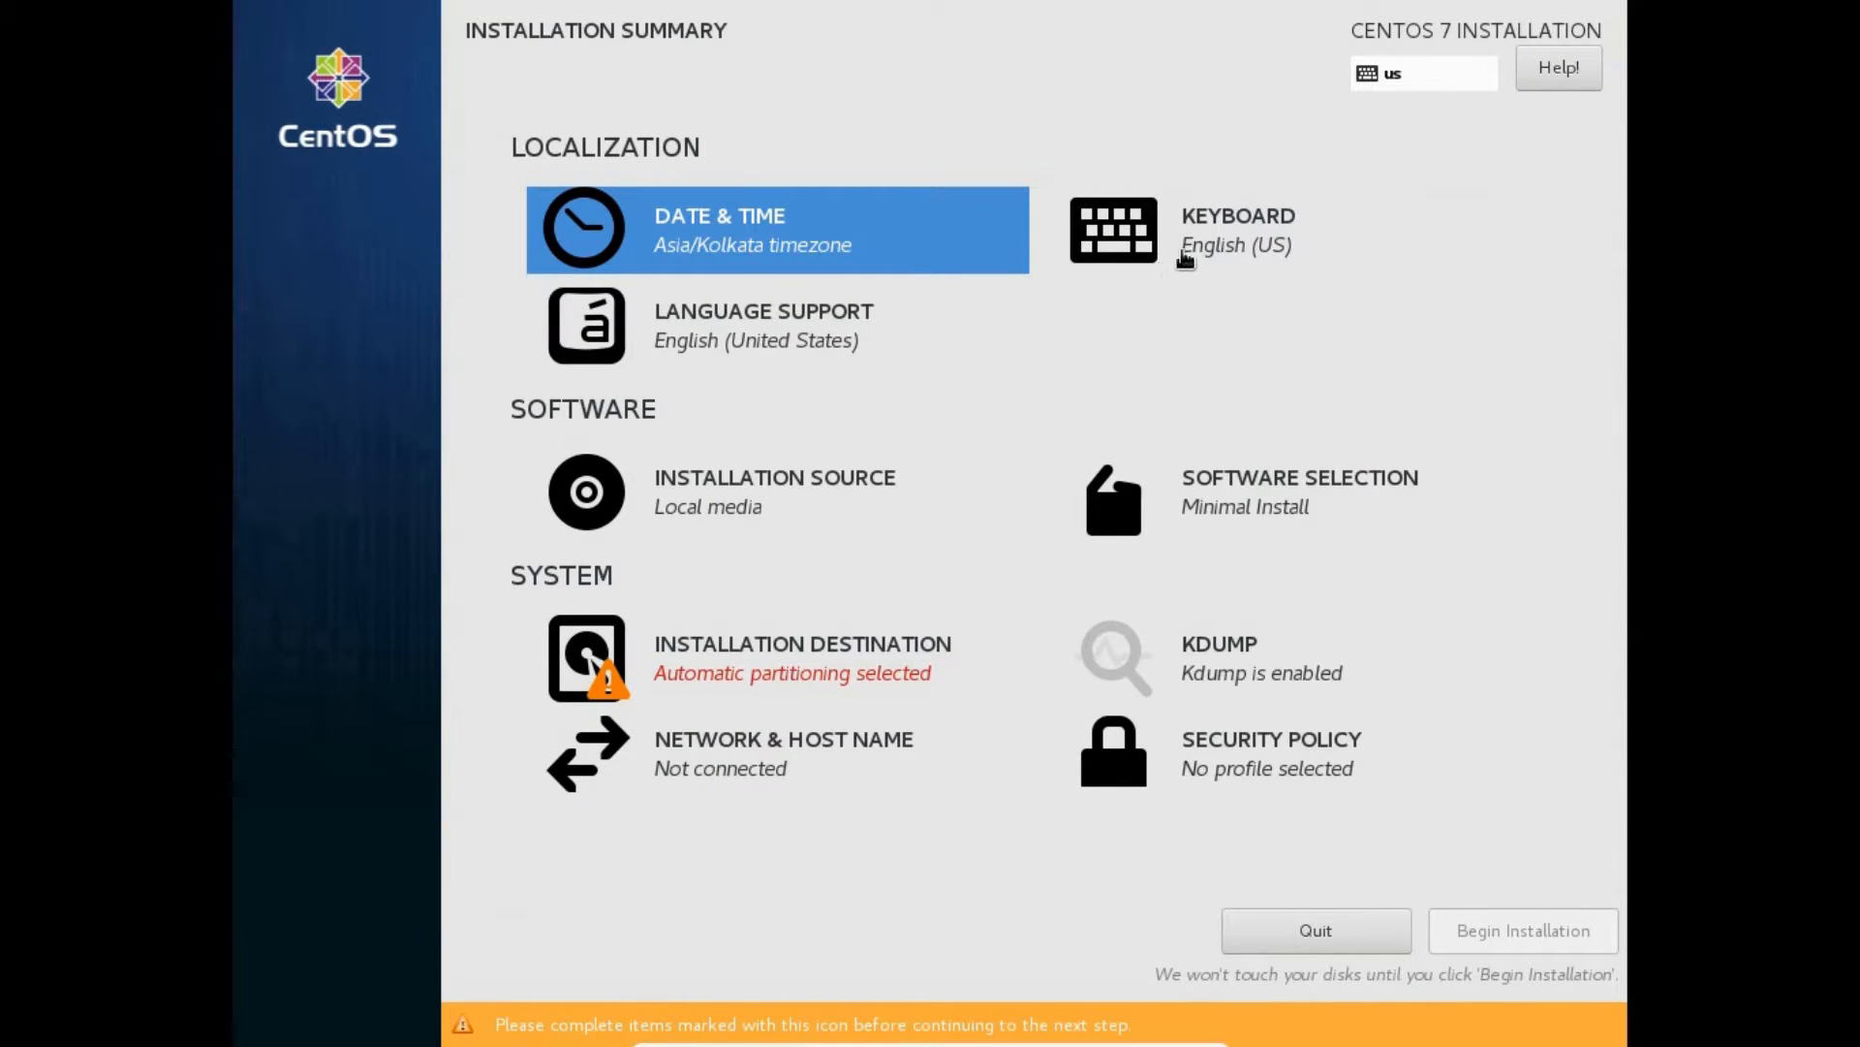
mouse_move(857, 364)
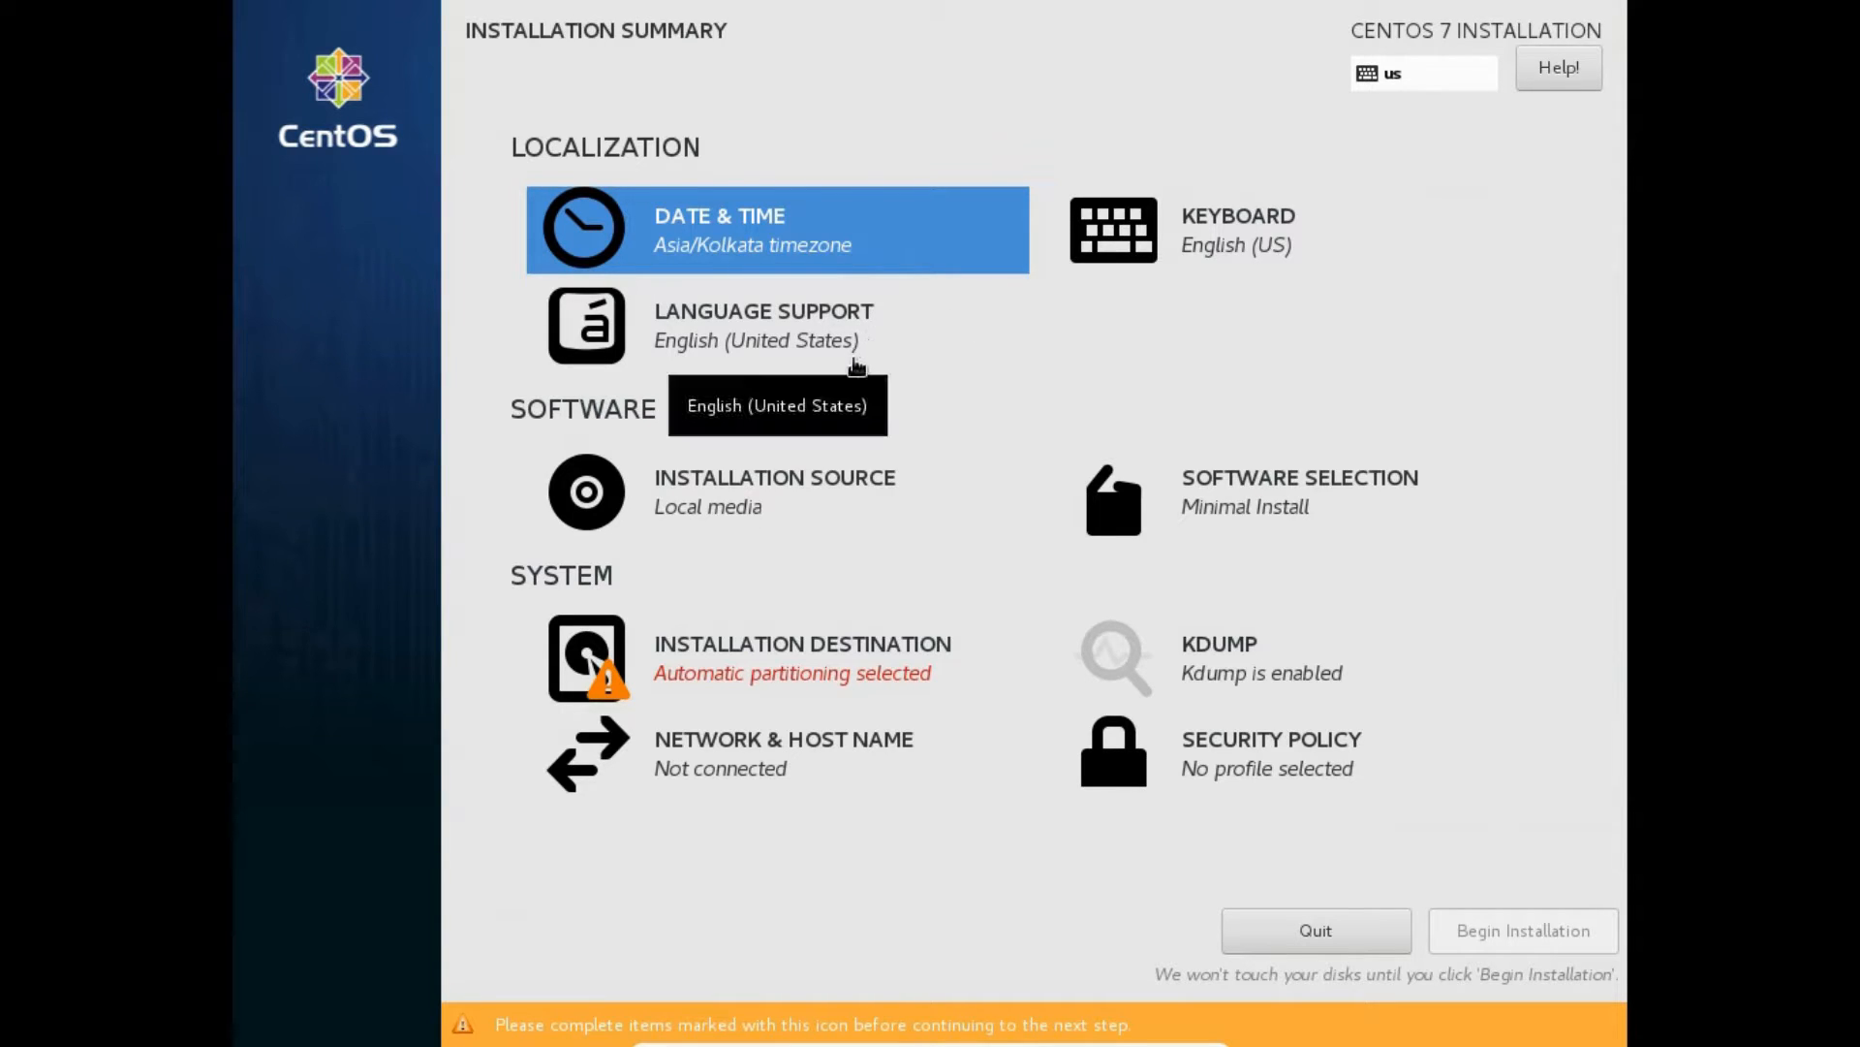
mouse_move(775, 487)
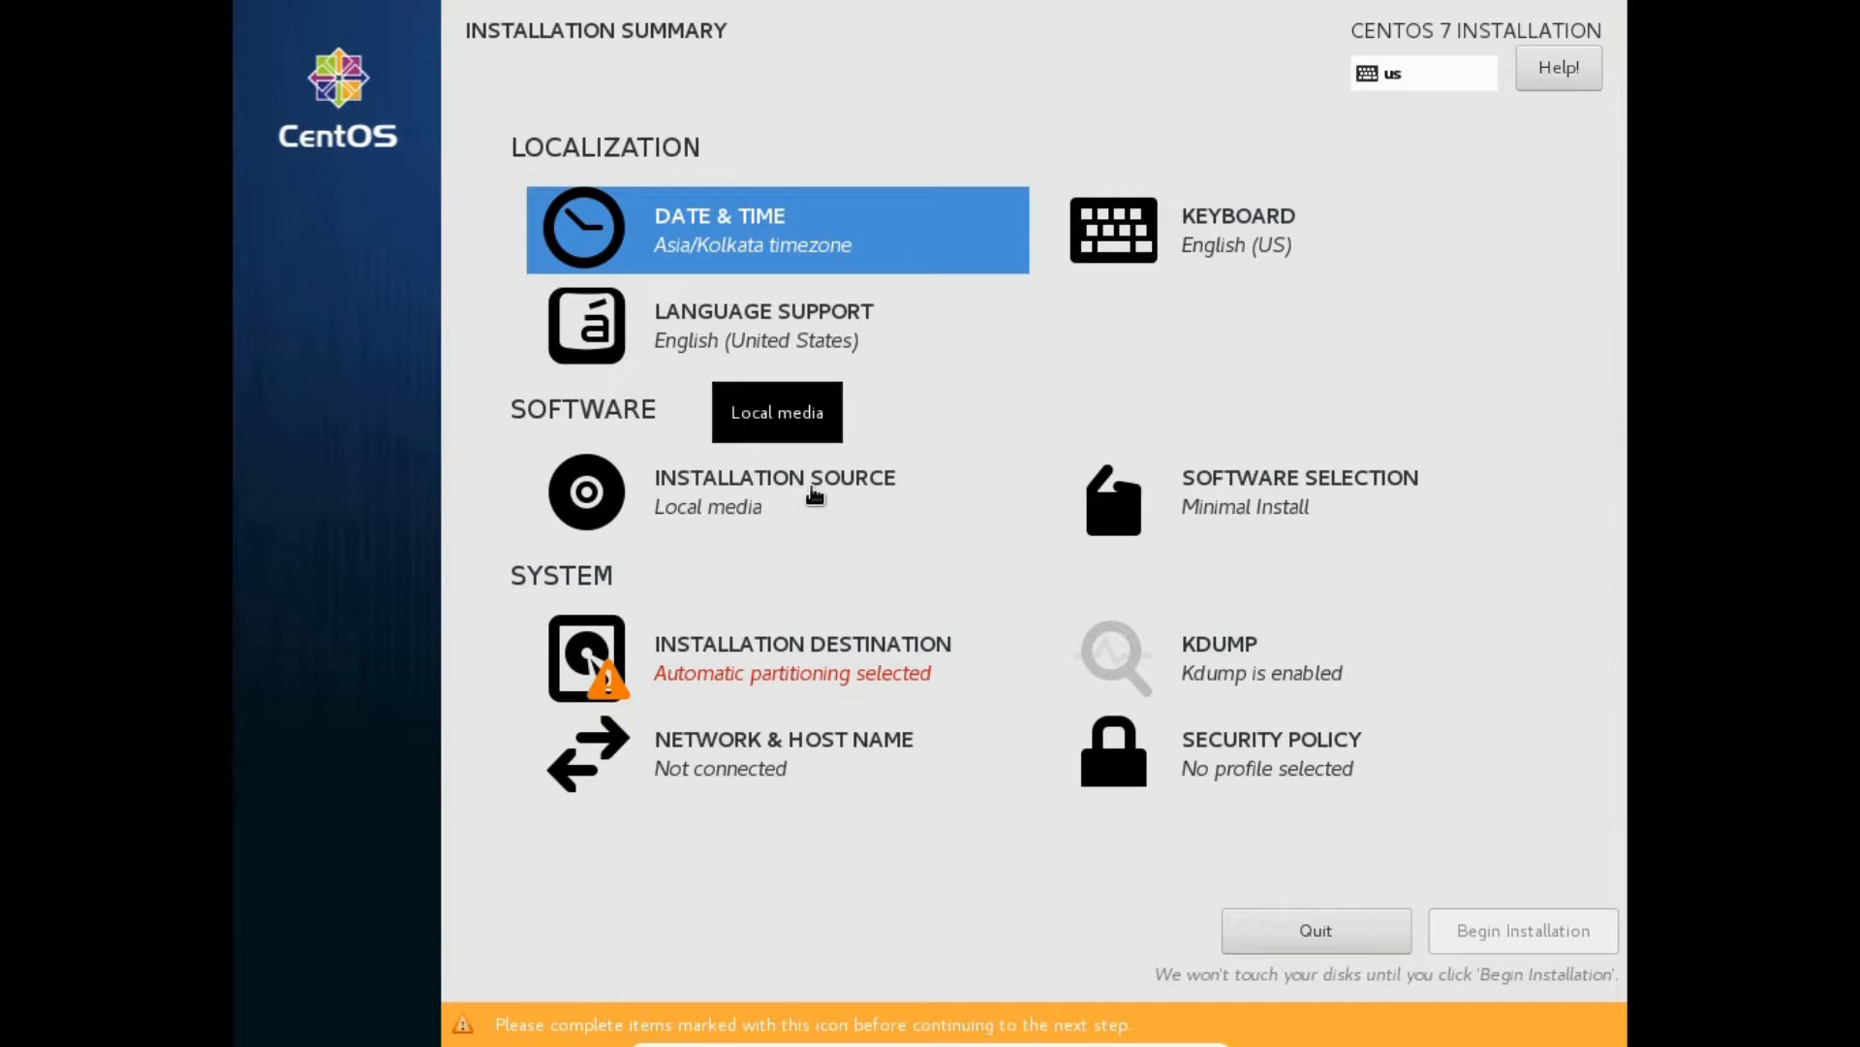
mouse_move(857, 494)
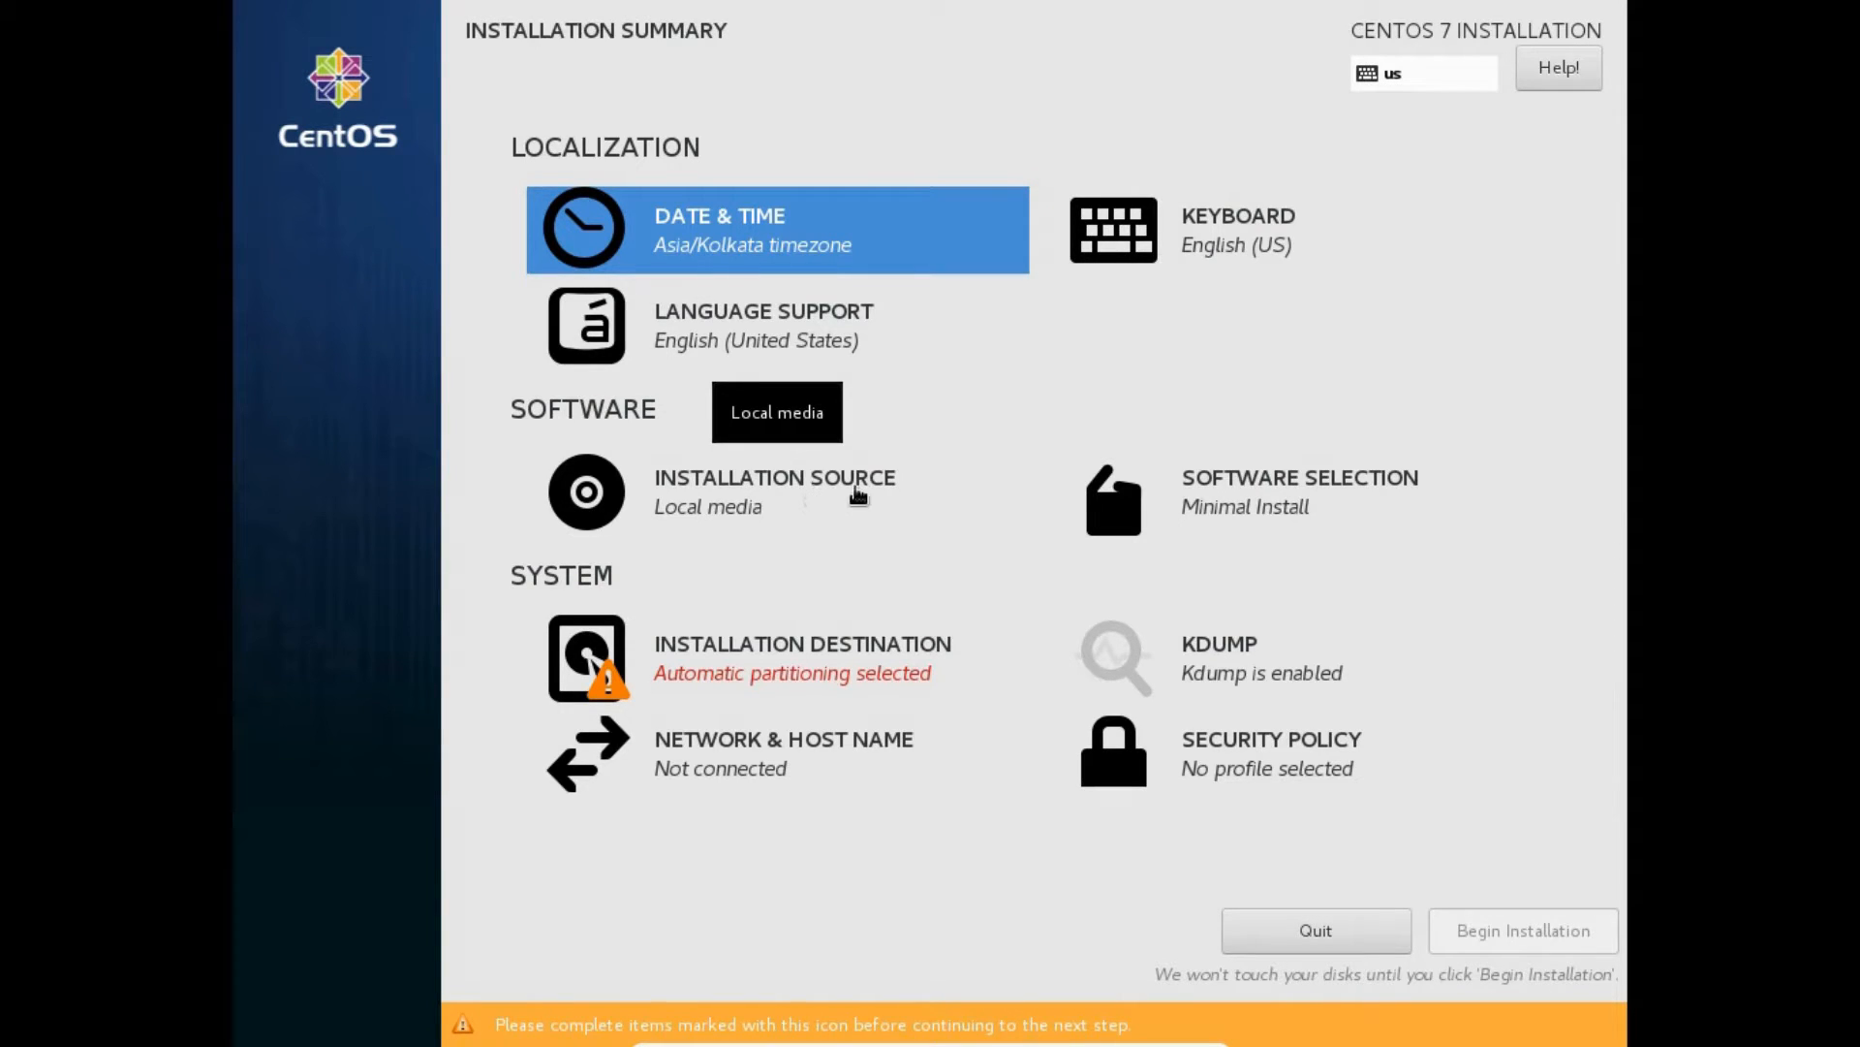
mouse_move(1286, 506)
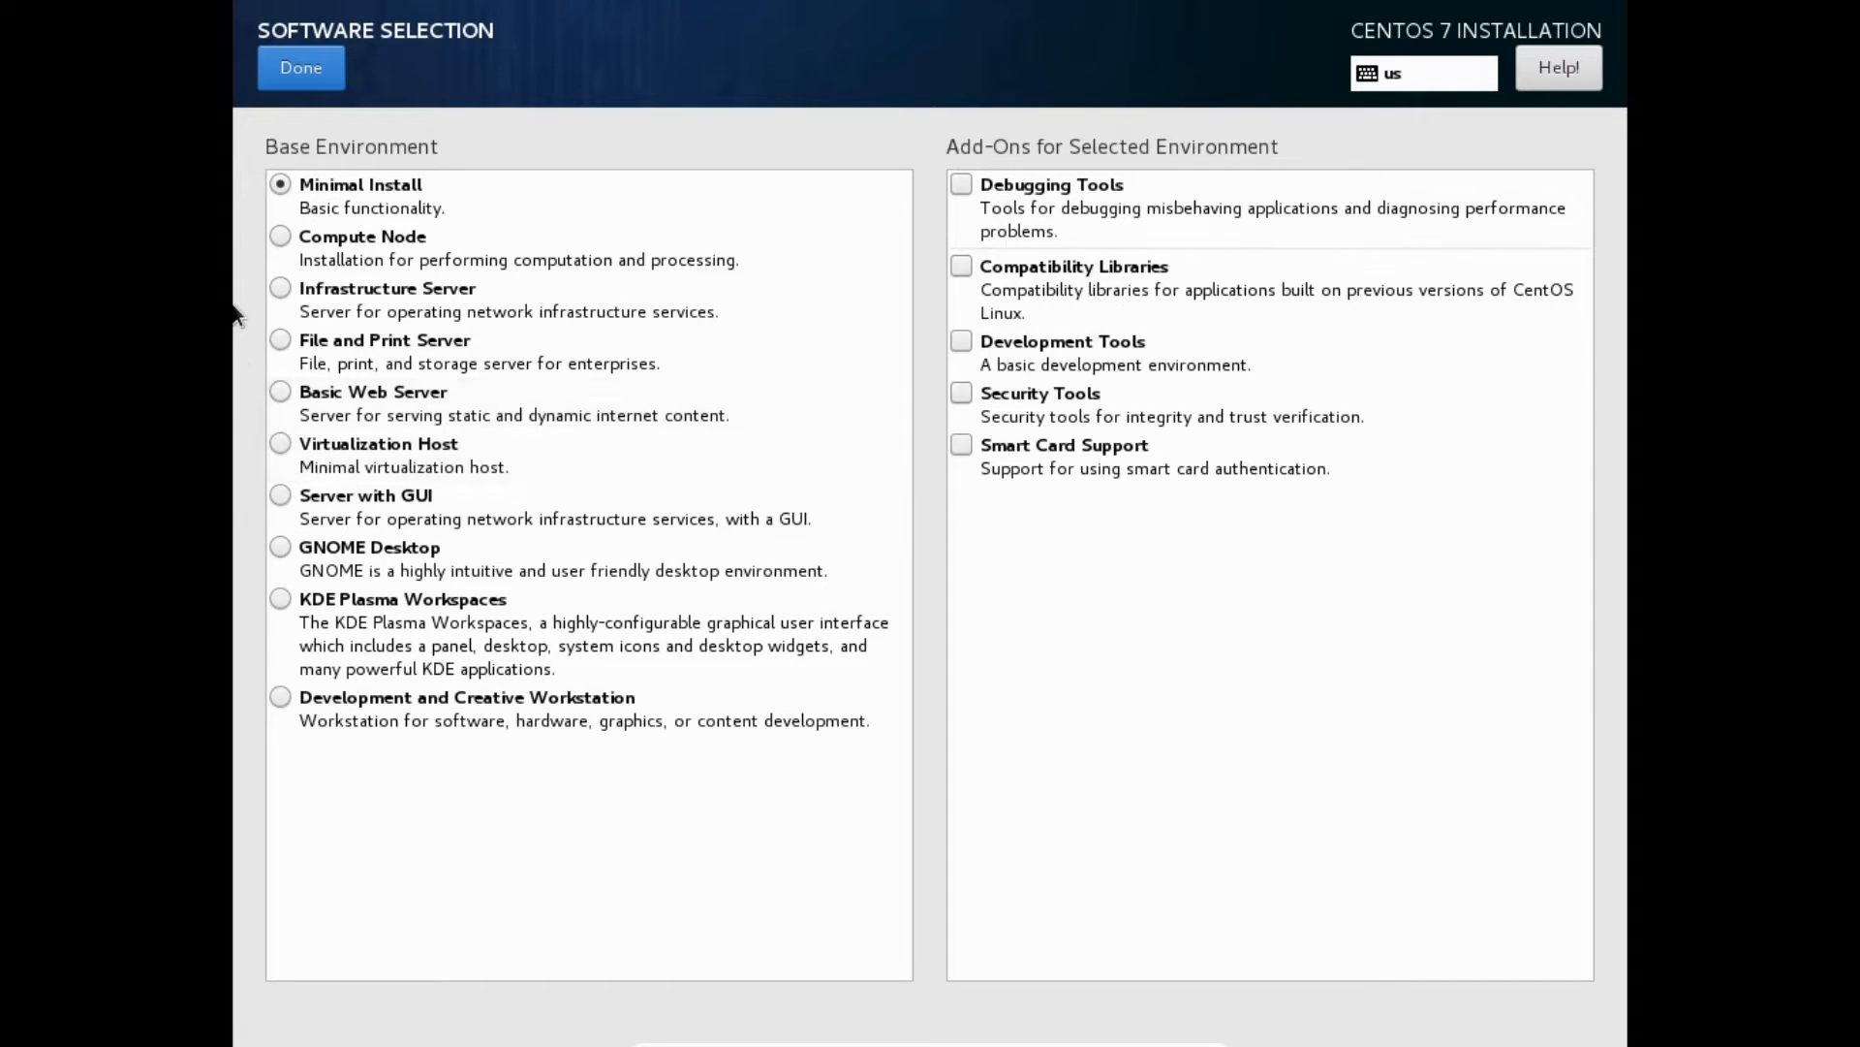
mouse_move(360, 196)
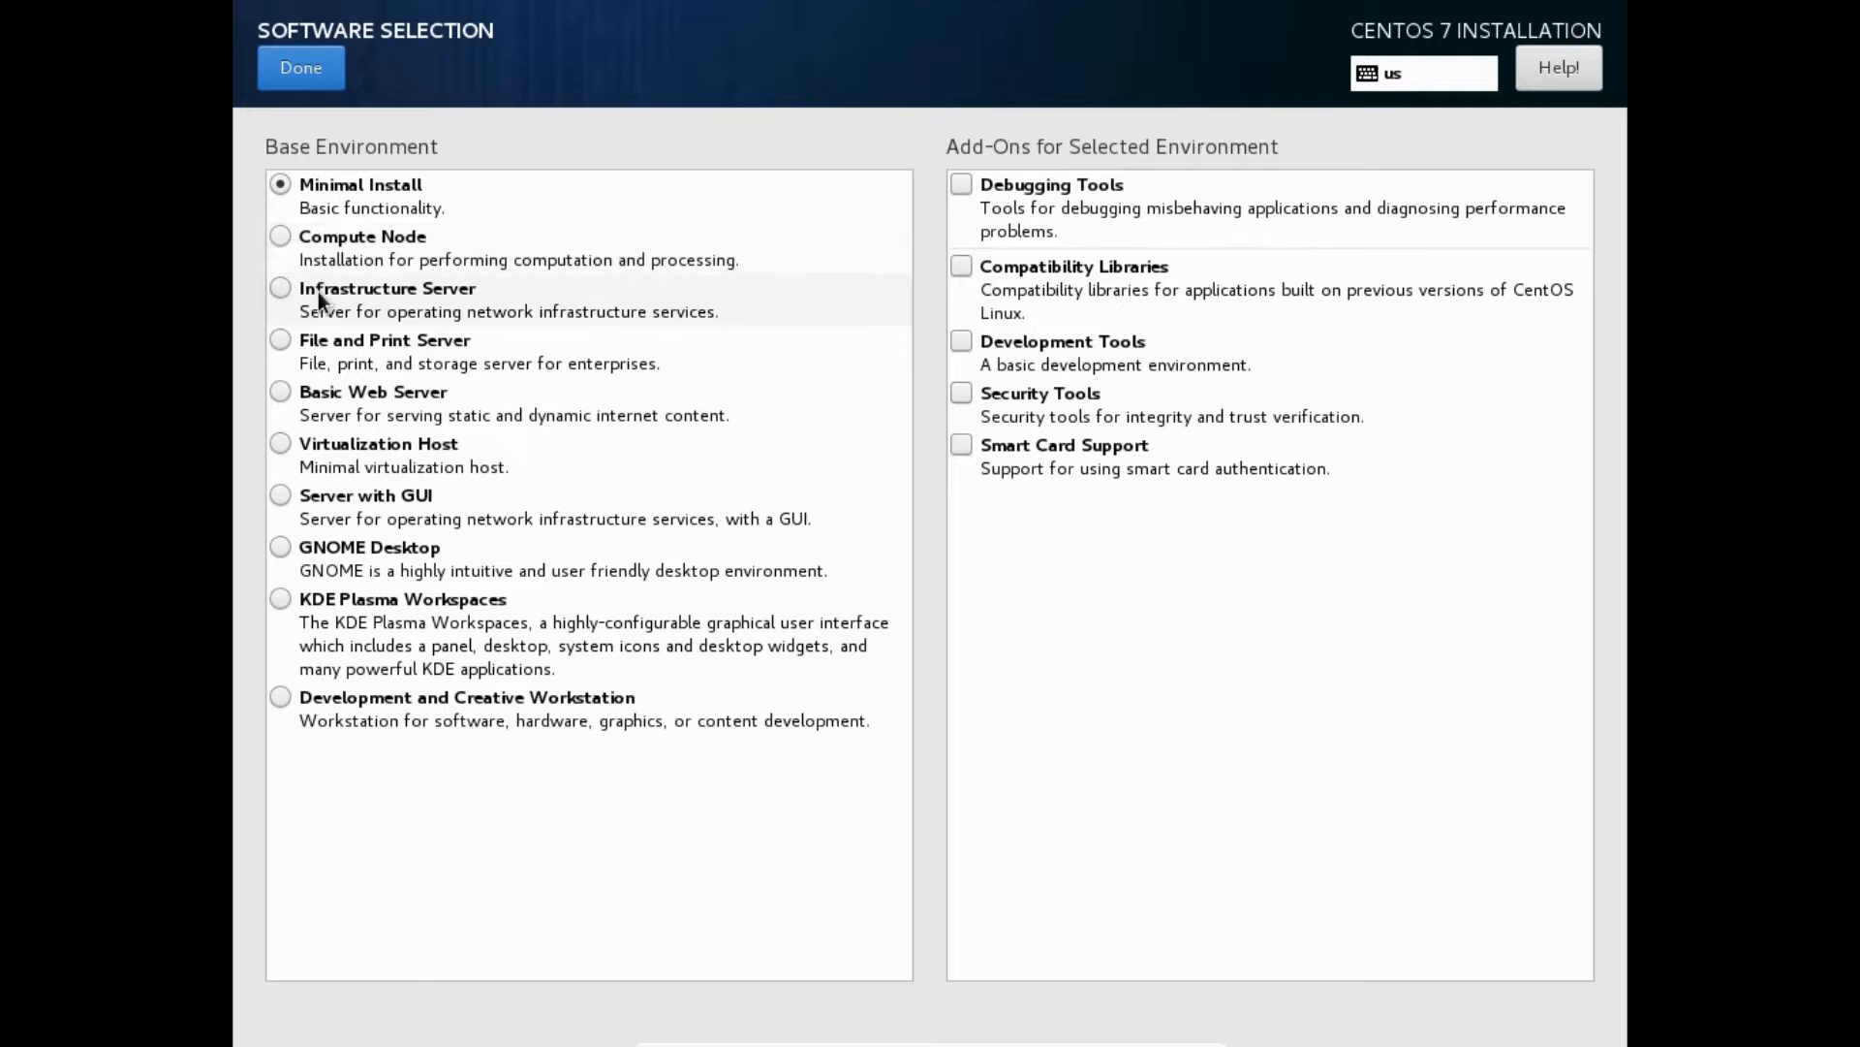
mouse_move(345, 392)
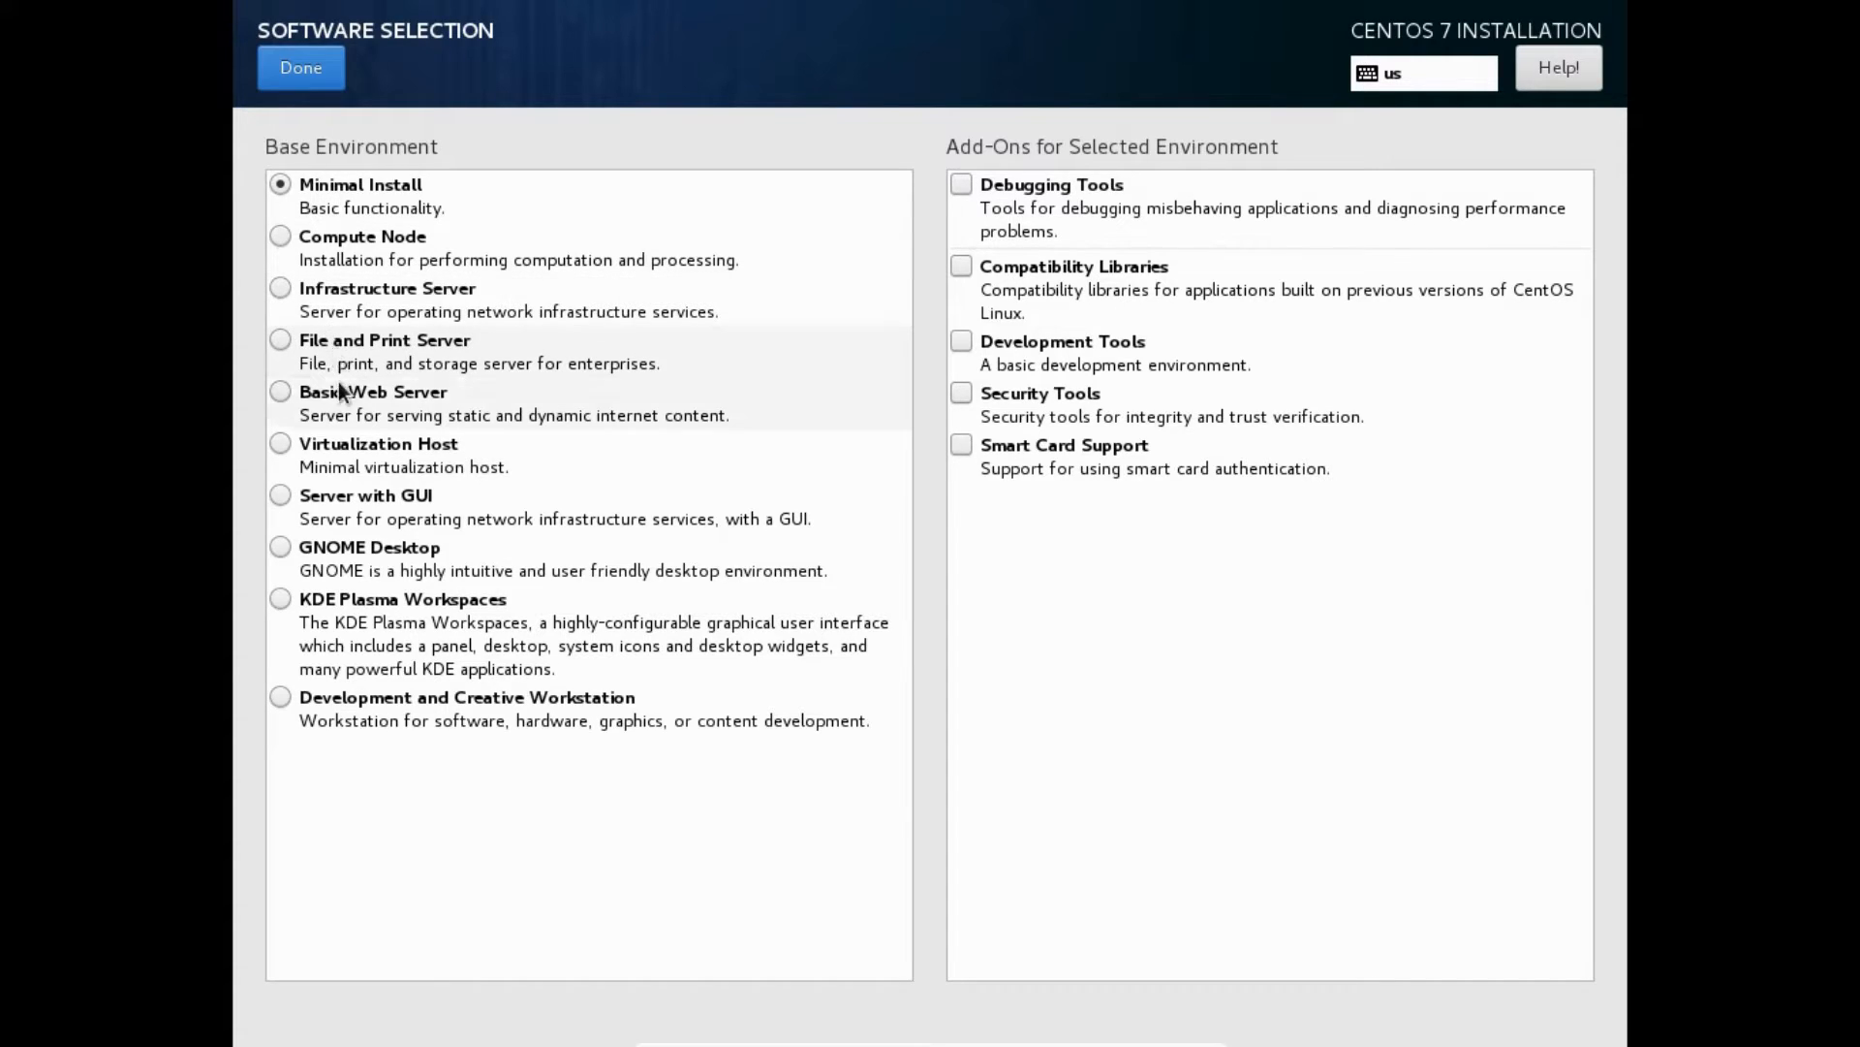
mouse_move(362, 506)
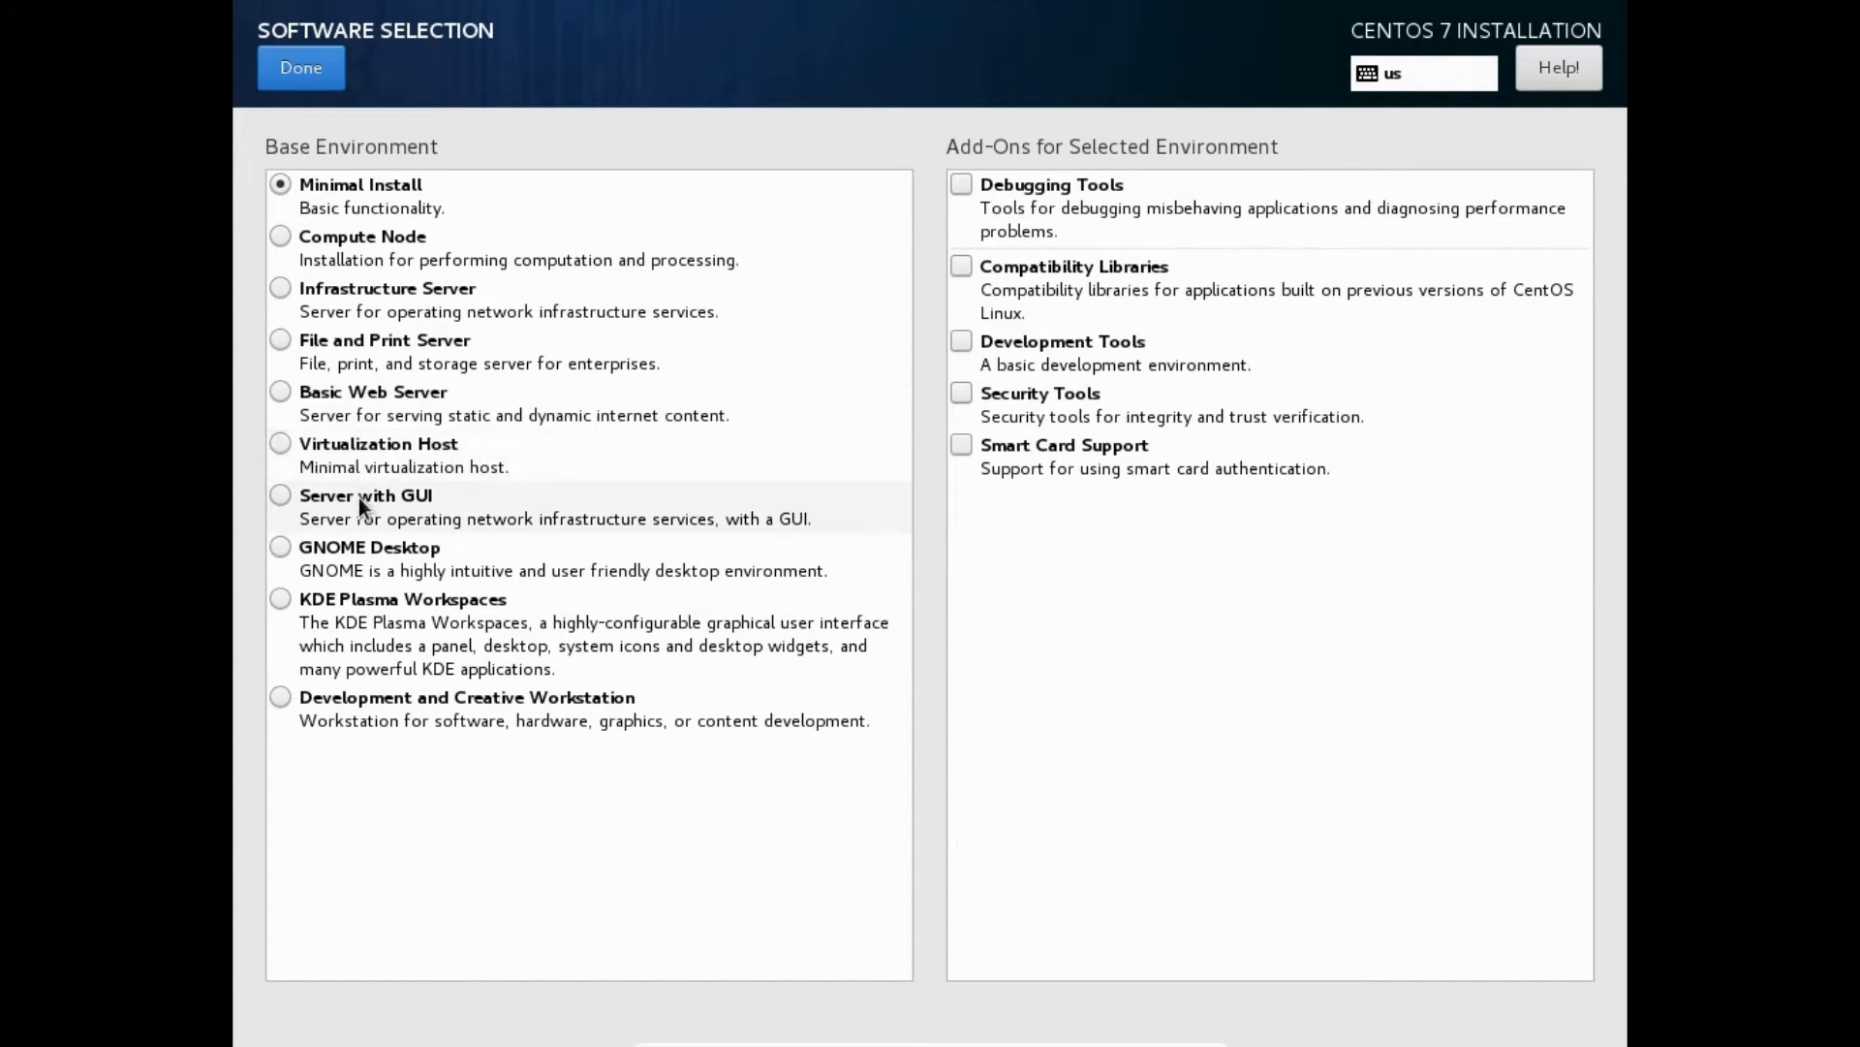
mouse_move(365, 553)
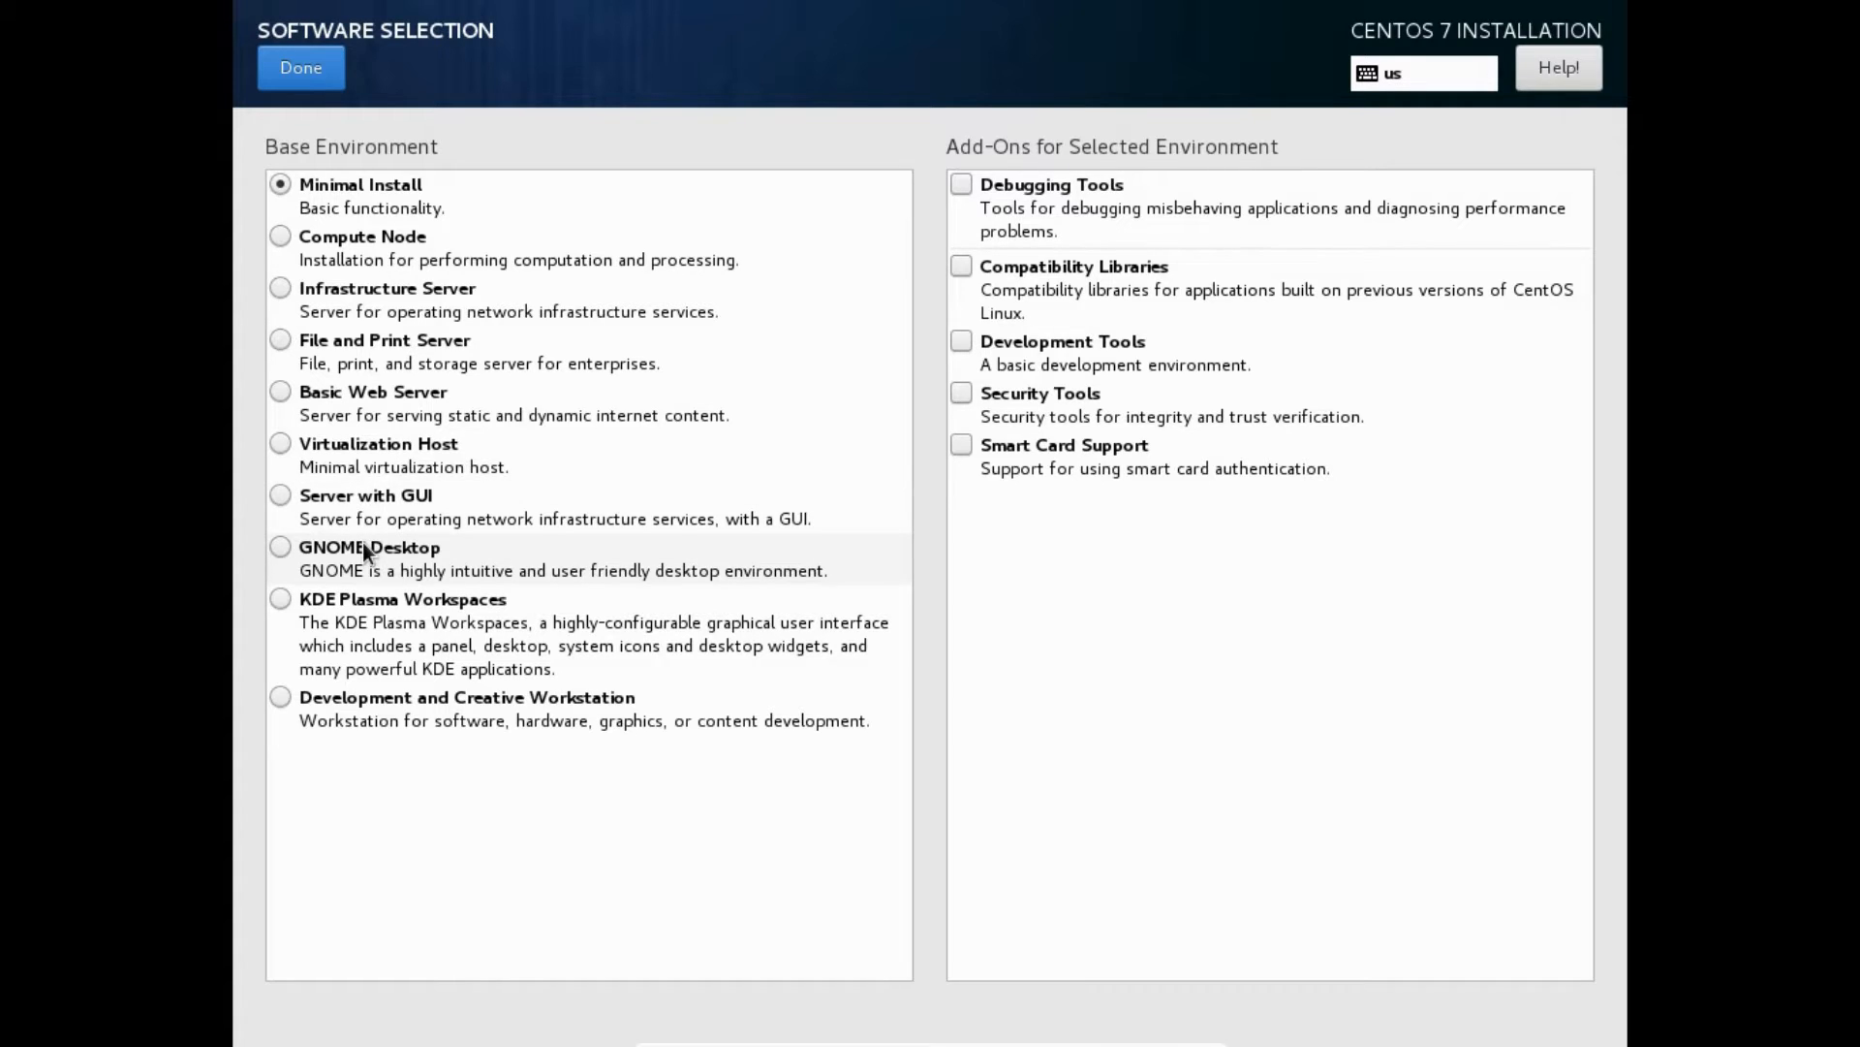
mouse_move(409, 628)
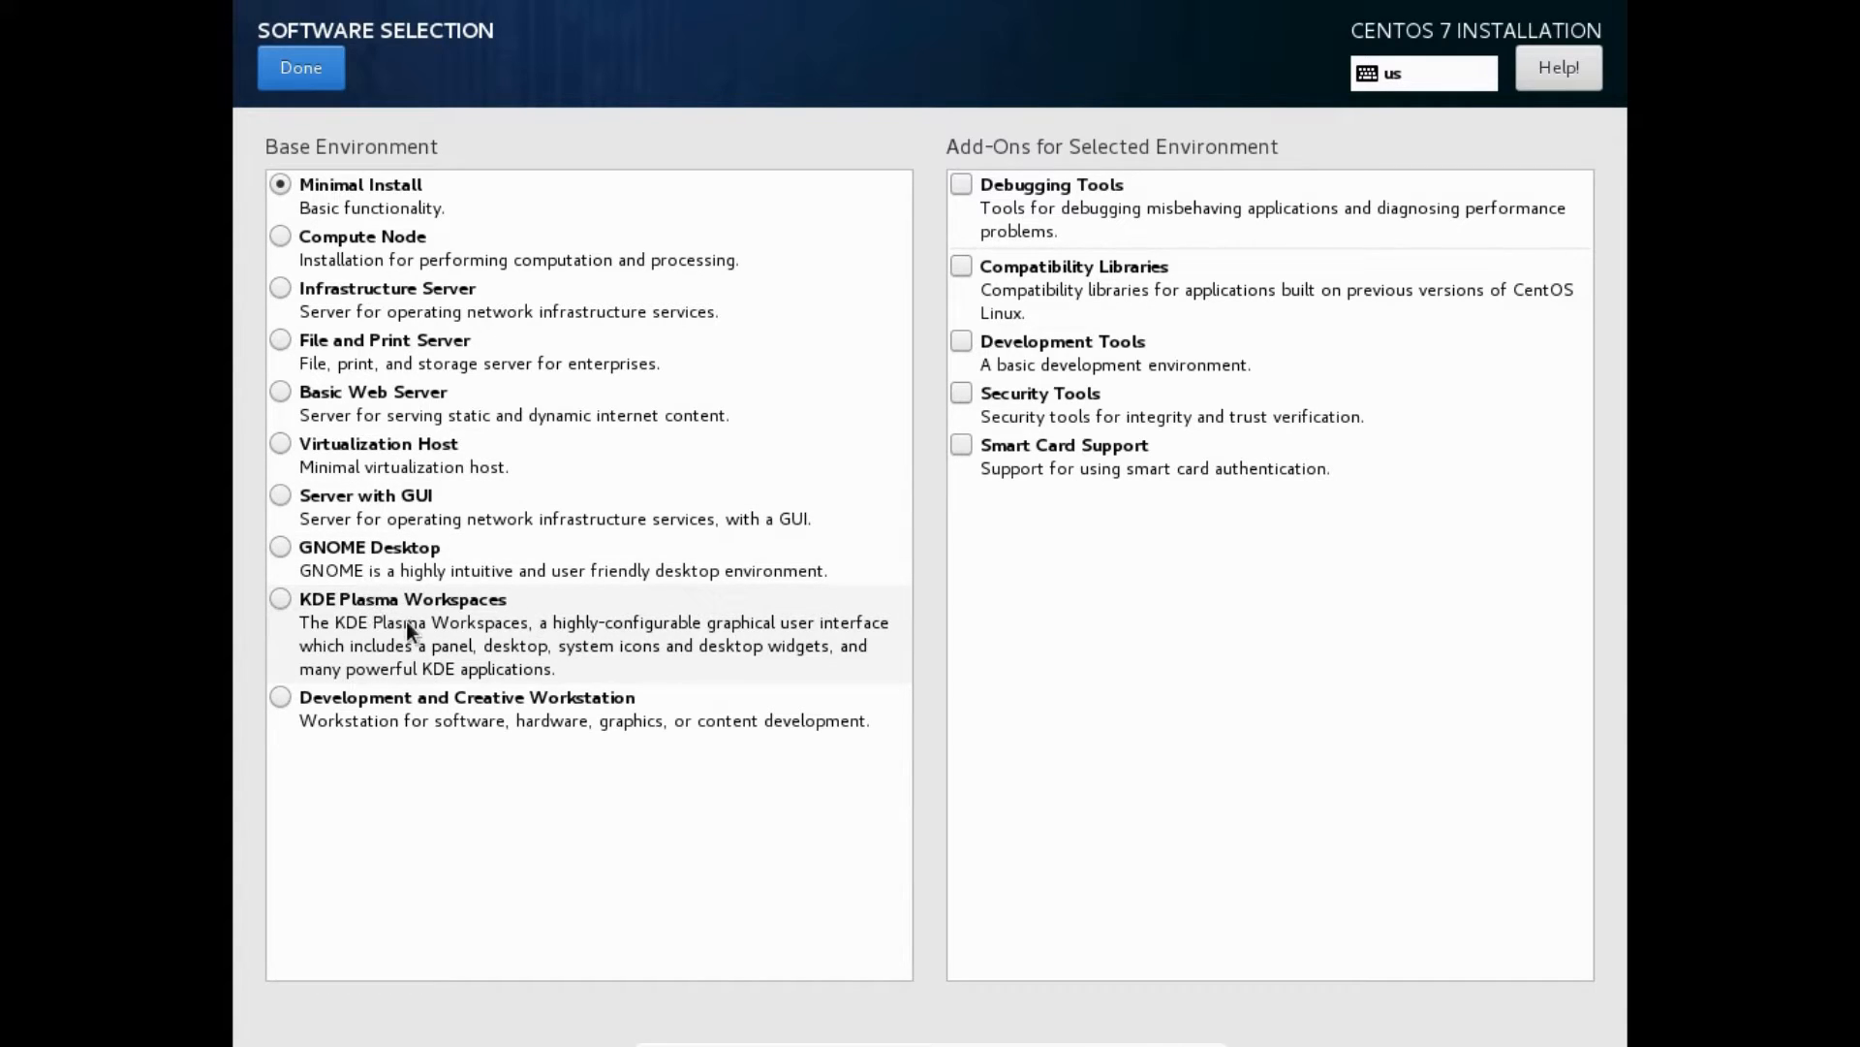
mouse_move(309, 575)
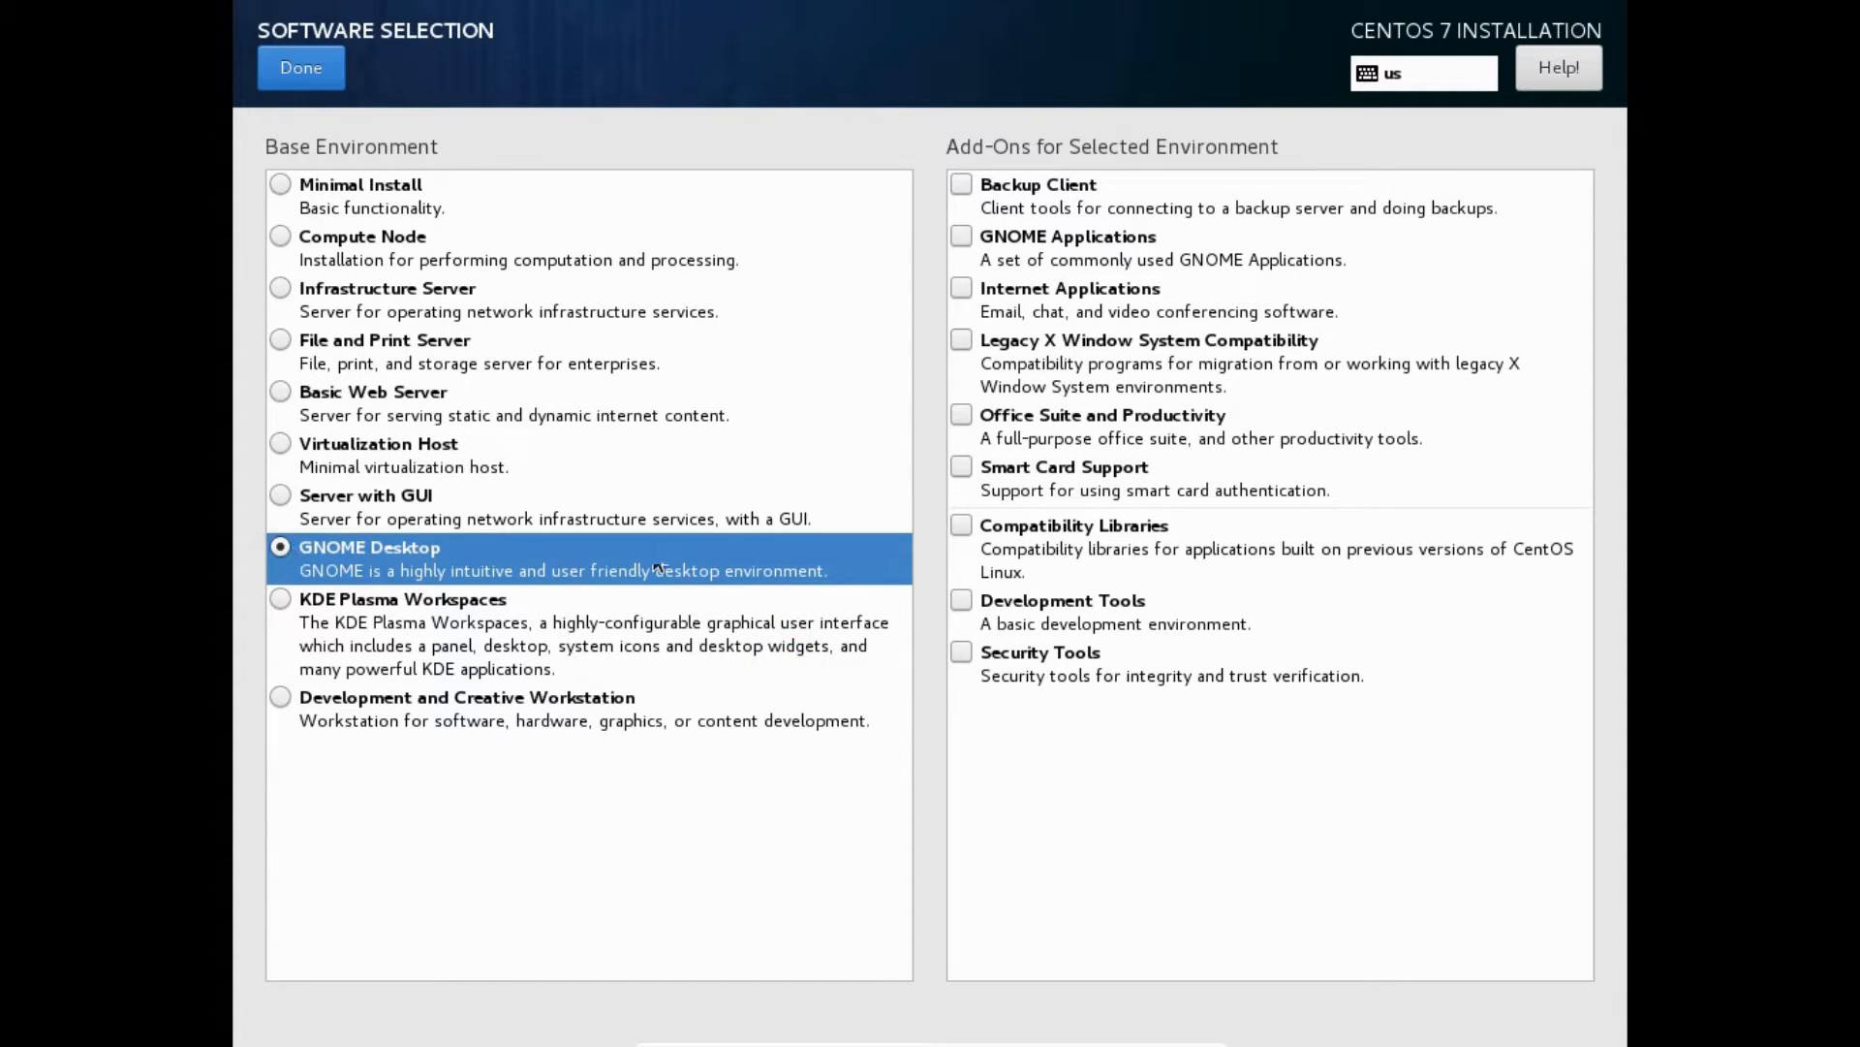
mouse_move(1075, 208)
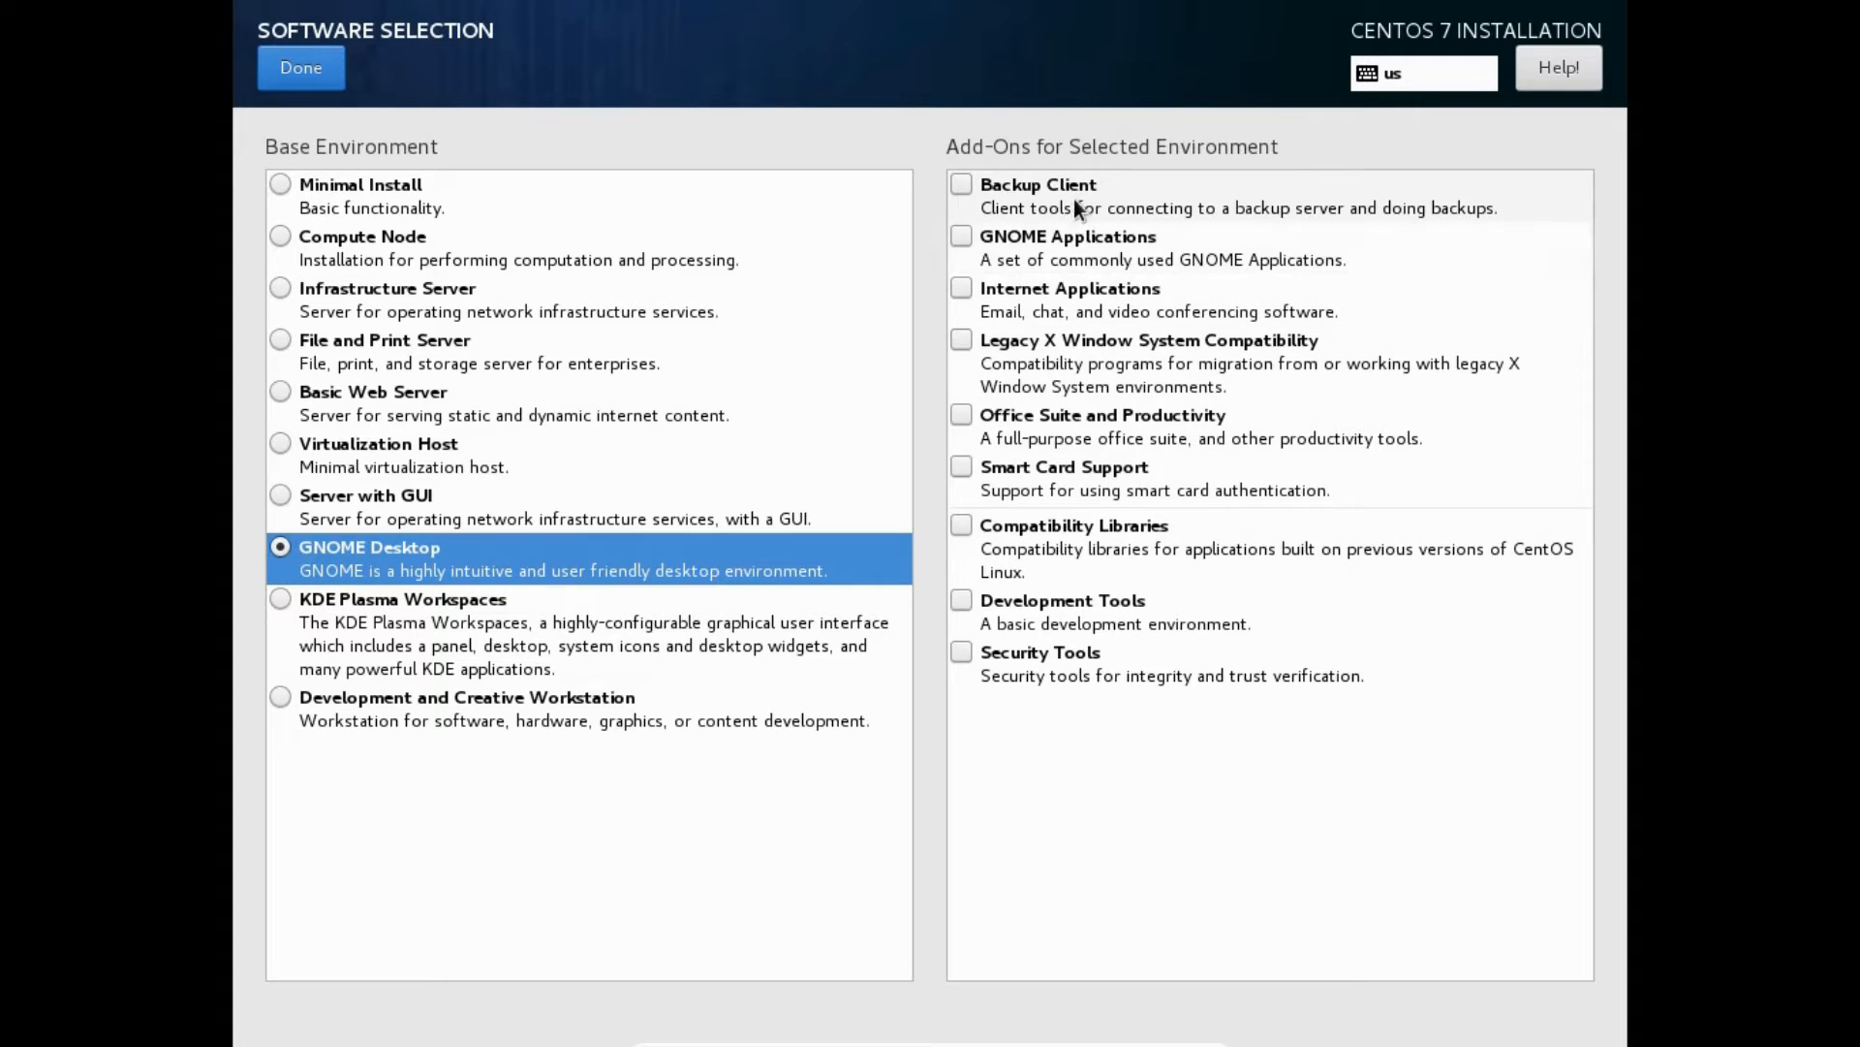
- Tick GNOME Applications and Internet Applications add-ons and confirm the software selection
click(961, 236)
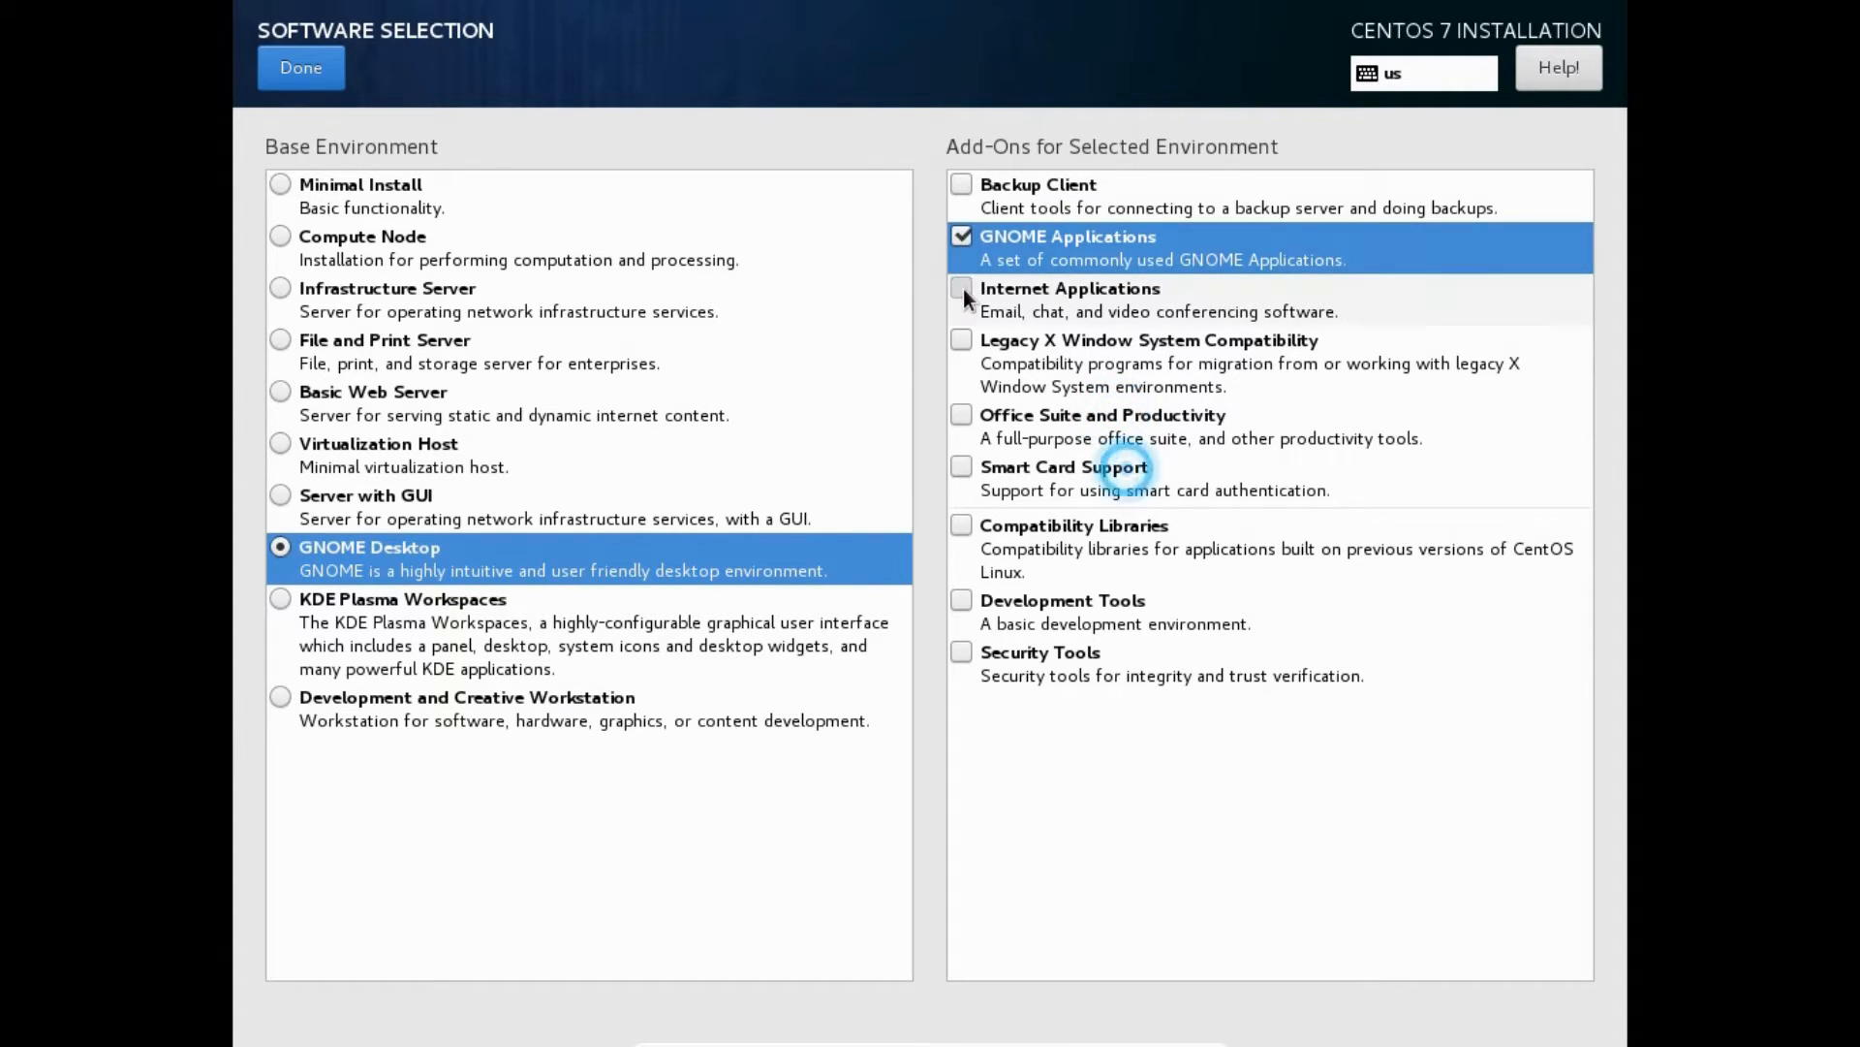
click(962, 415)
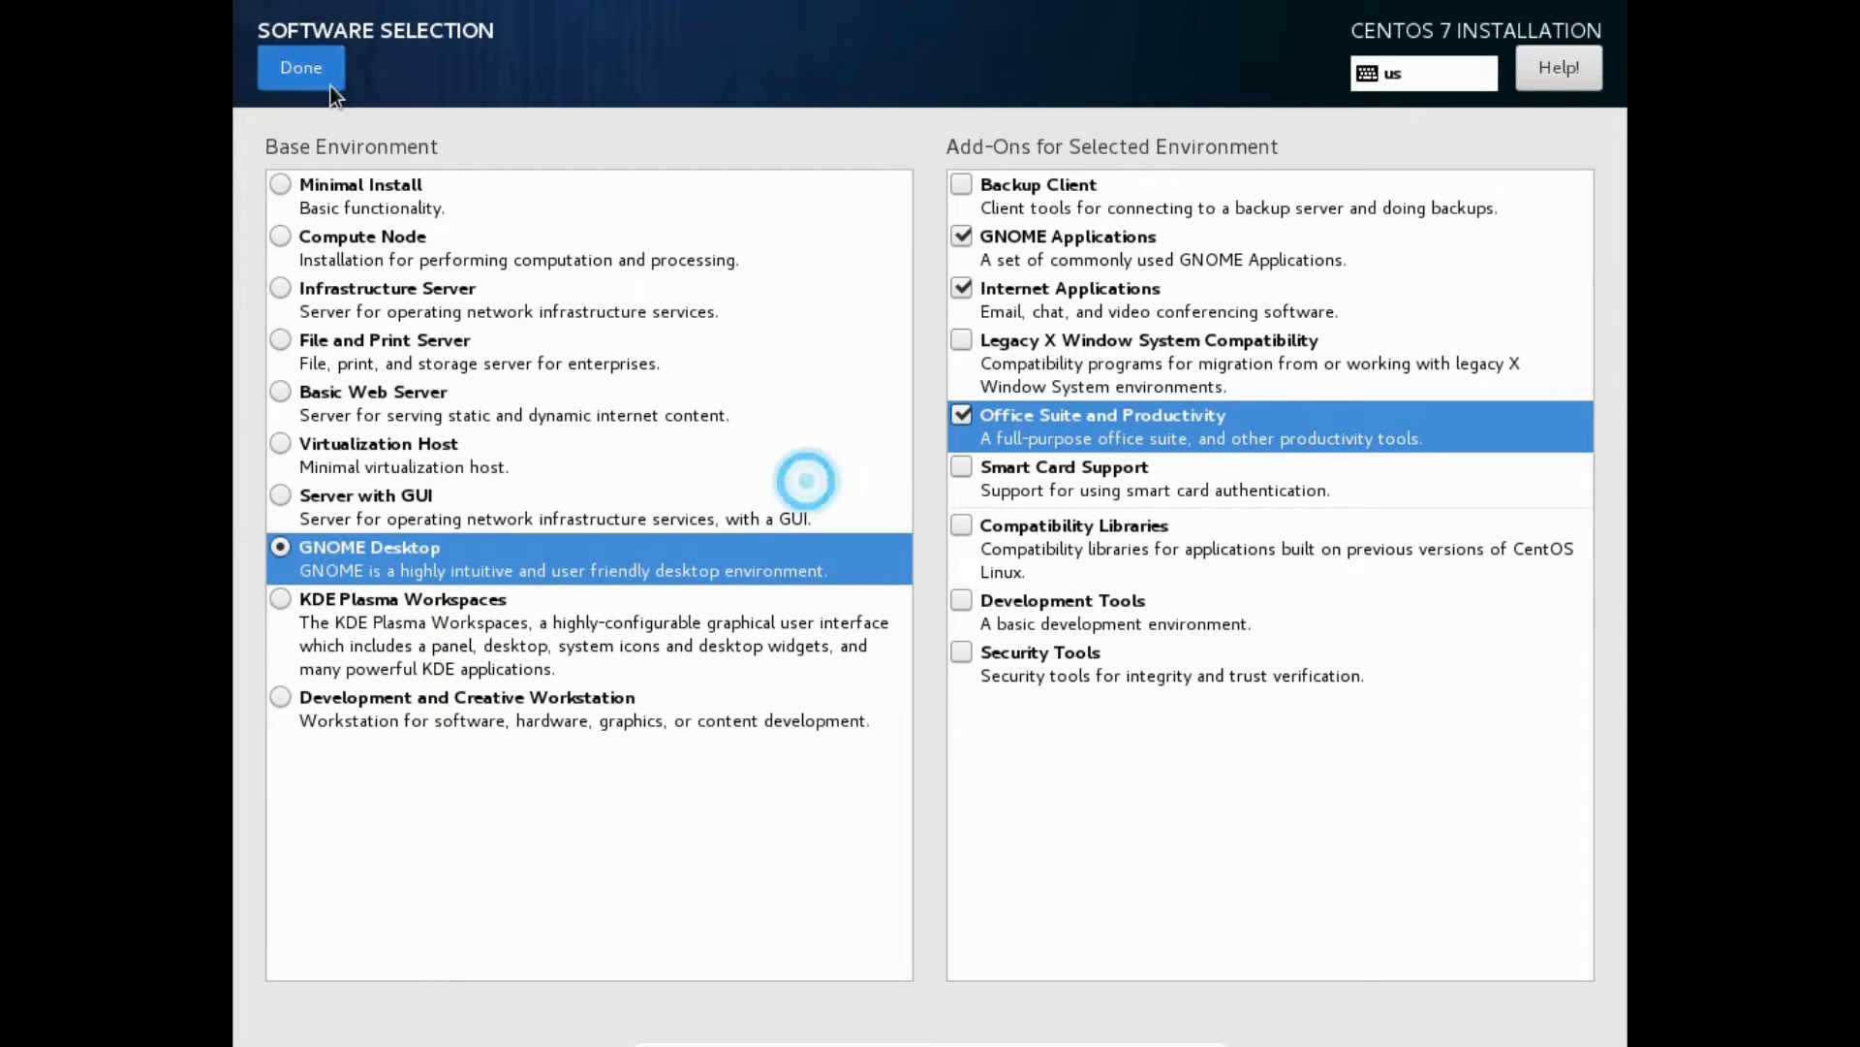
click(301, 66)
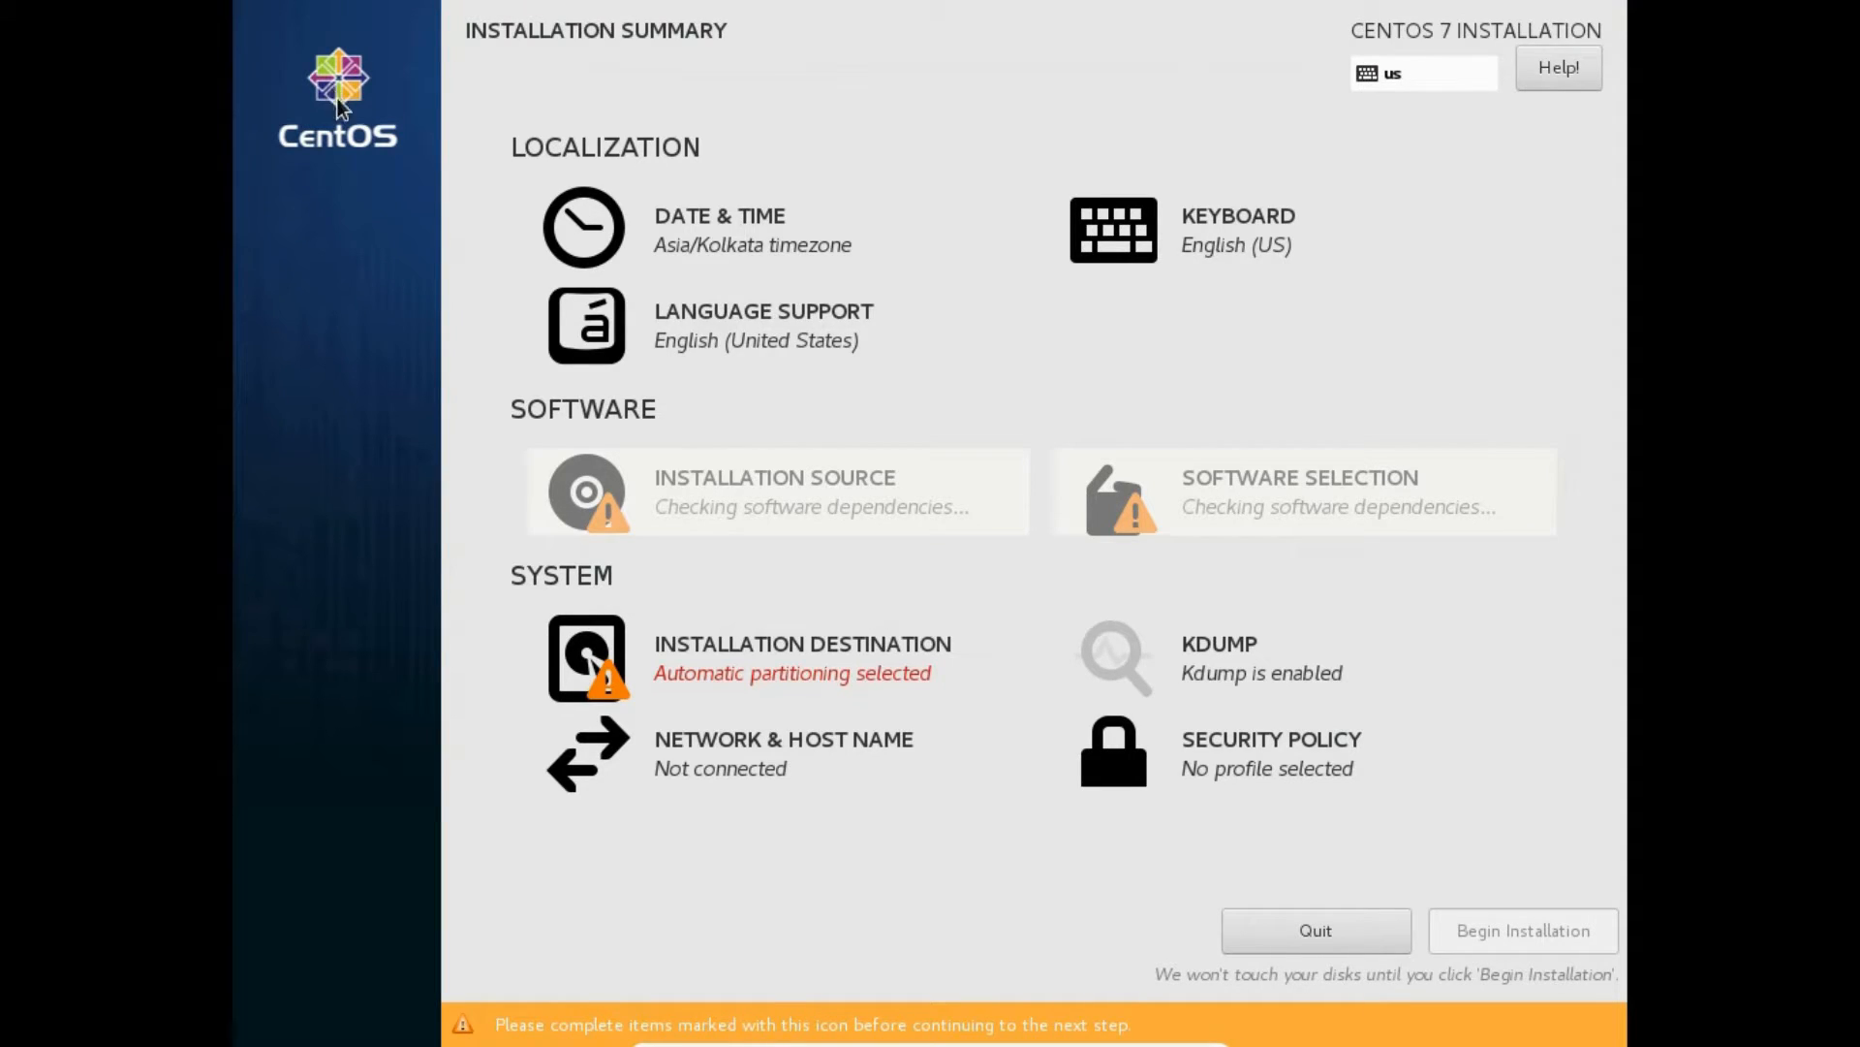
mouse_move(831, 659)
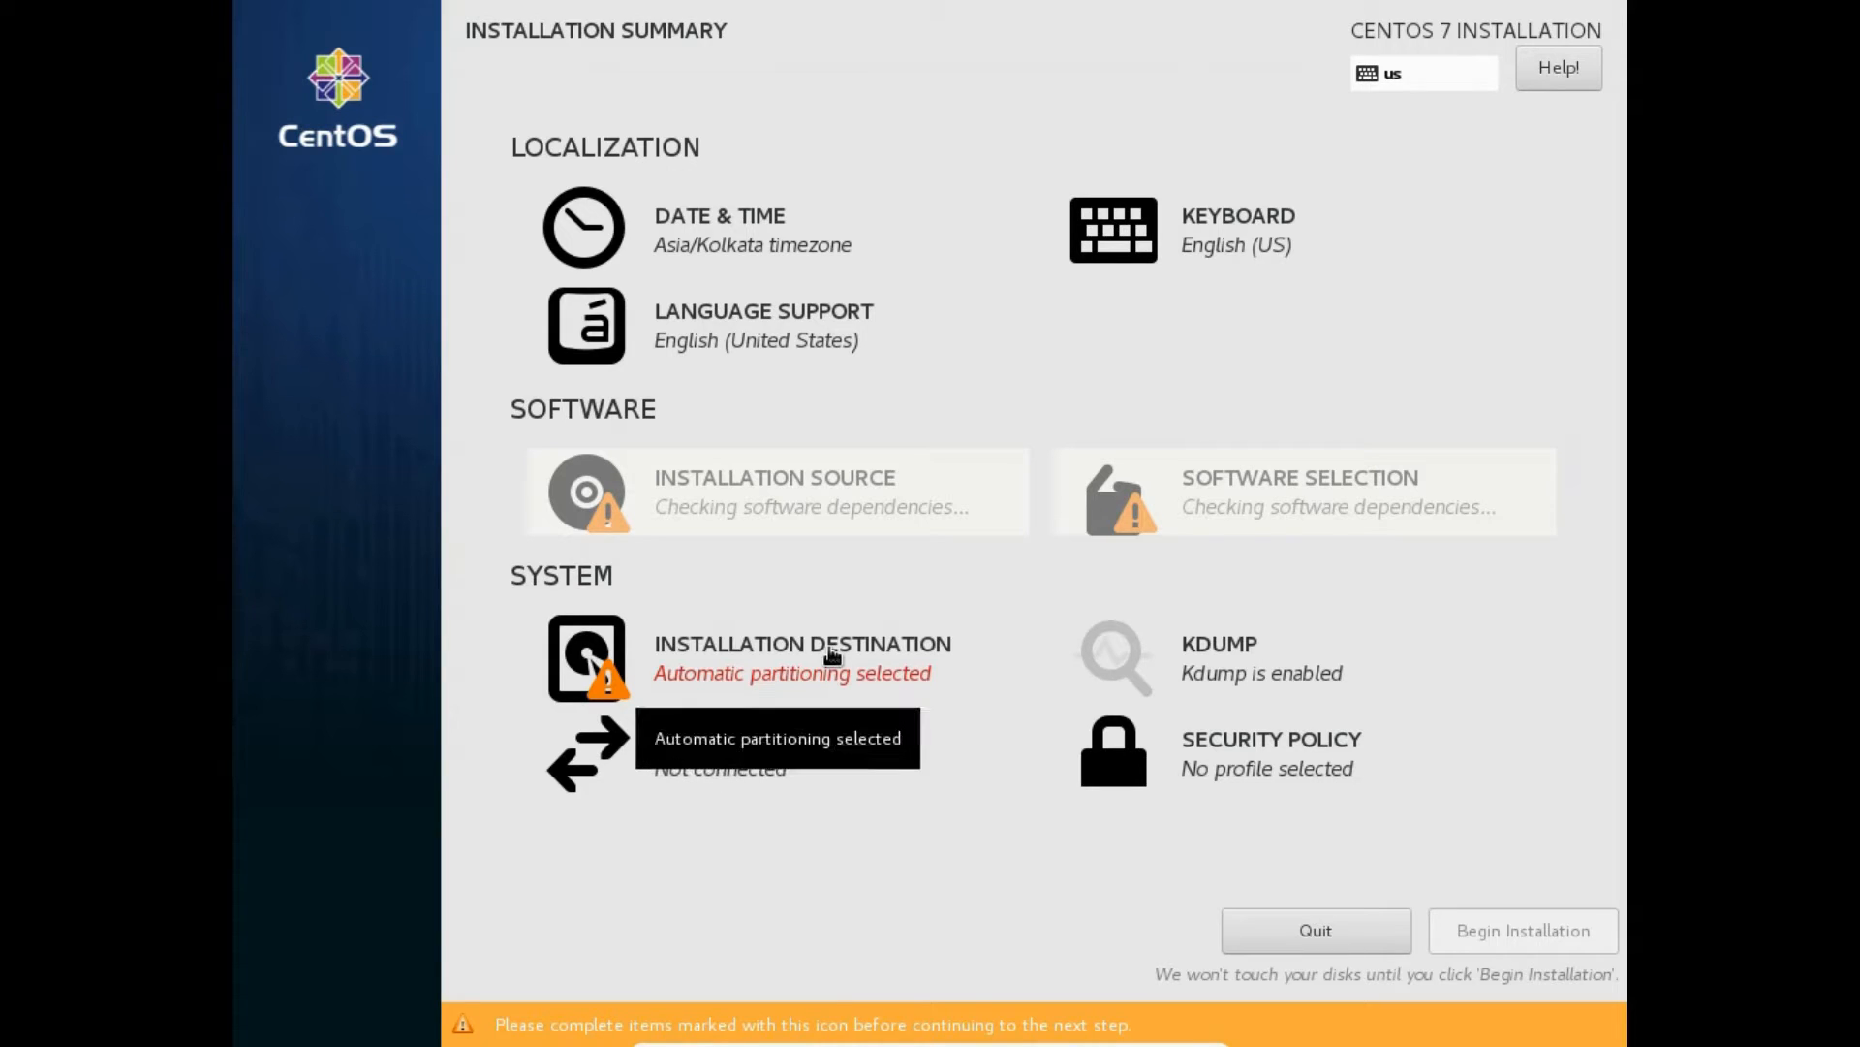
- Select the 32 GiB ATA VBOX HARDDISK, keep automatic partitioning, and confirm the destination
click(800, 657)
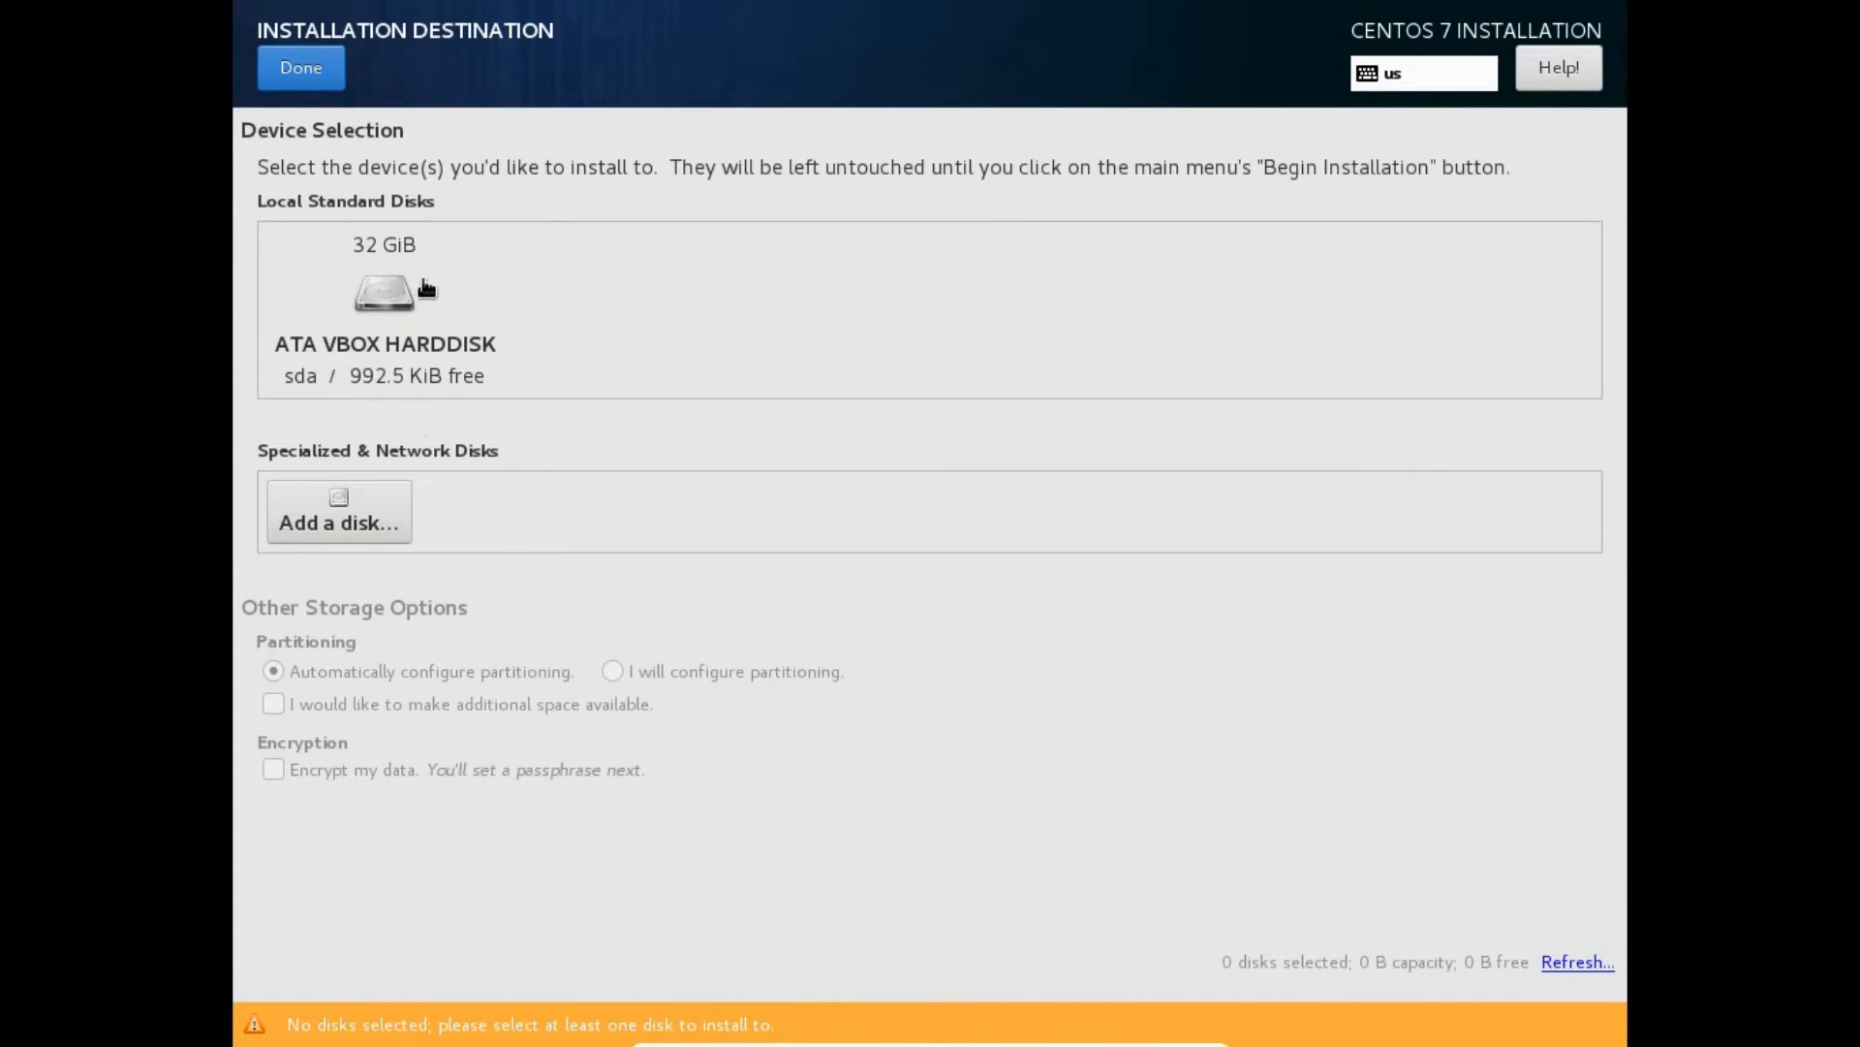
click(384, 297)
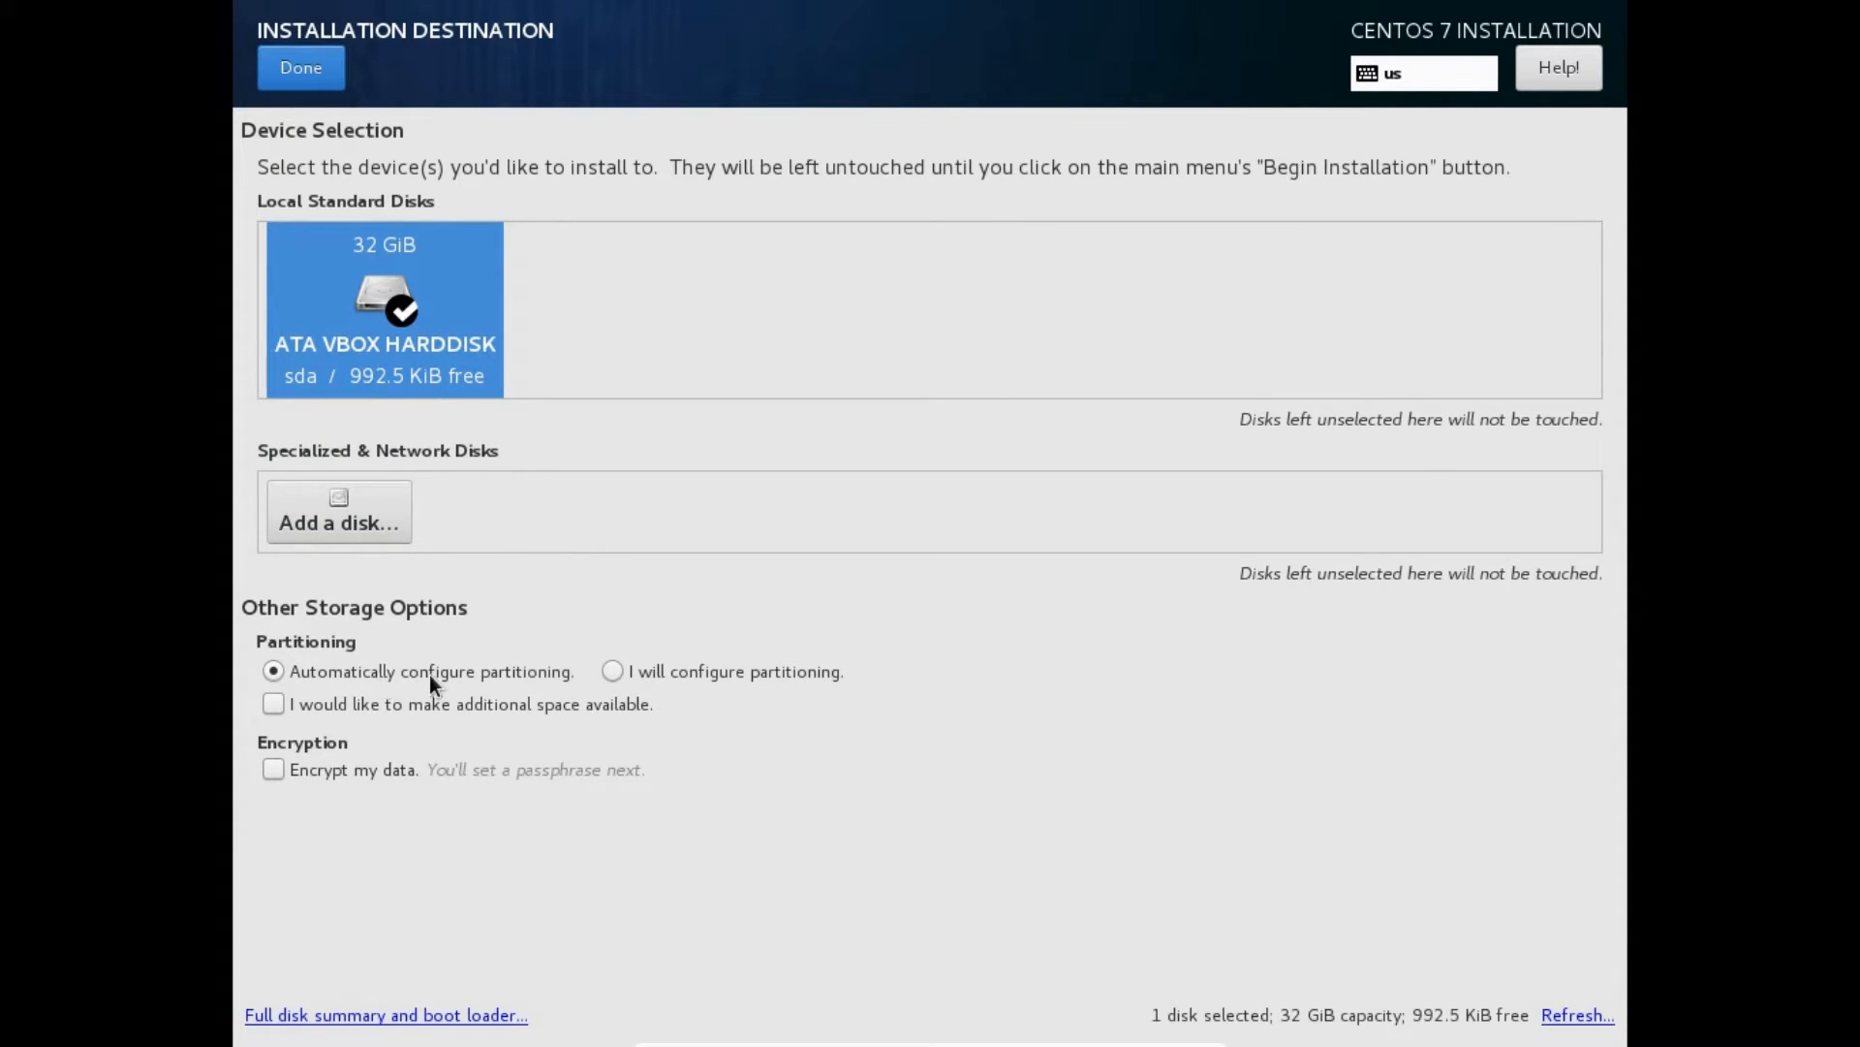
mouse_move(381, 698)
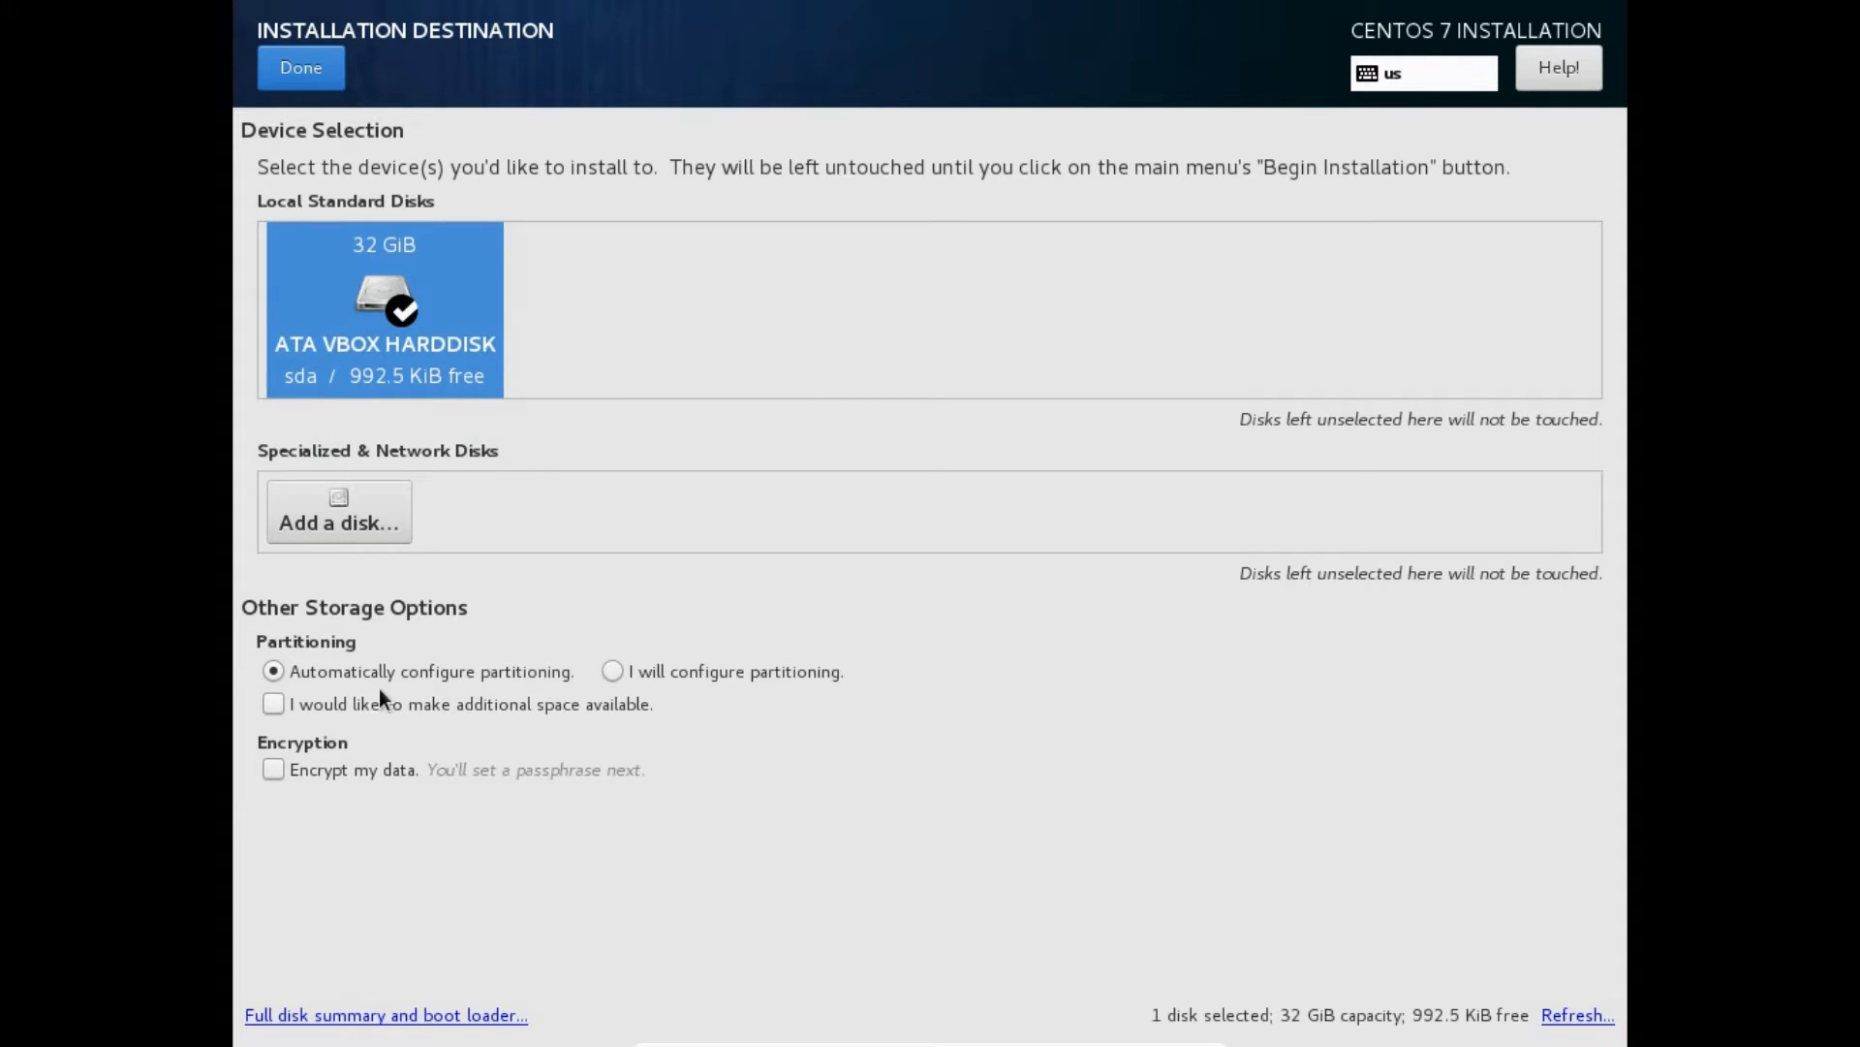
mouse_move(641, 684)
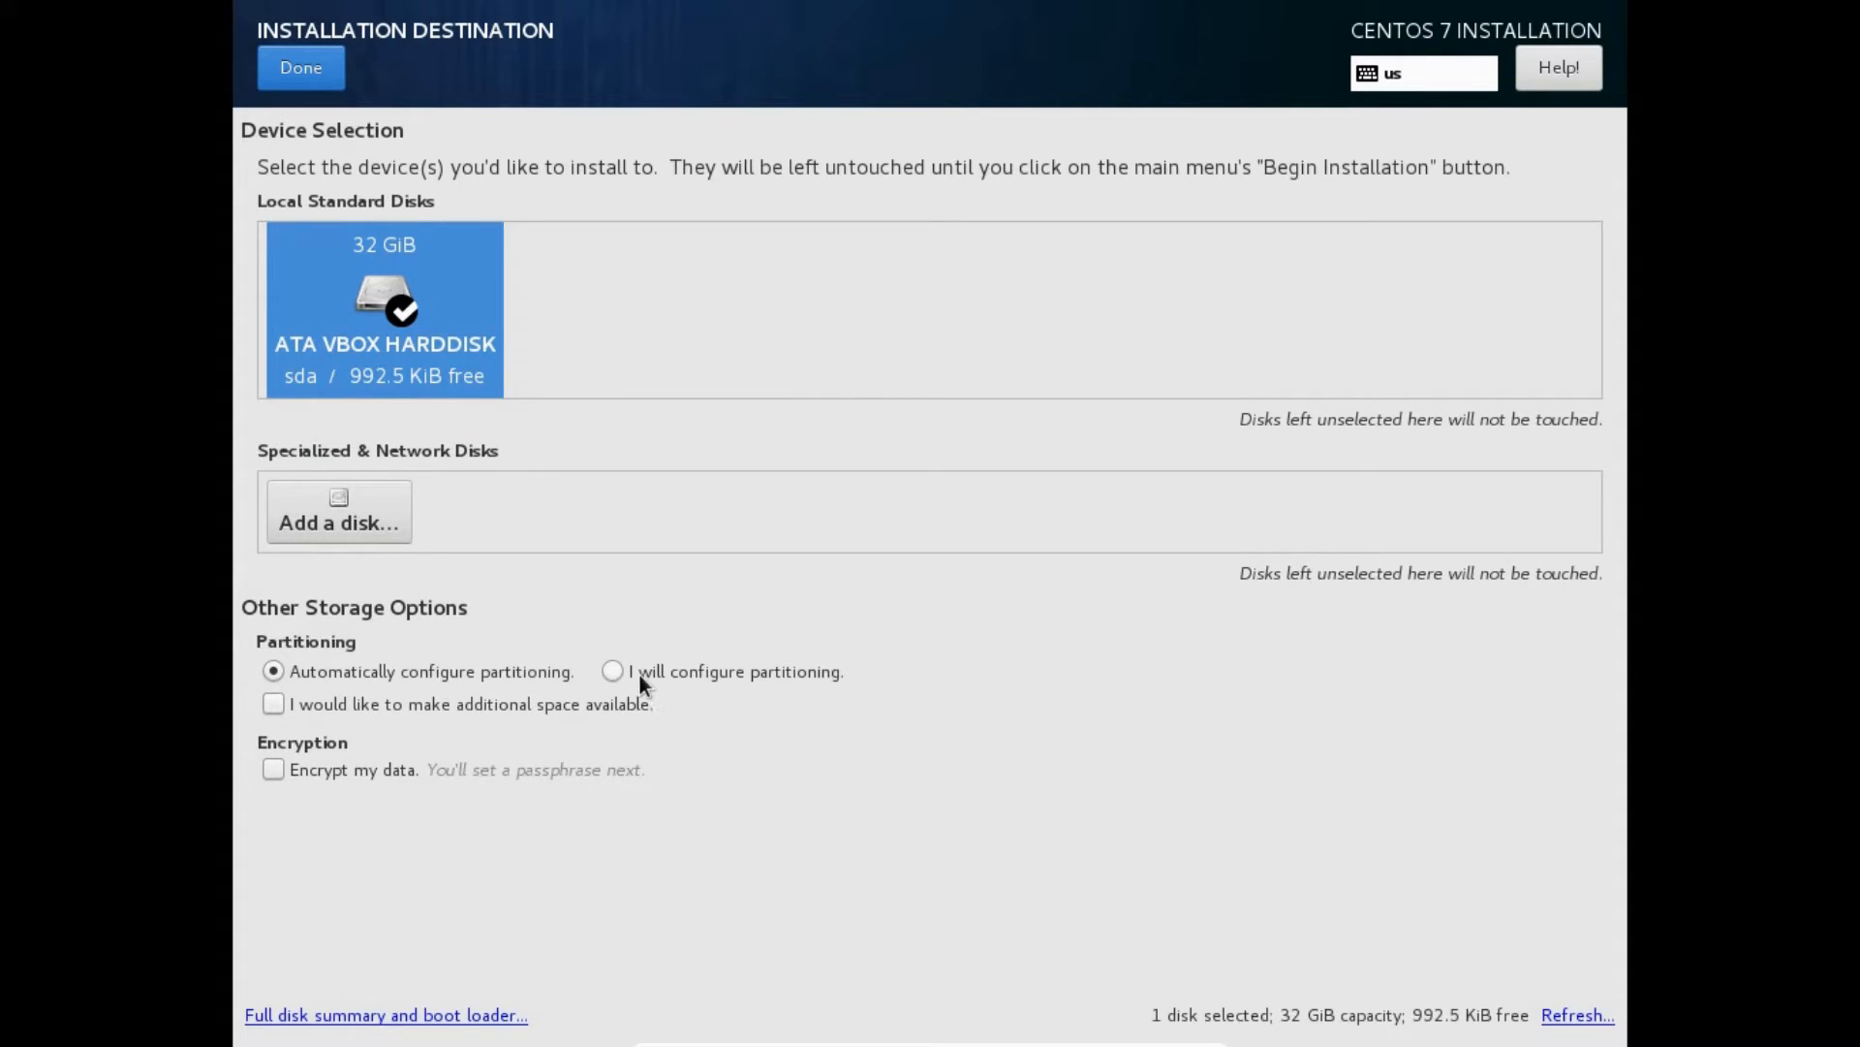
click(613, 670)
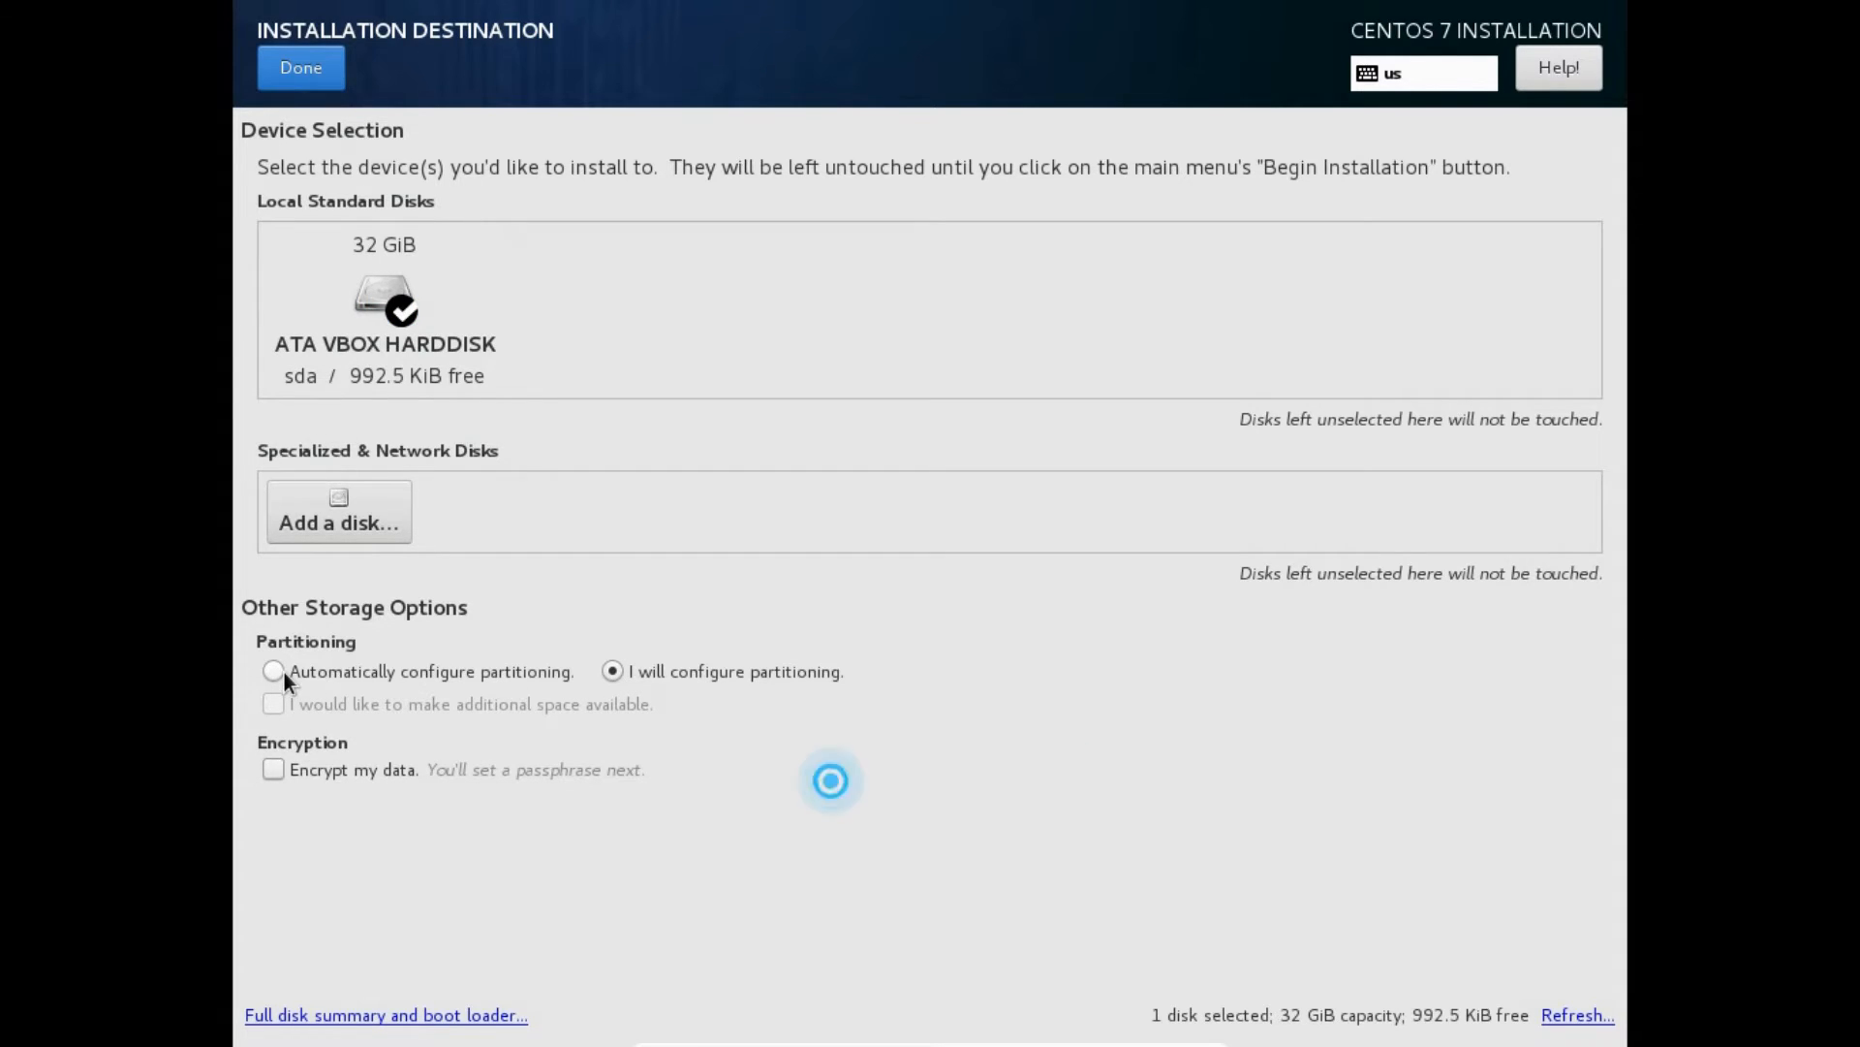
click(273, 671)
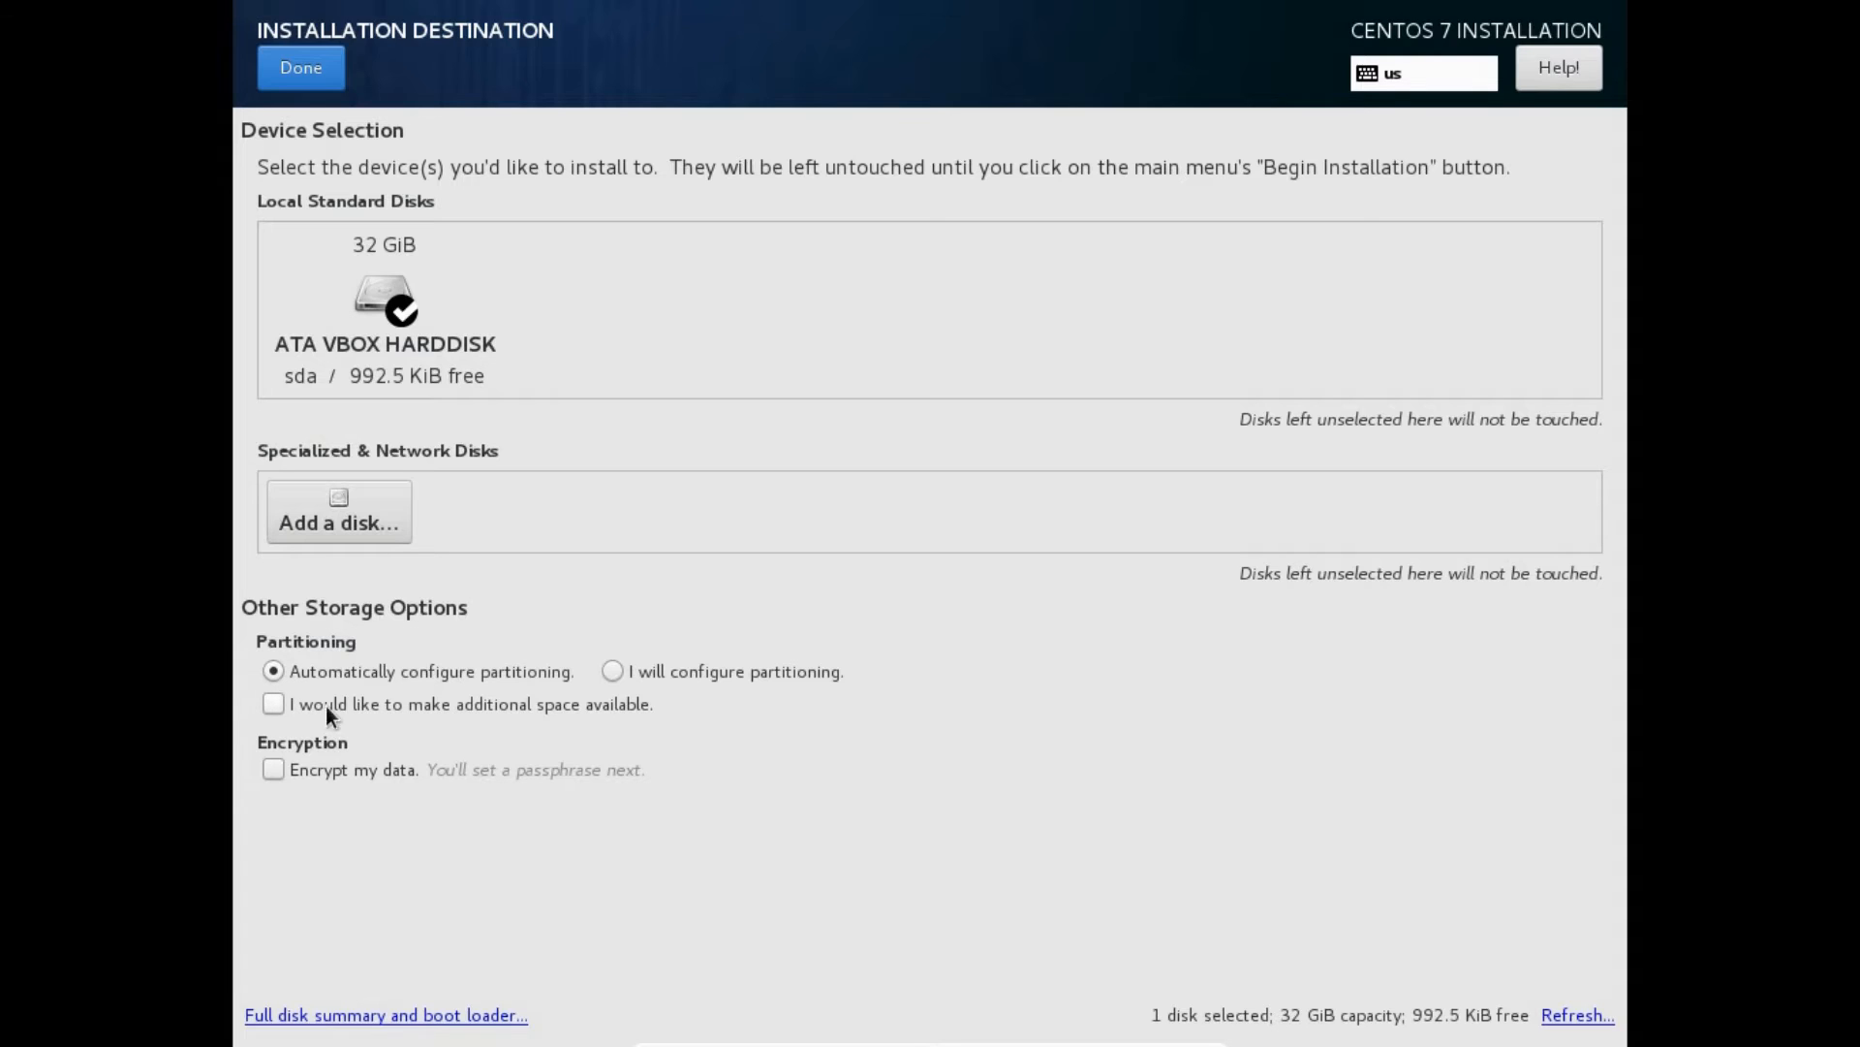
click(301, 66)
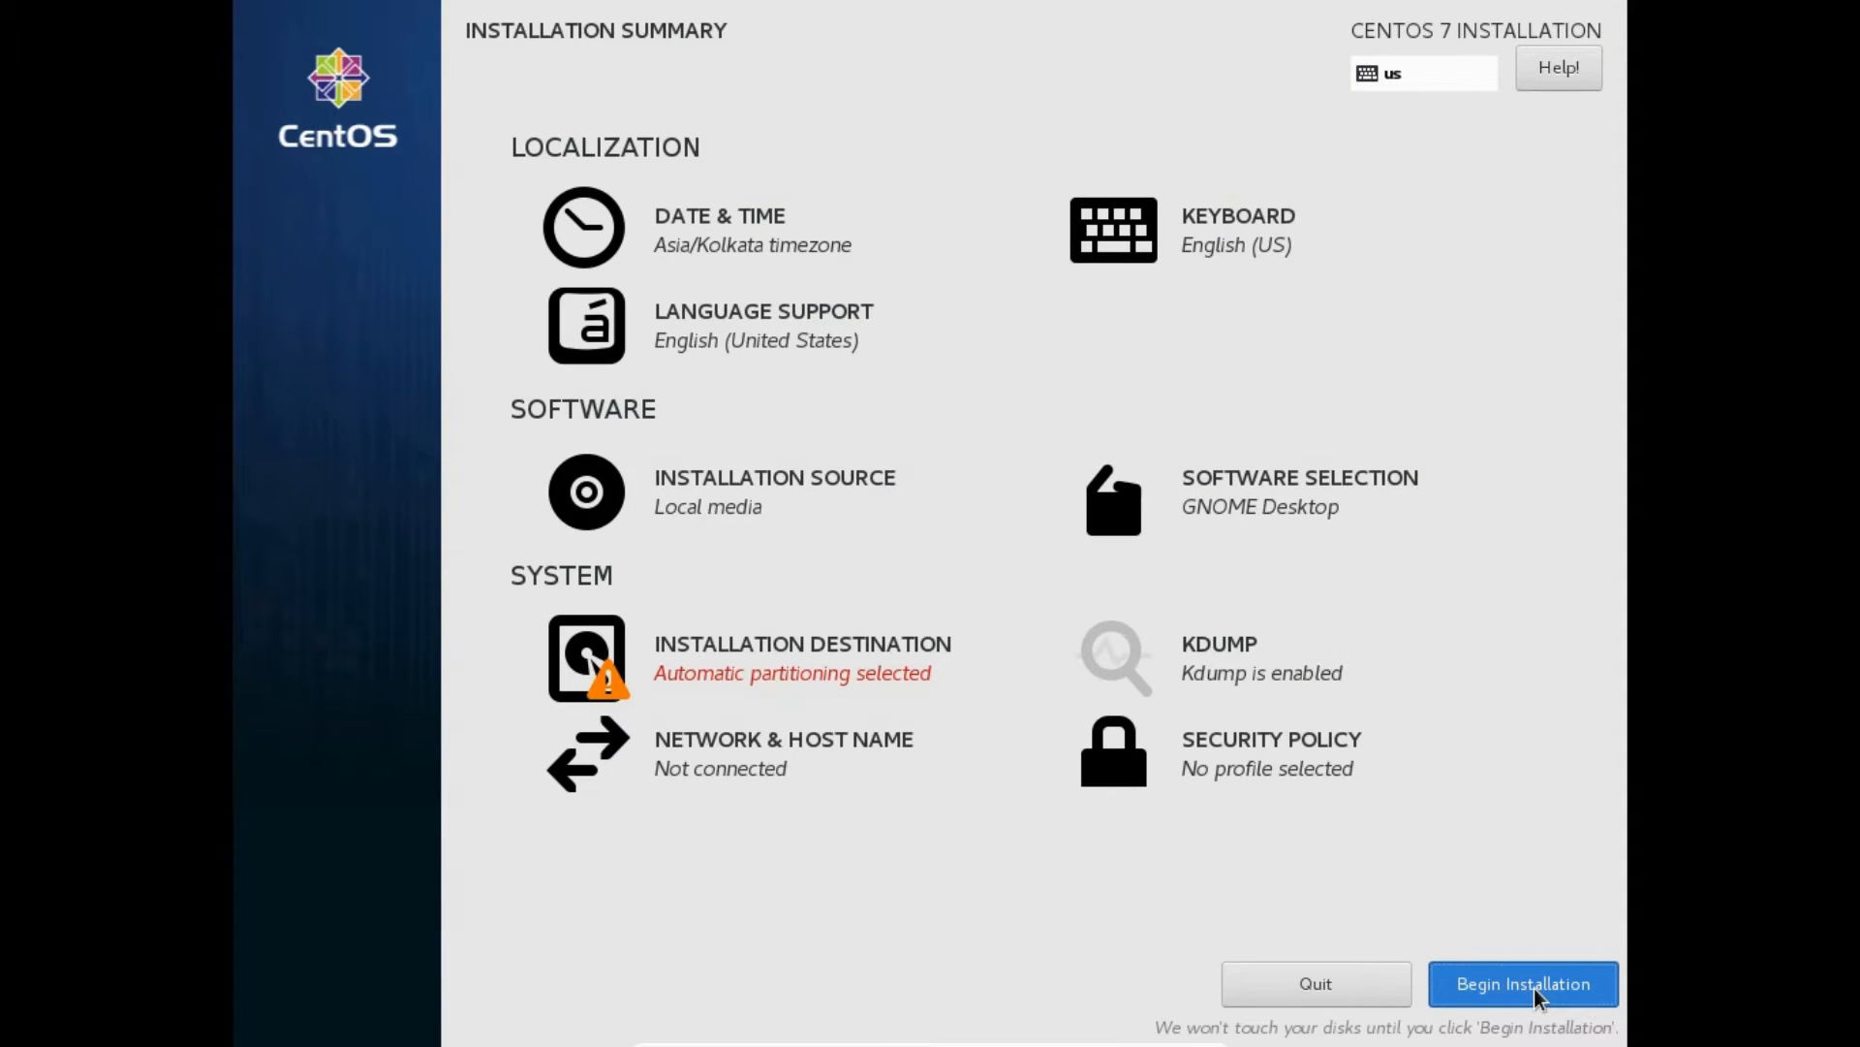
- Begin installation, then enter and confirm the root password
click(1524, 983)
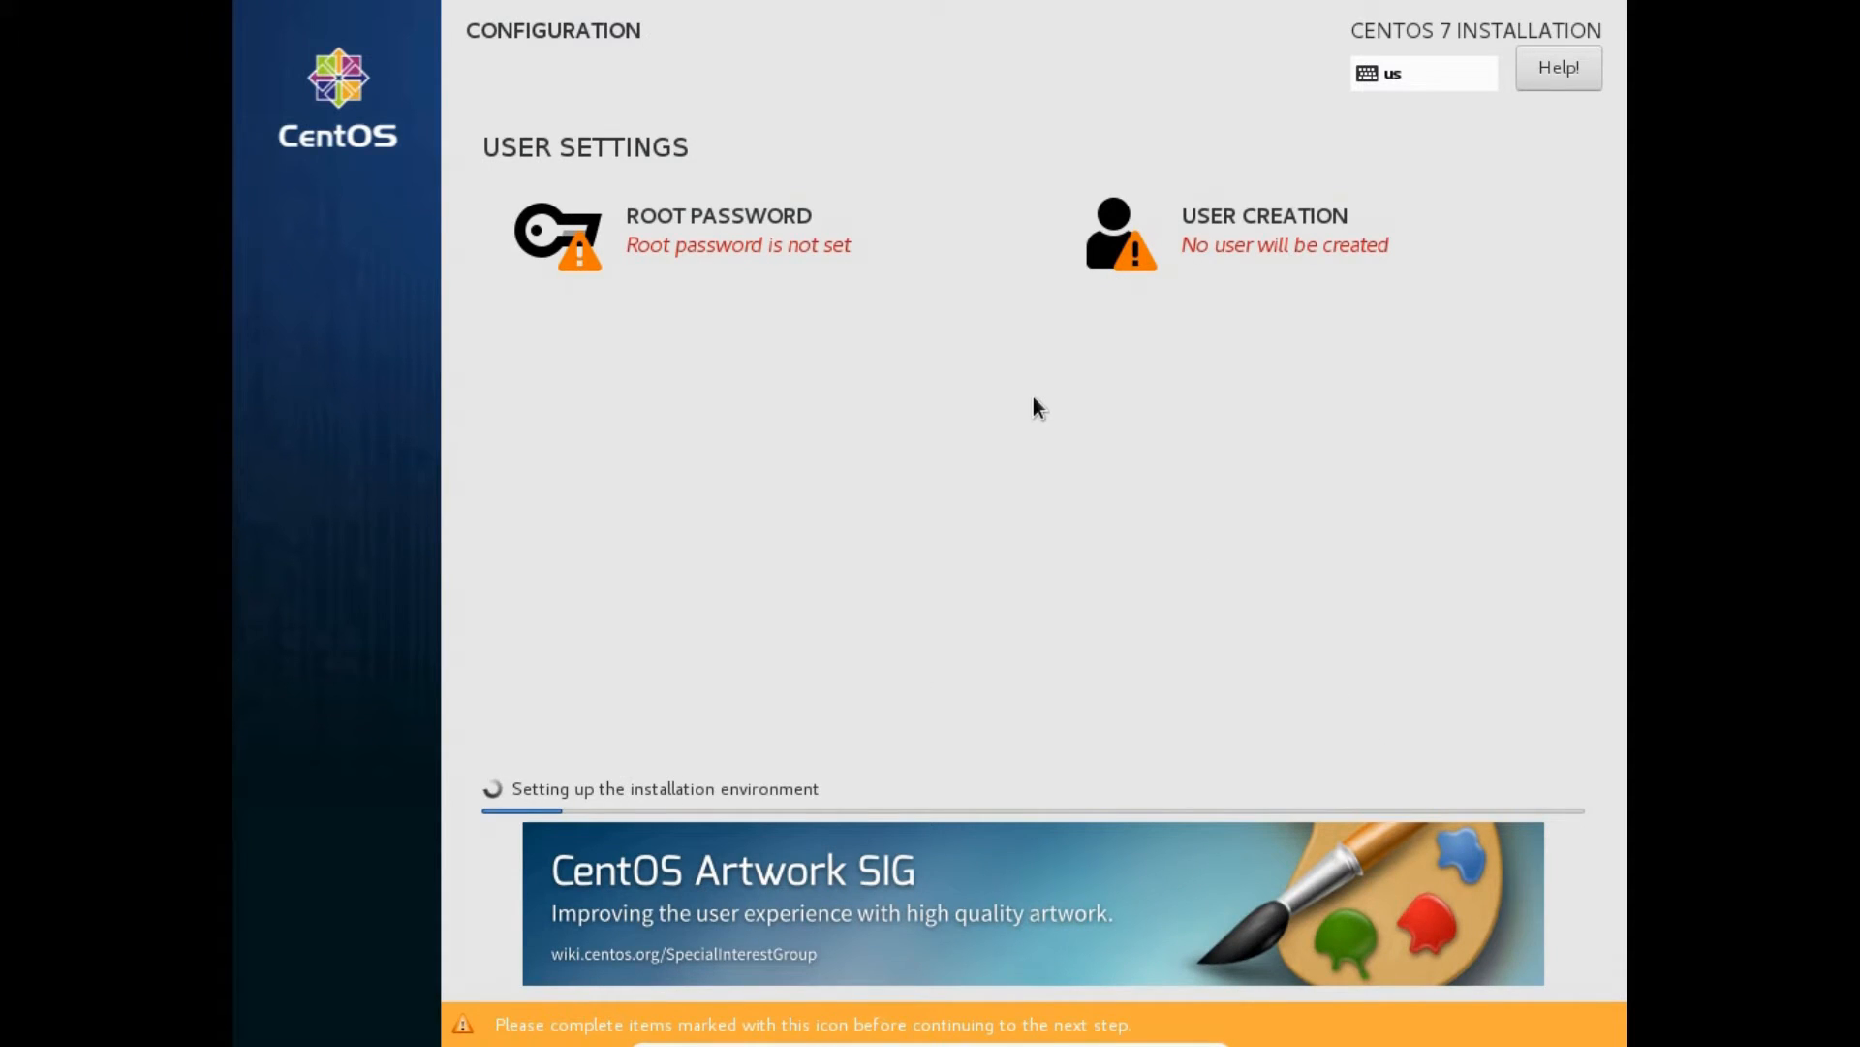
mouse_move(973, 336)
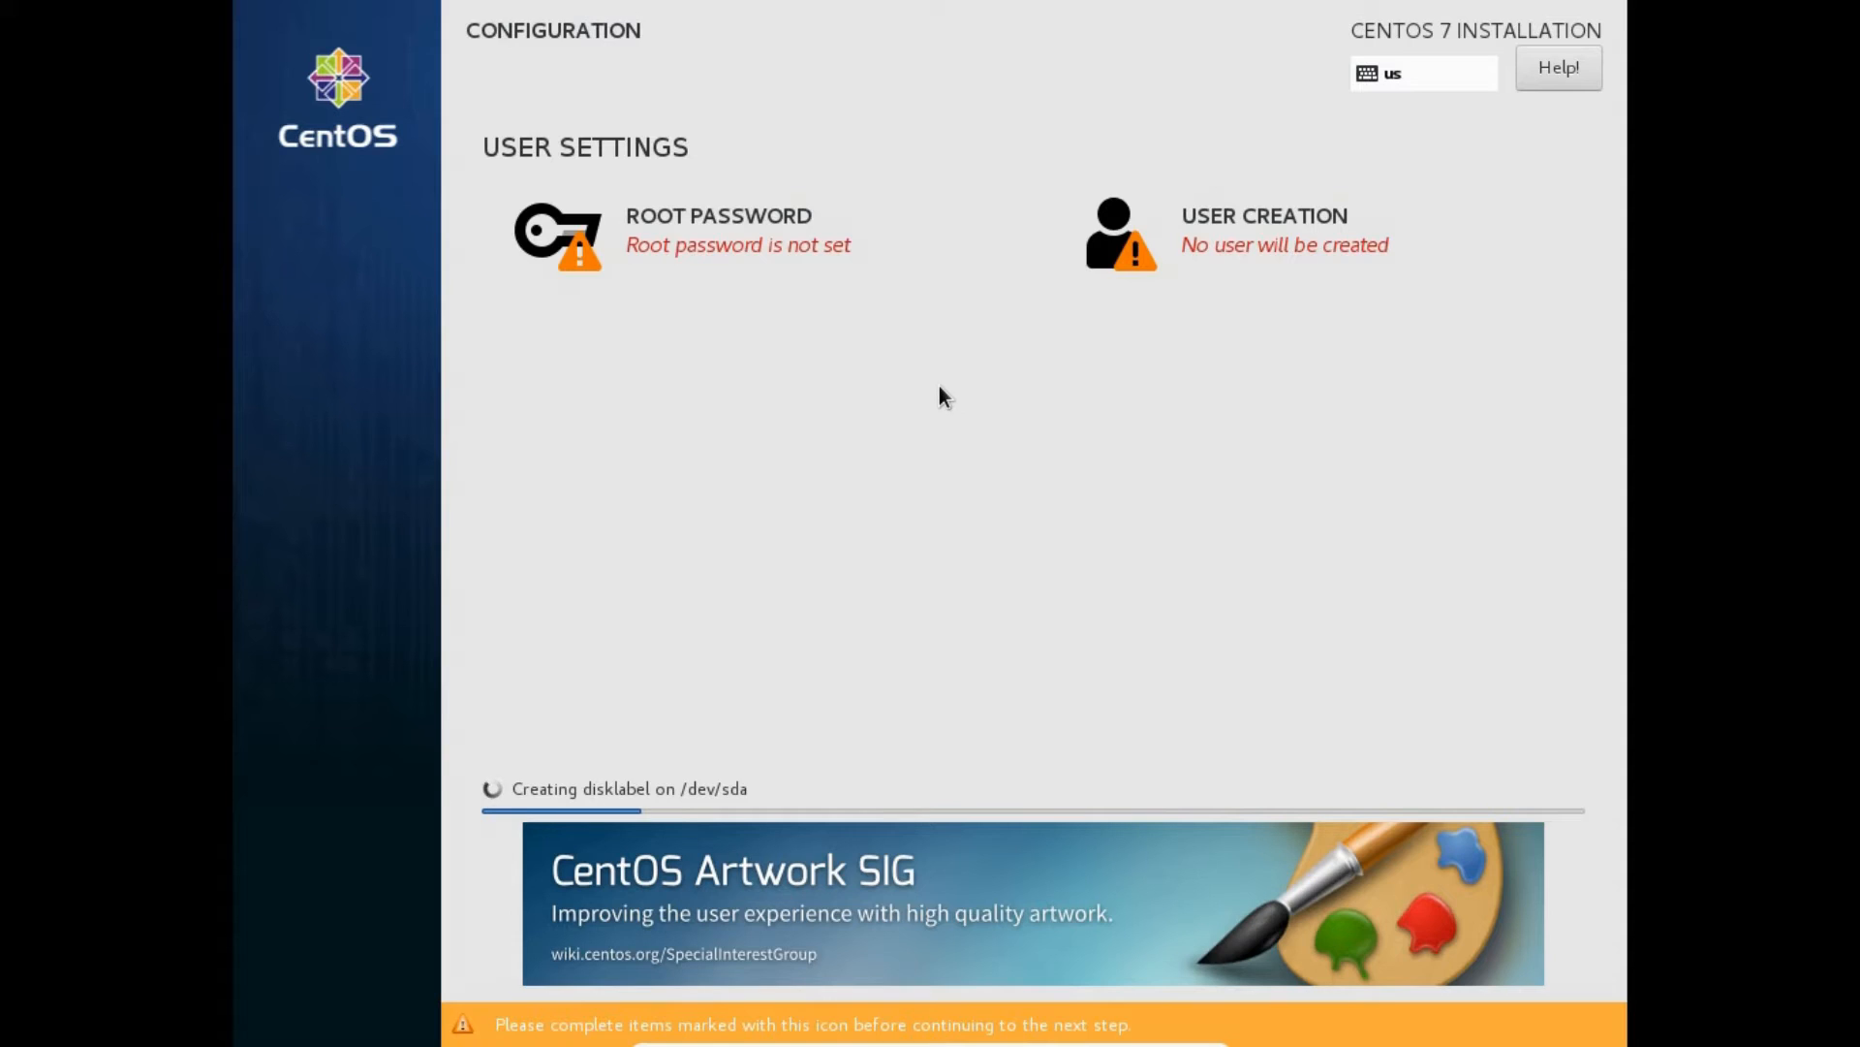
mouse_move(729, 258)
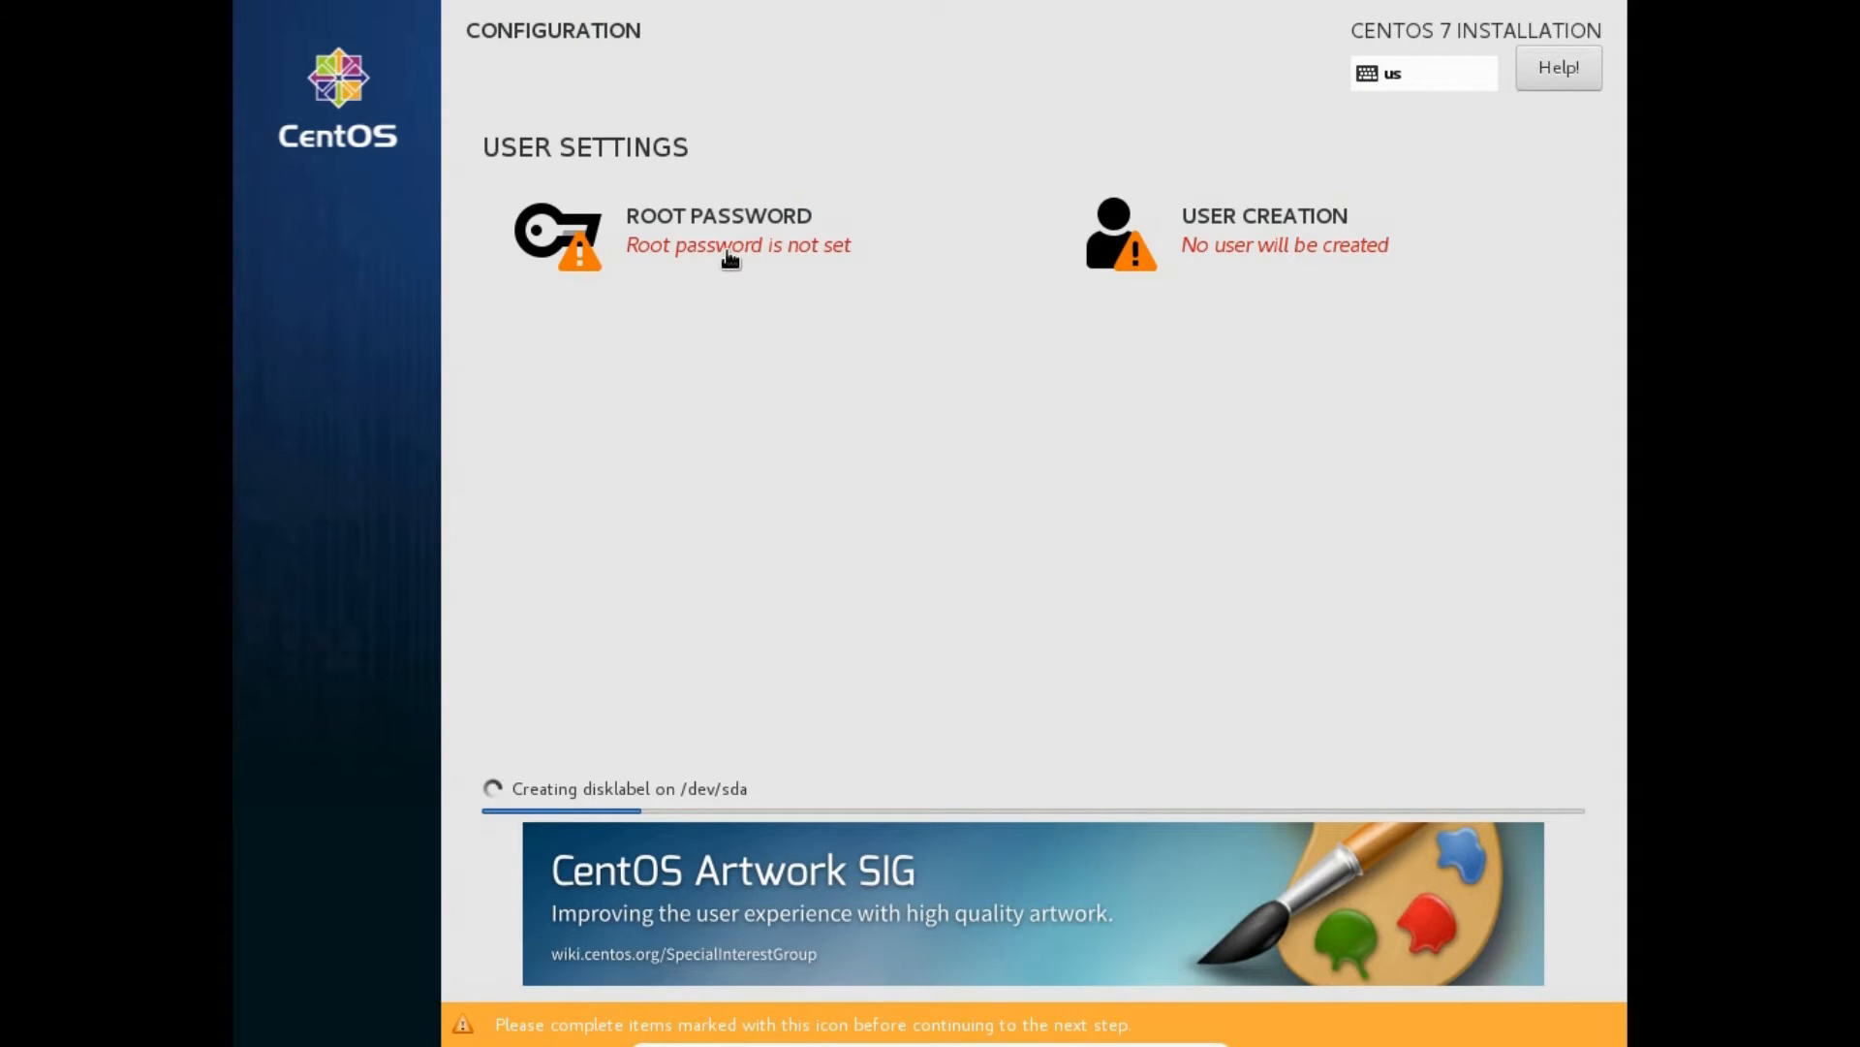
click(717, 231)
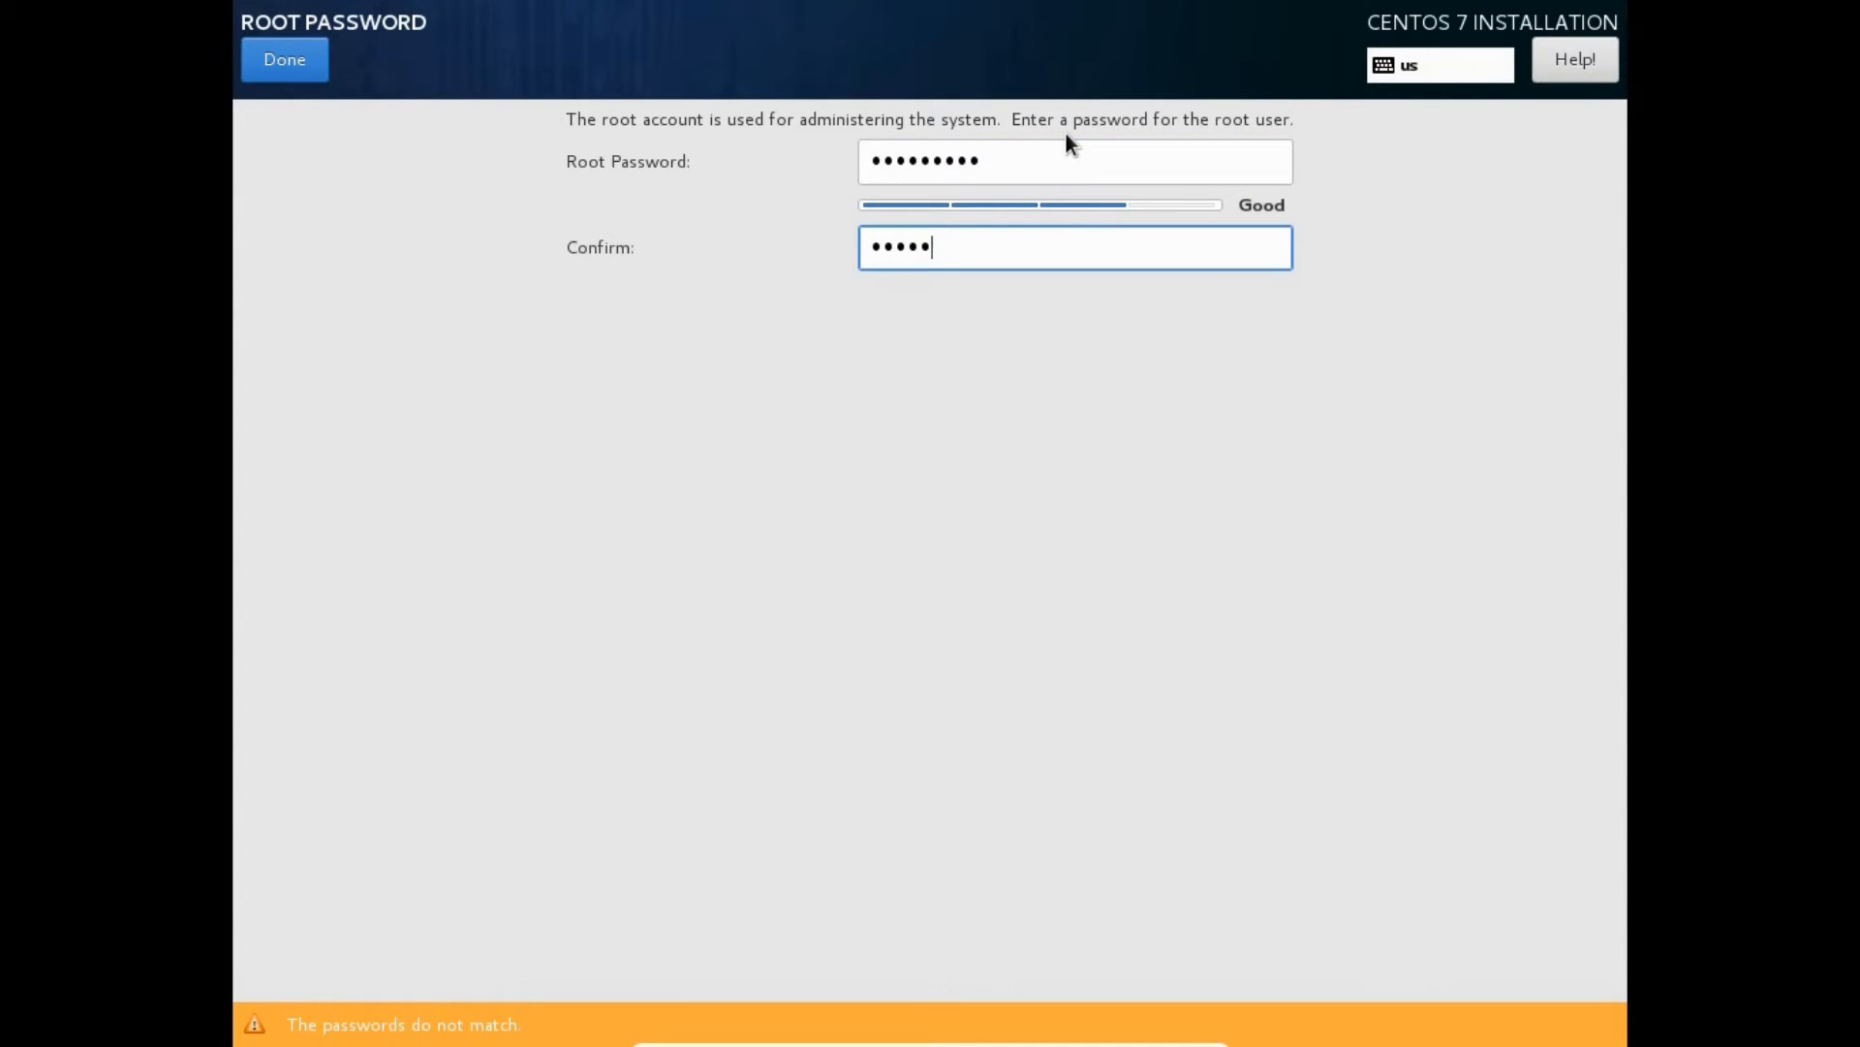
click(282, 60)
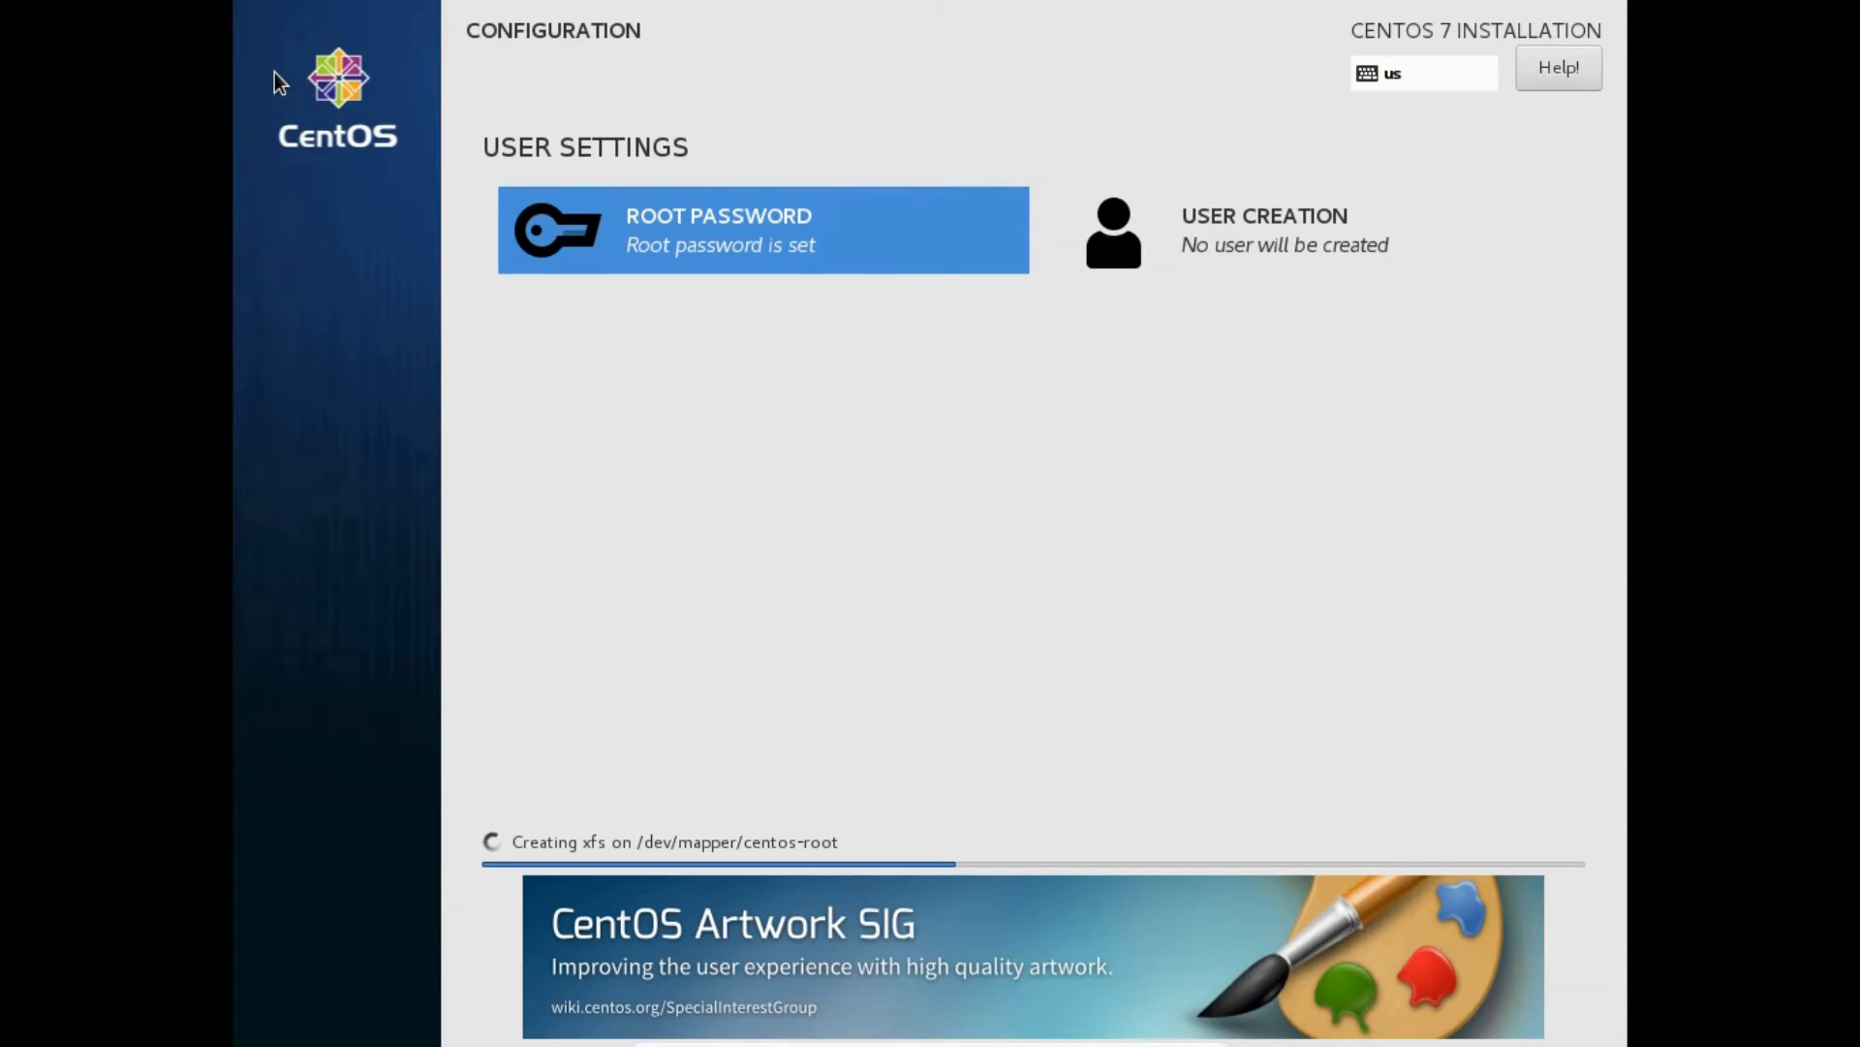
mouse_move(1225, 300)
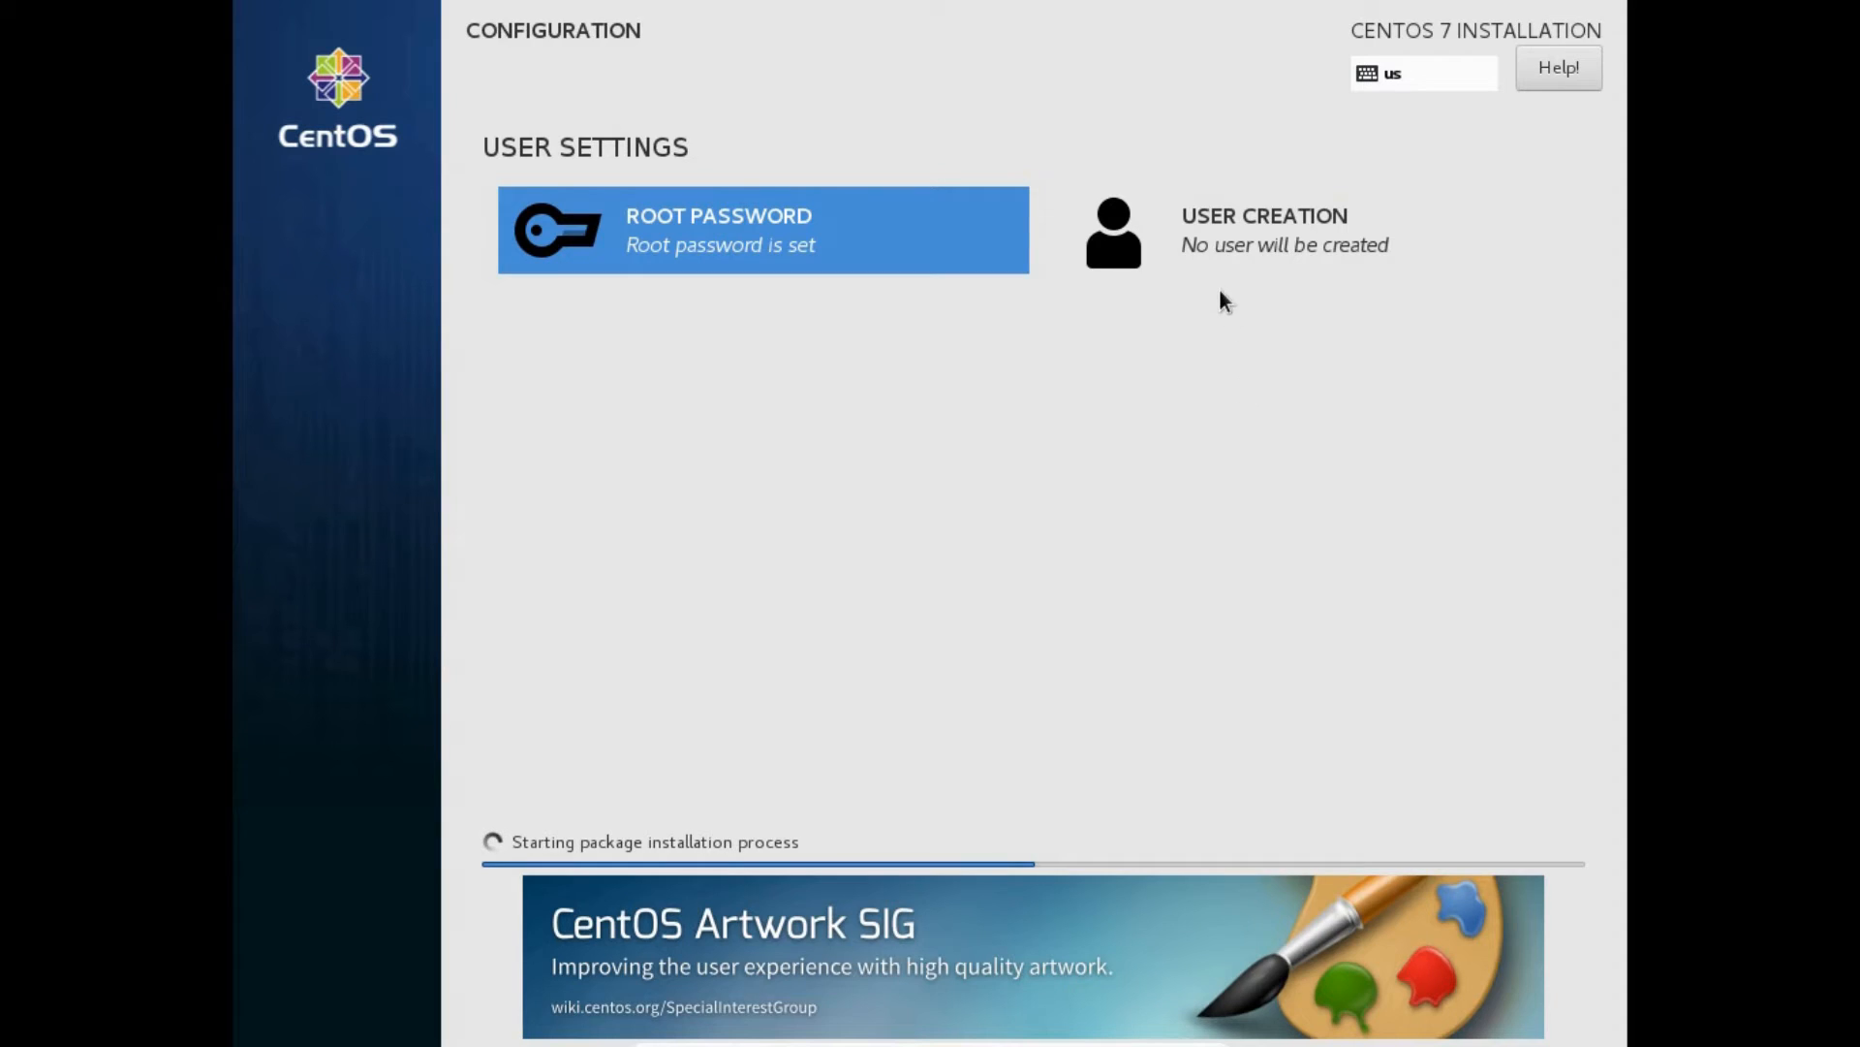
- Create administrator user 'Yk Computer' (ykcomputer) with a password and confirm it
click(1264, 230)
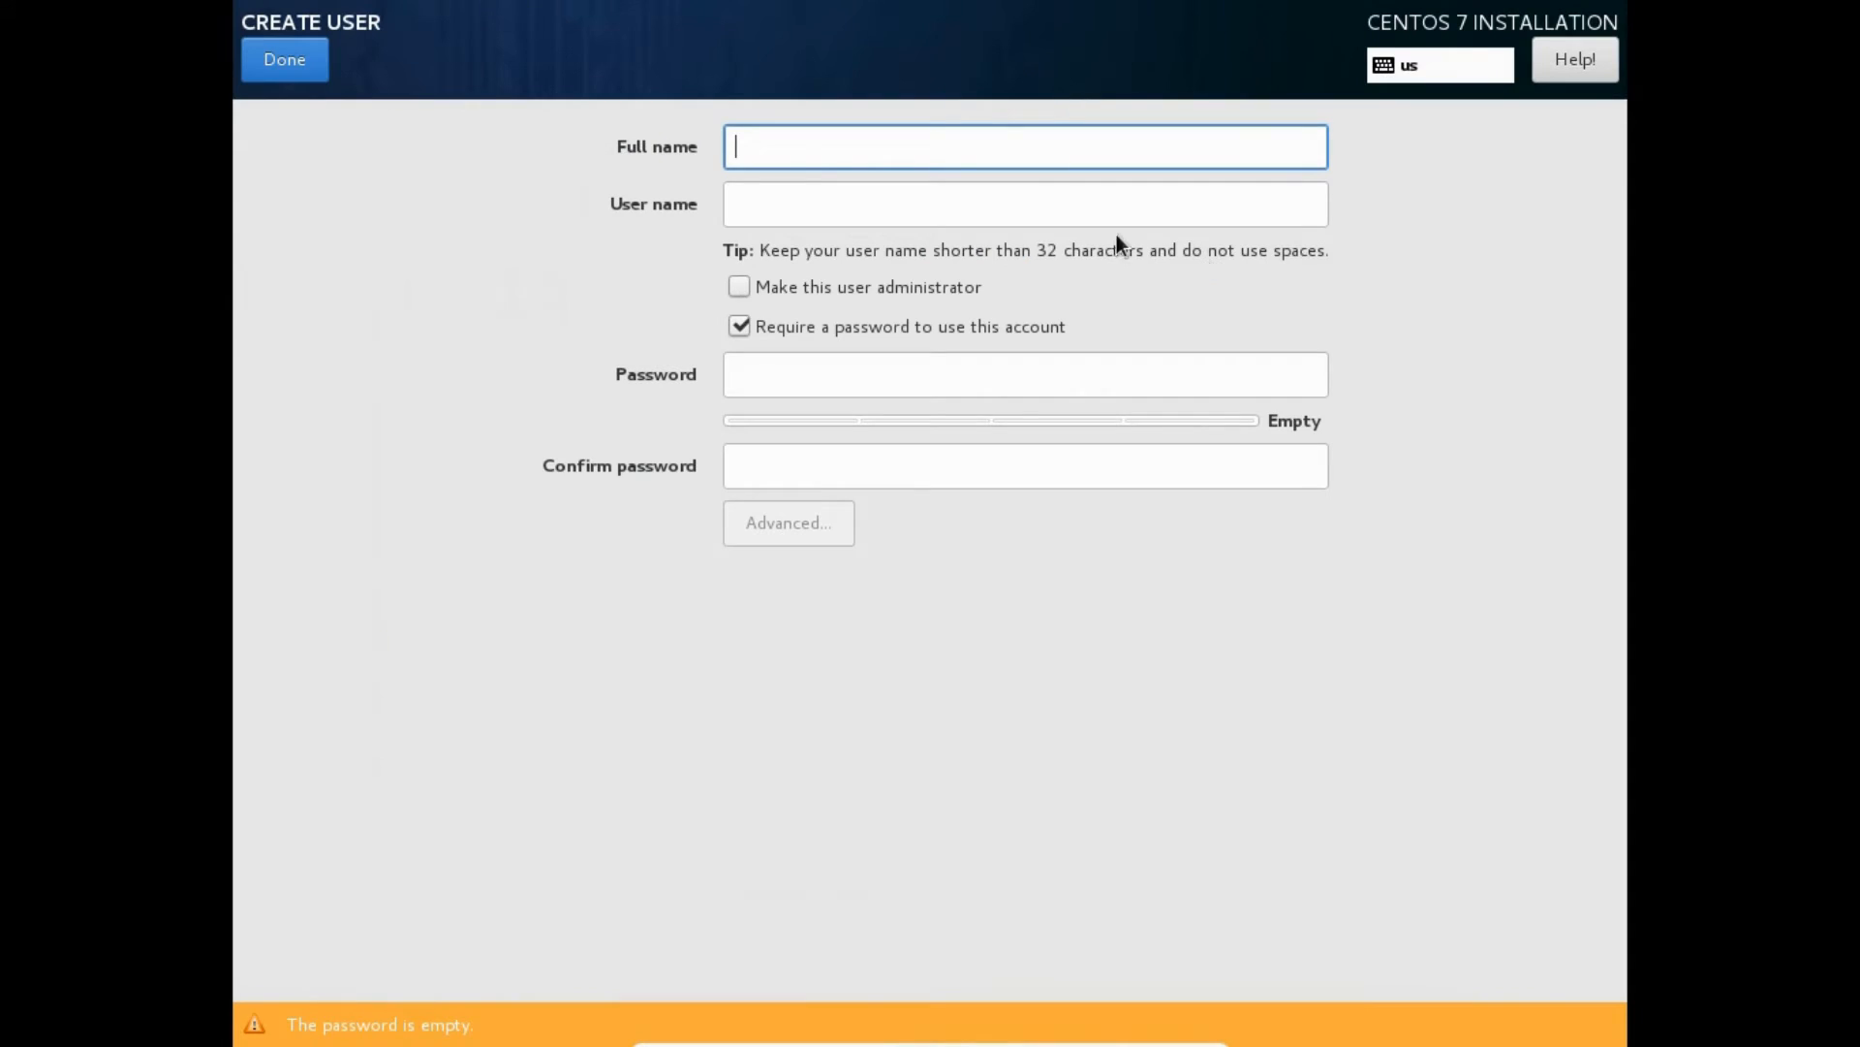
text(Yk Computer)
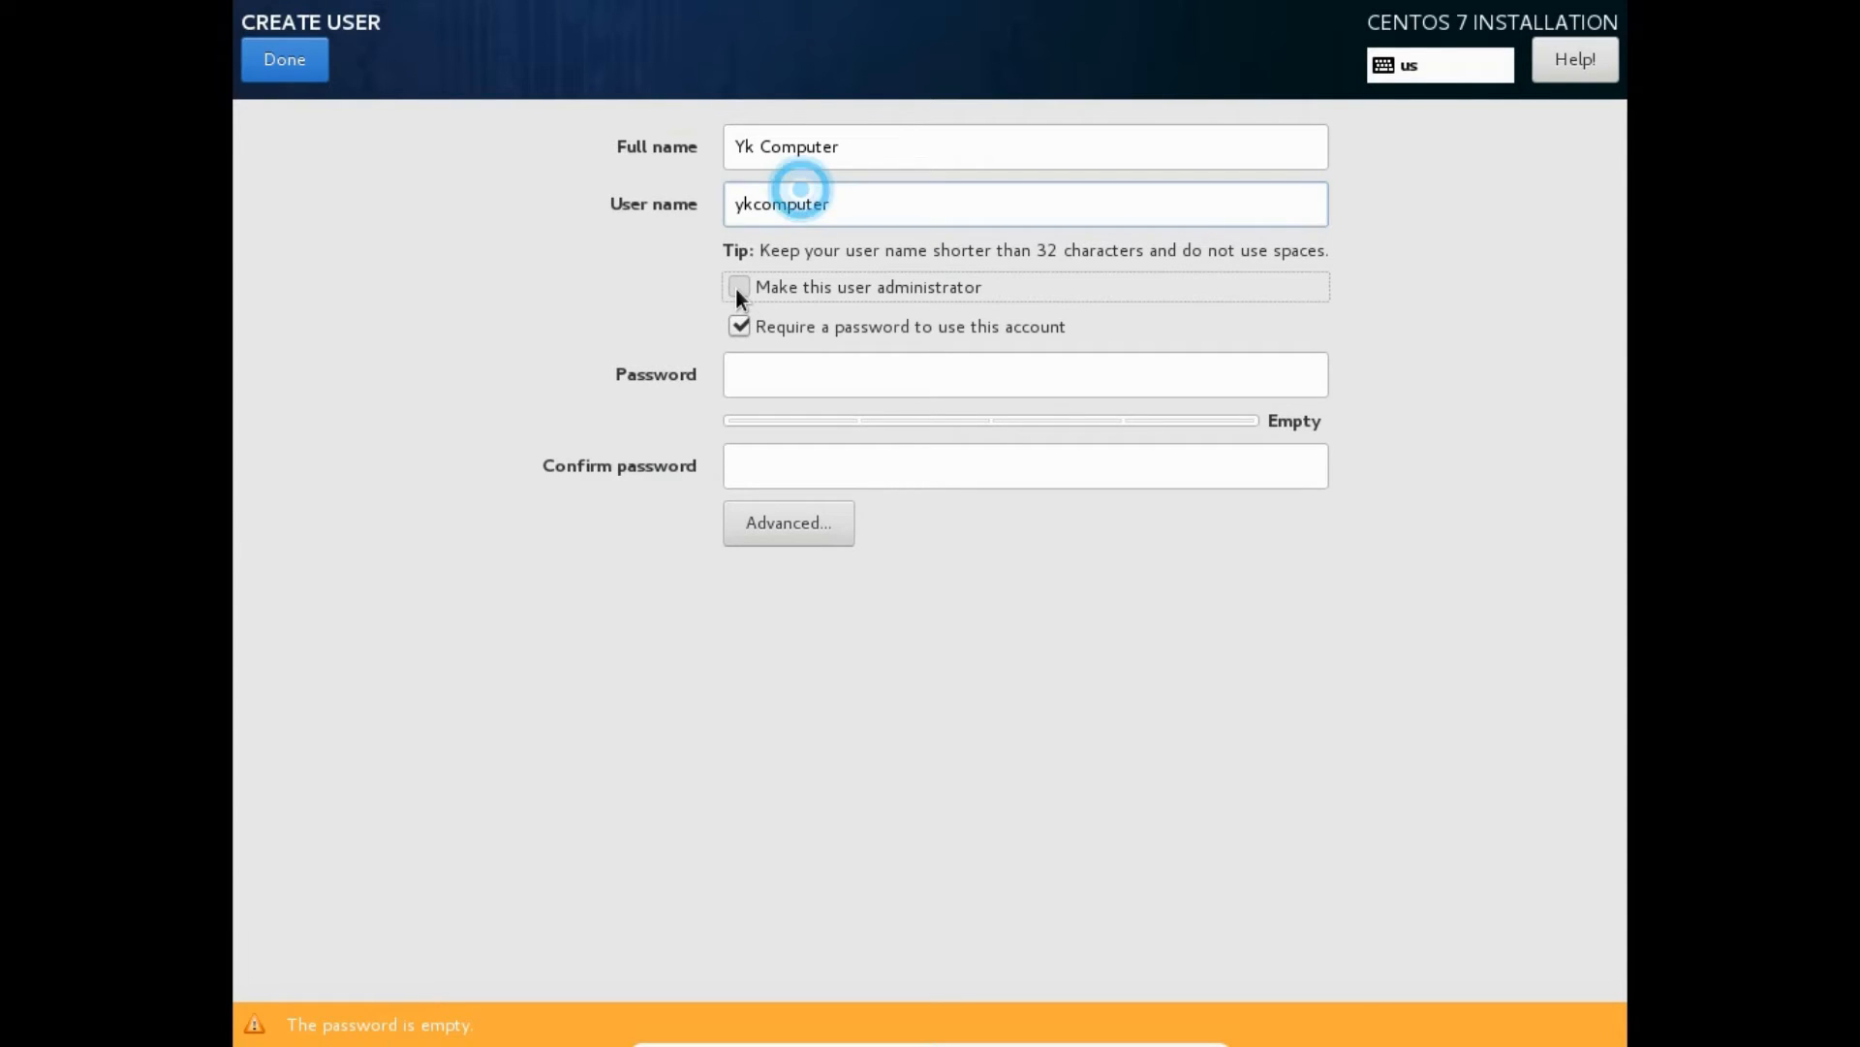
click(738, 286)
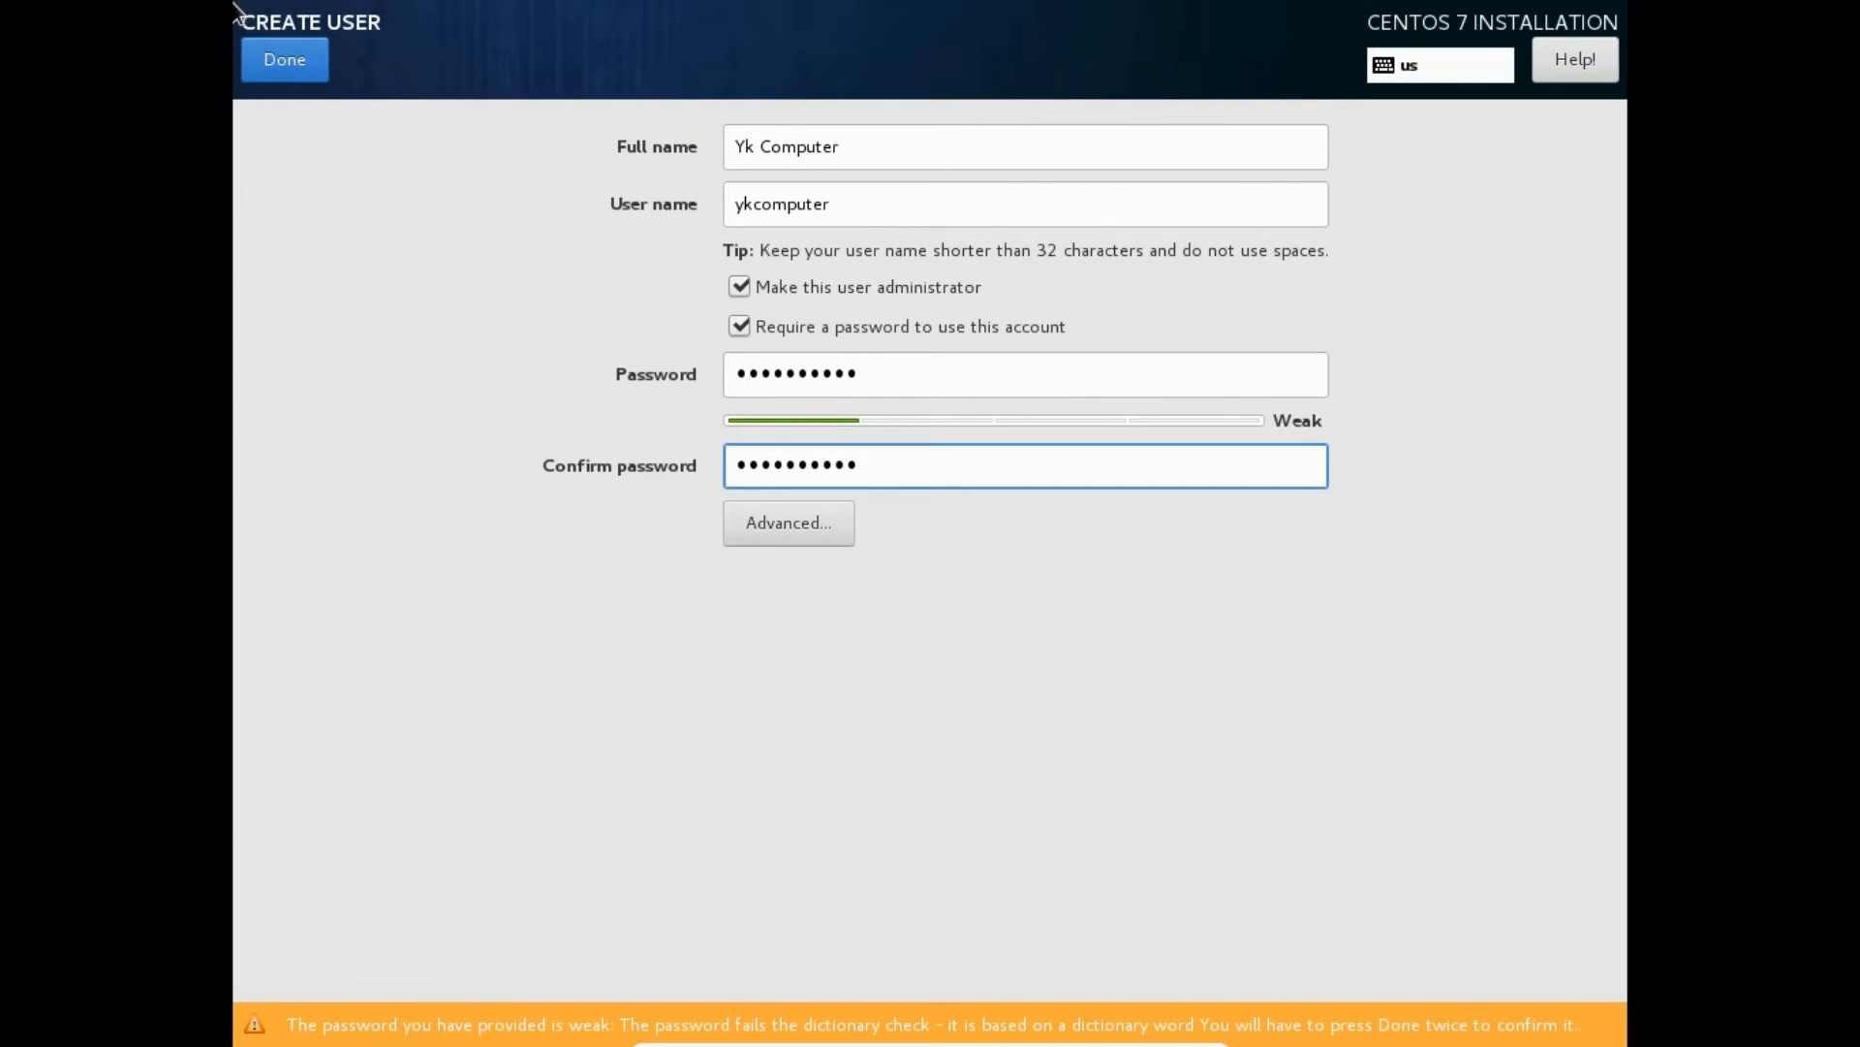
click(283, 60)
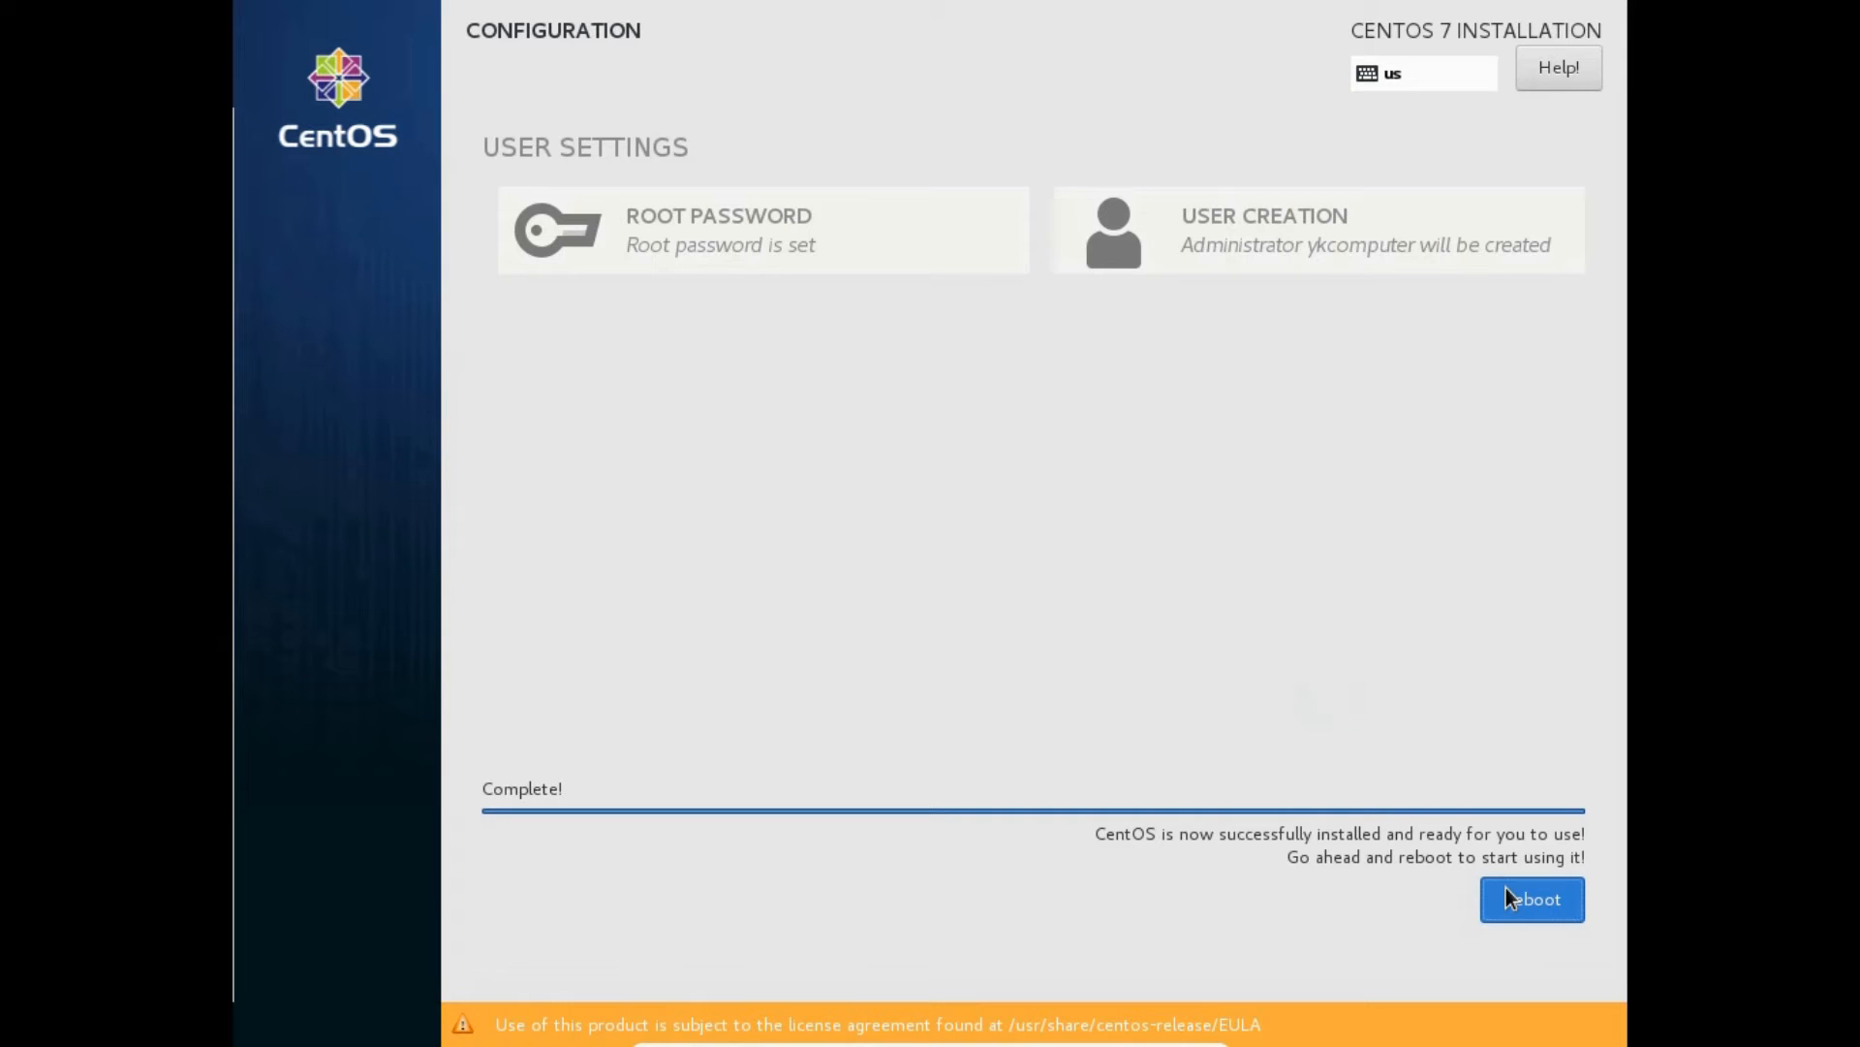
- Reboot into the installed CentOS, boot the default GRUB entry and accept the license agreement
click(1531, 898)
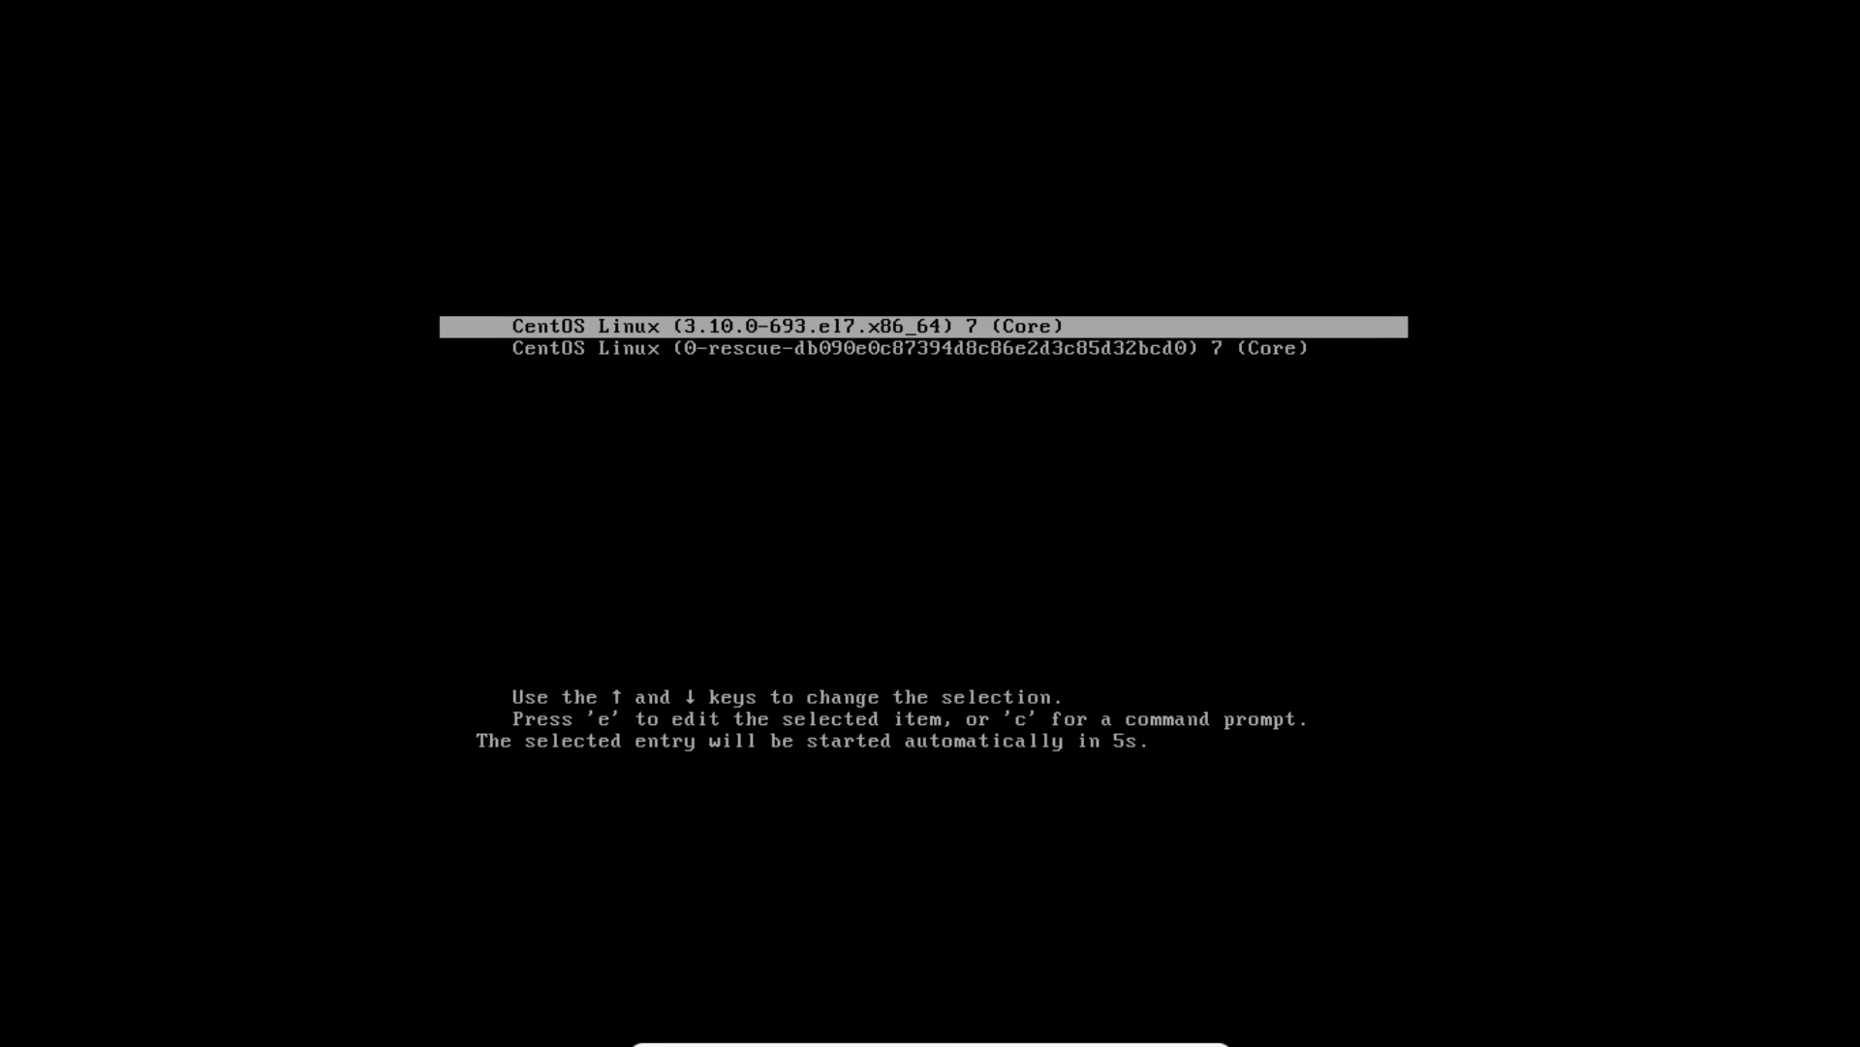
key(Return)
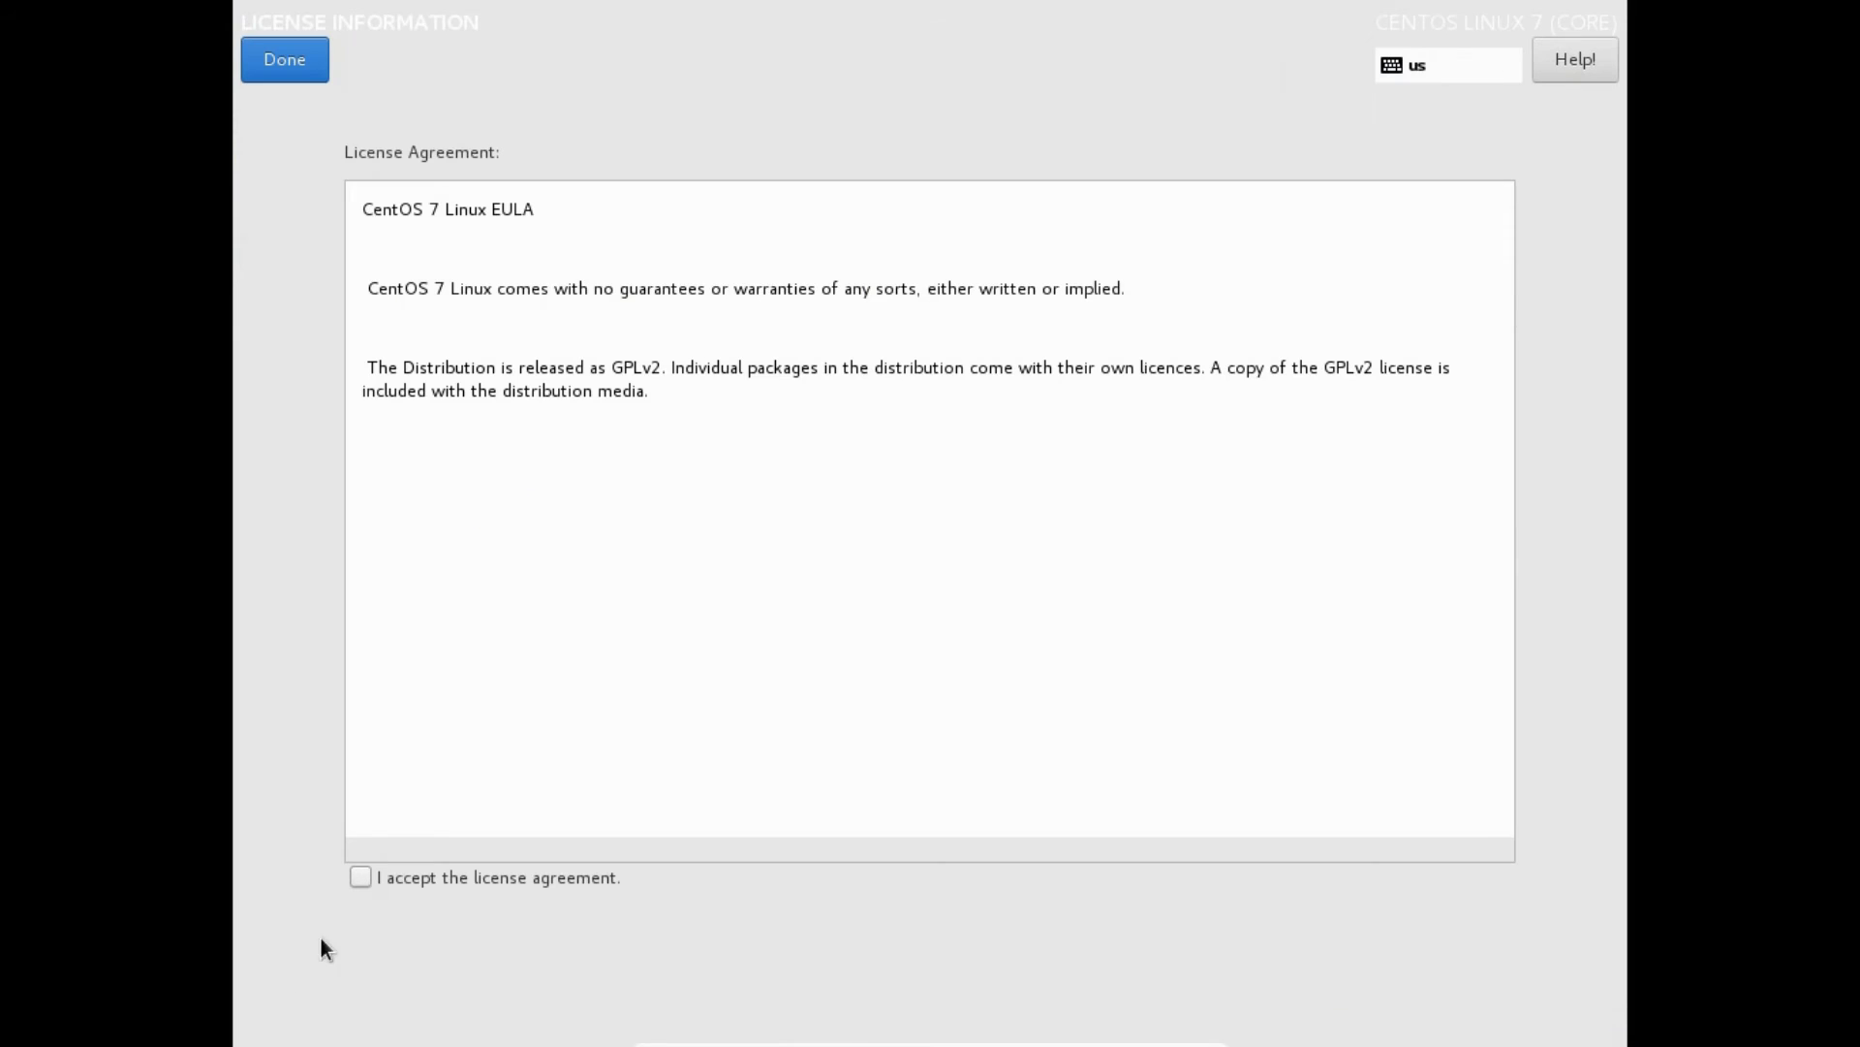
click(360, 876)
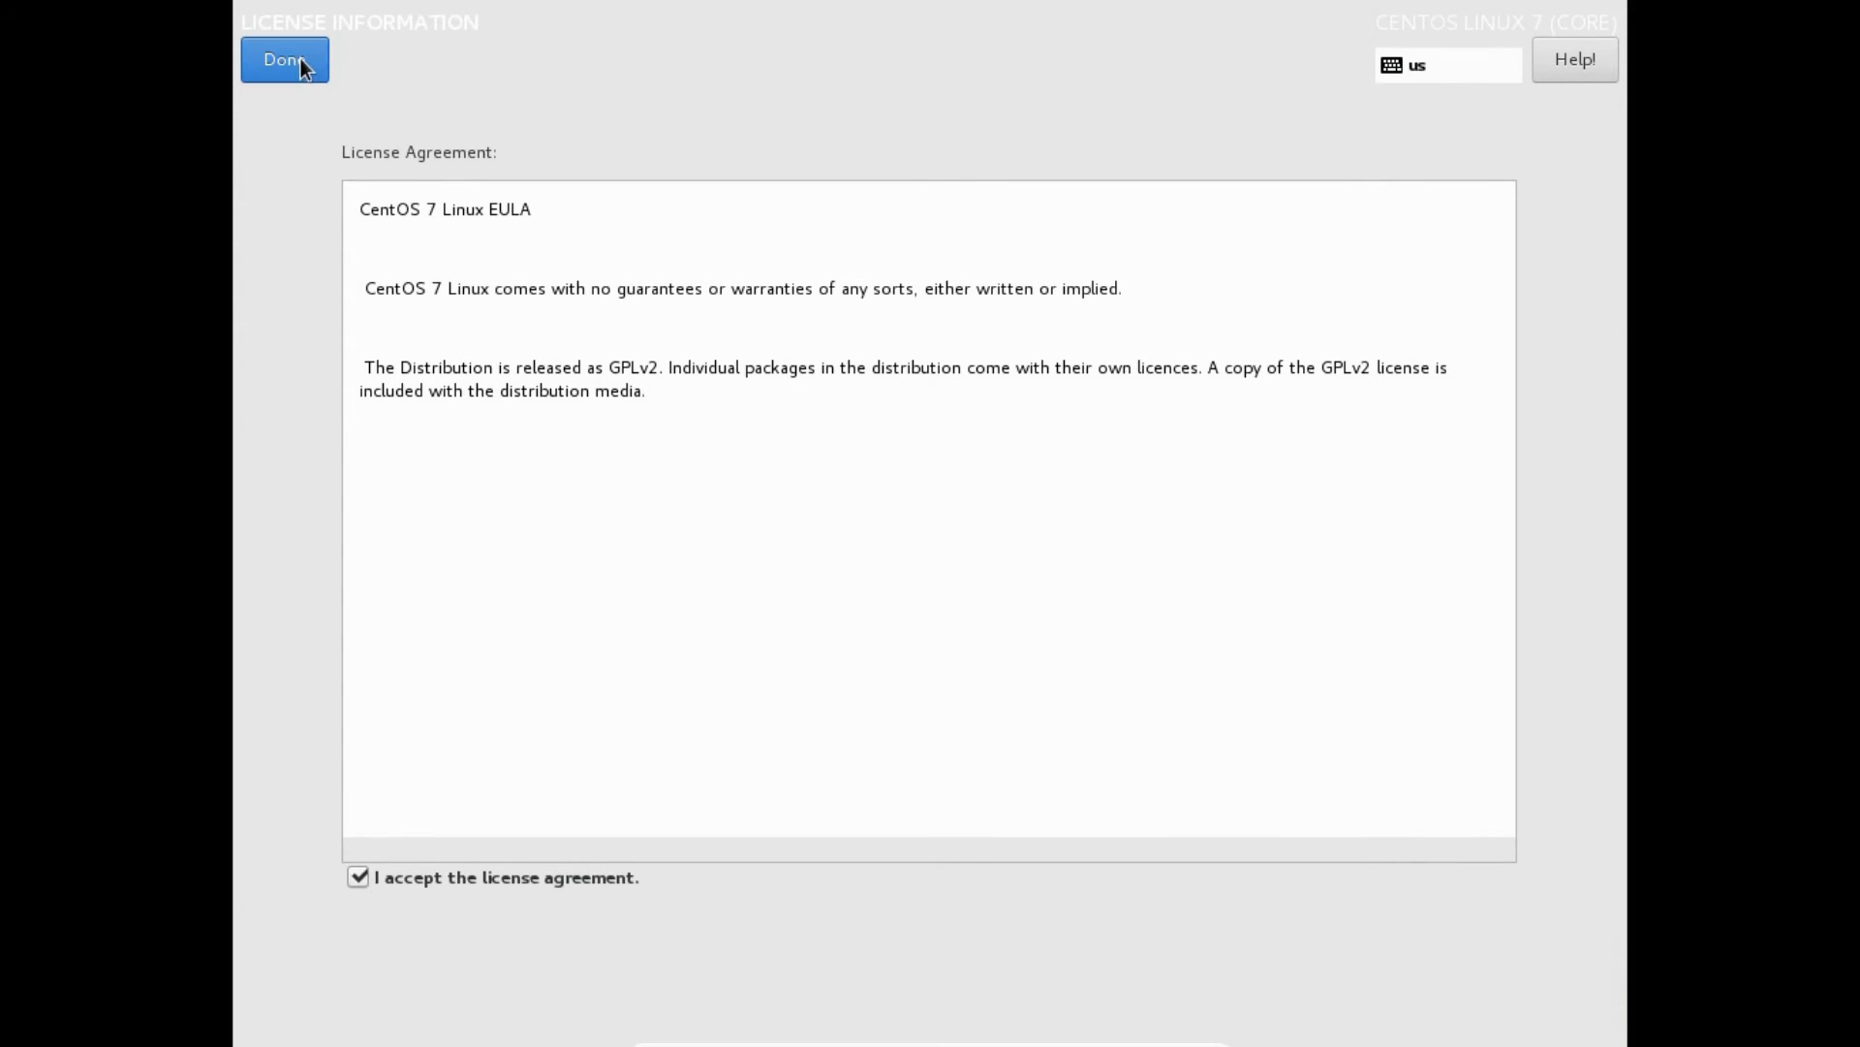
click(283, 60)
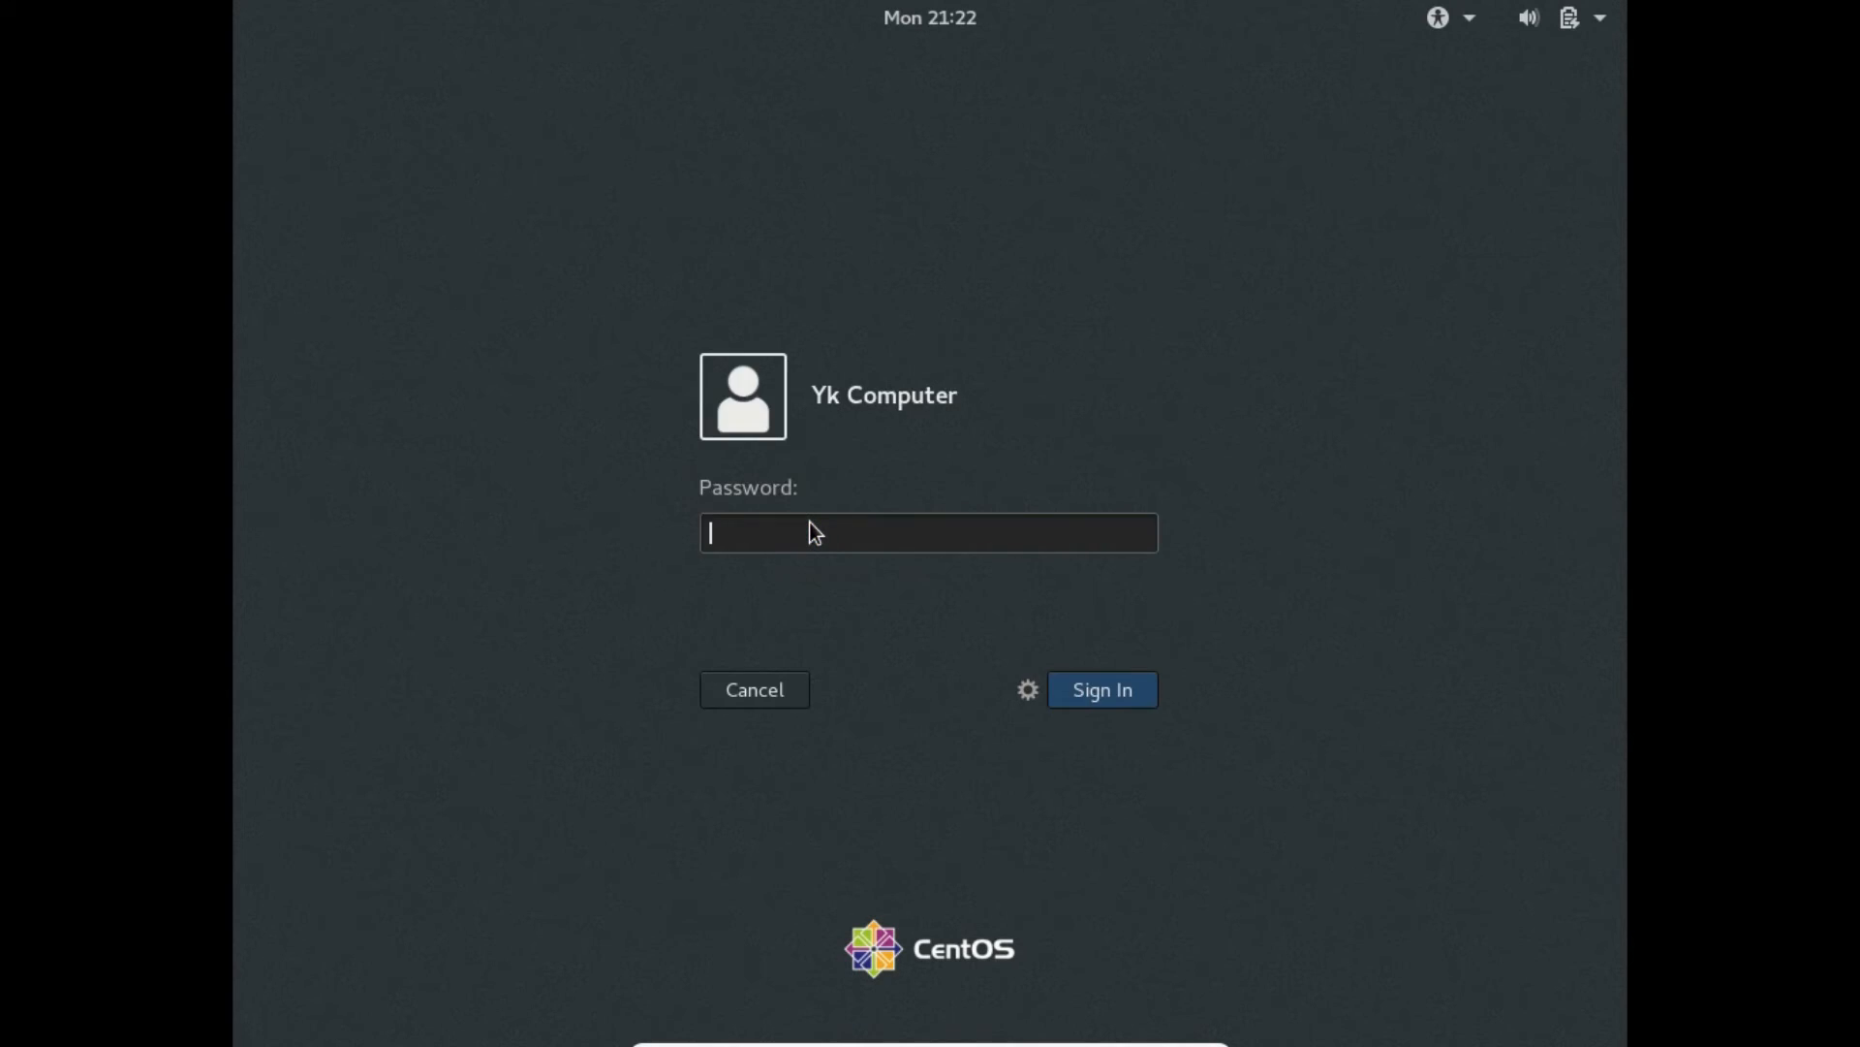
- Sign in to GNOME as Yk Computer with the account password
text(password)
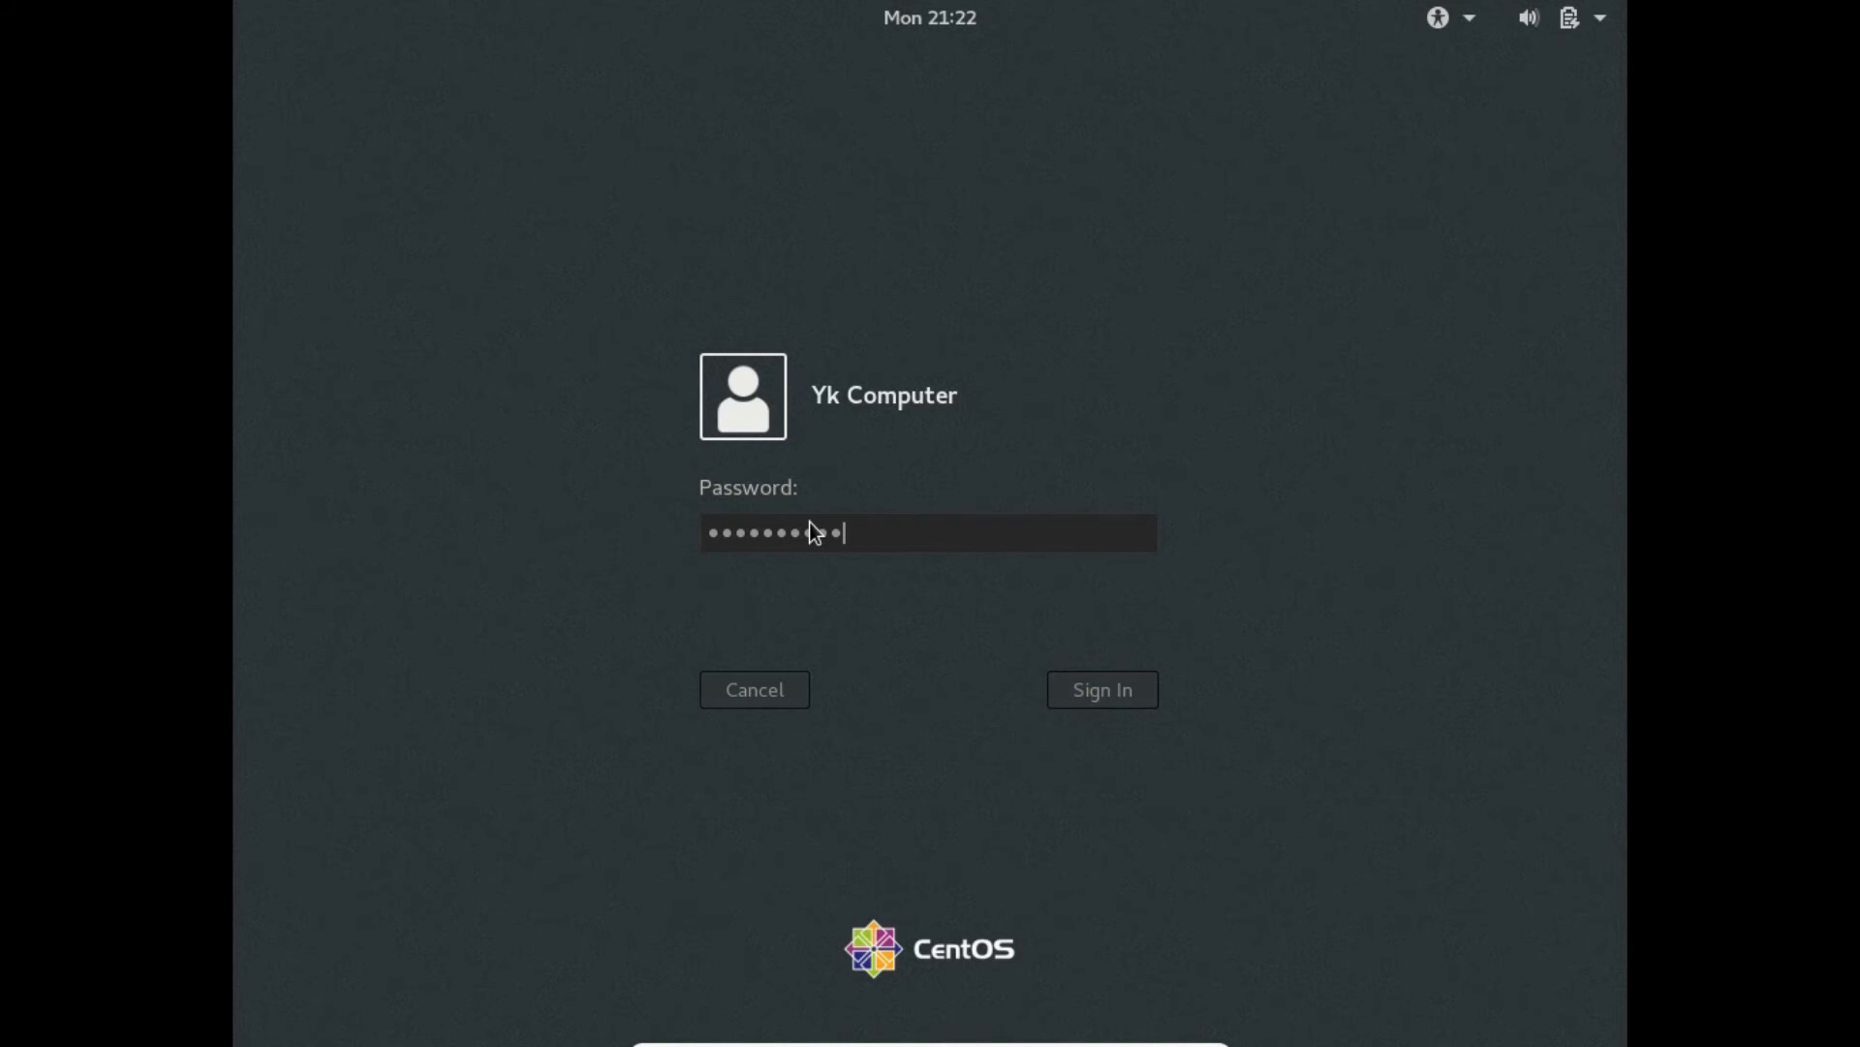
click(1099, 690)
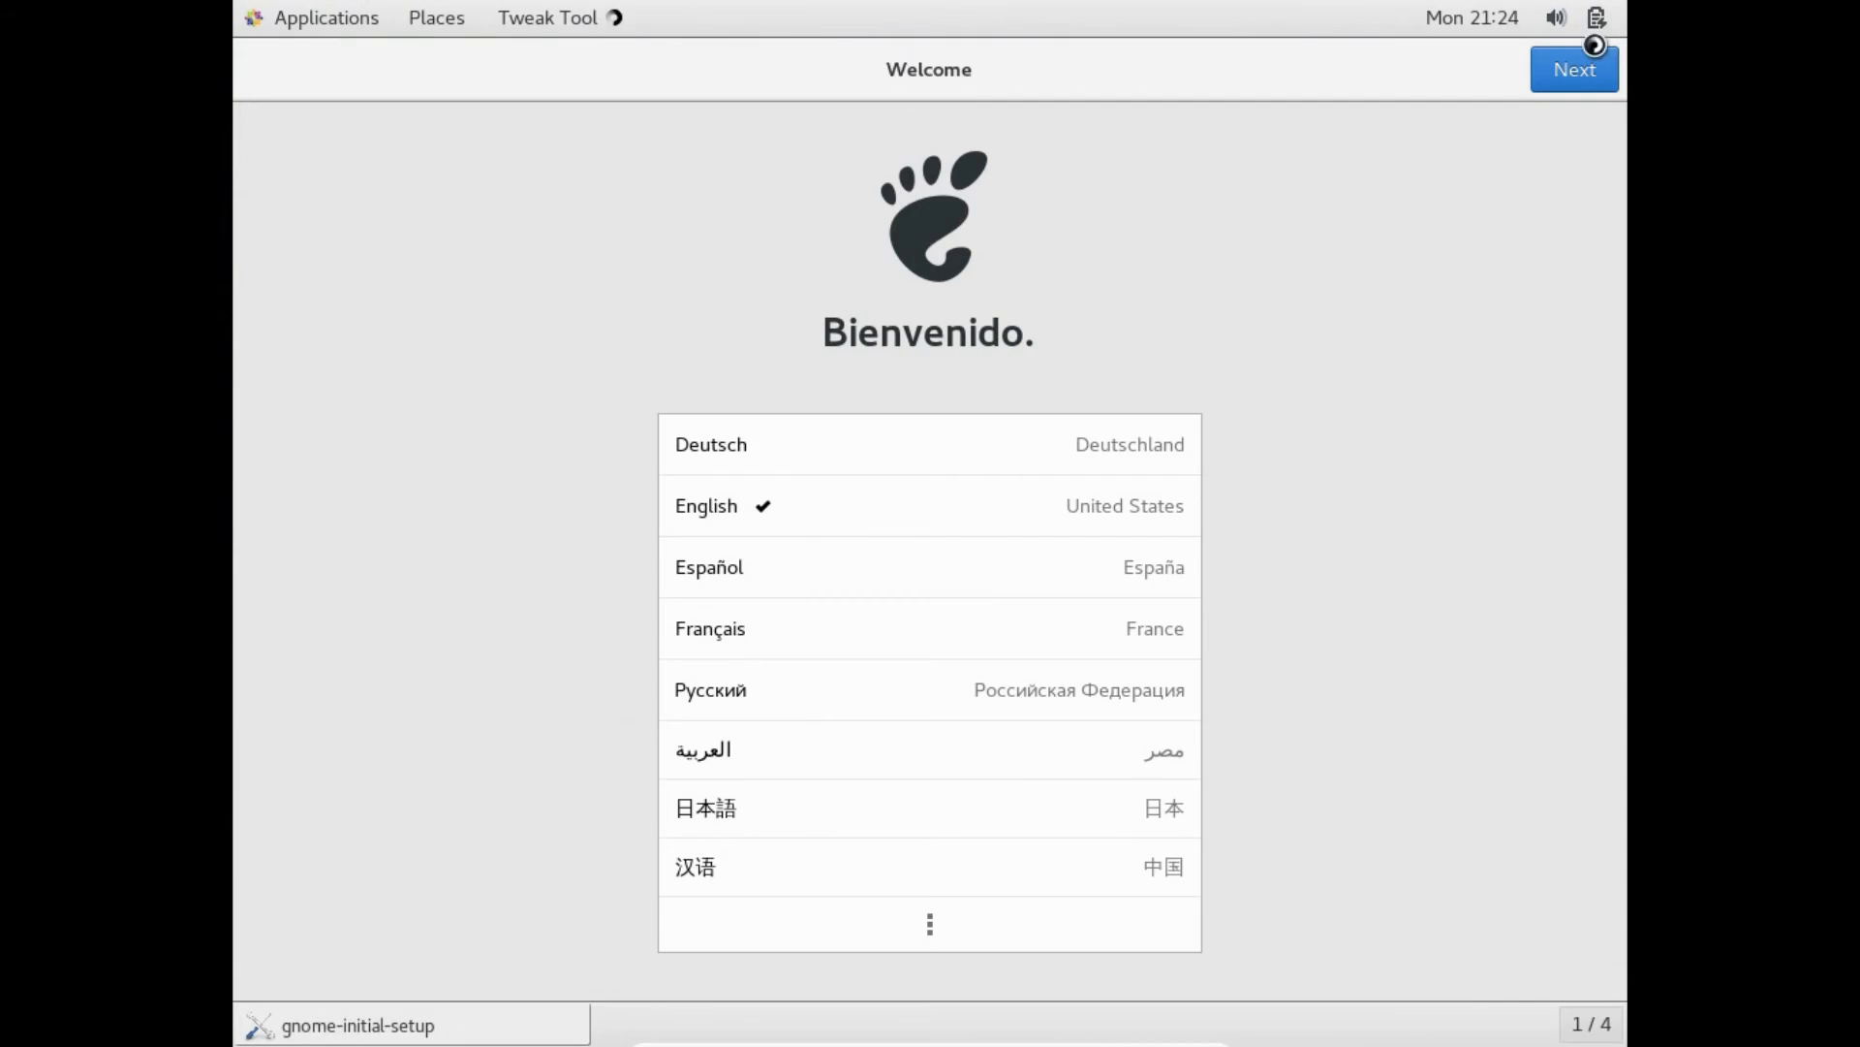
- Accept English, English (US) layout and location services, start using CentOS and view the system menu
click(1574, 69)
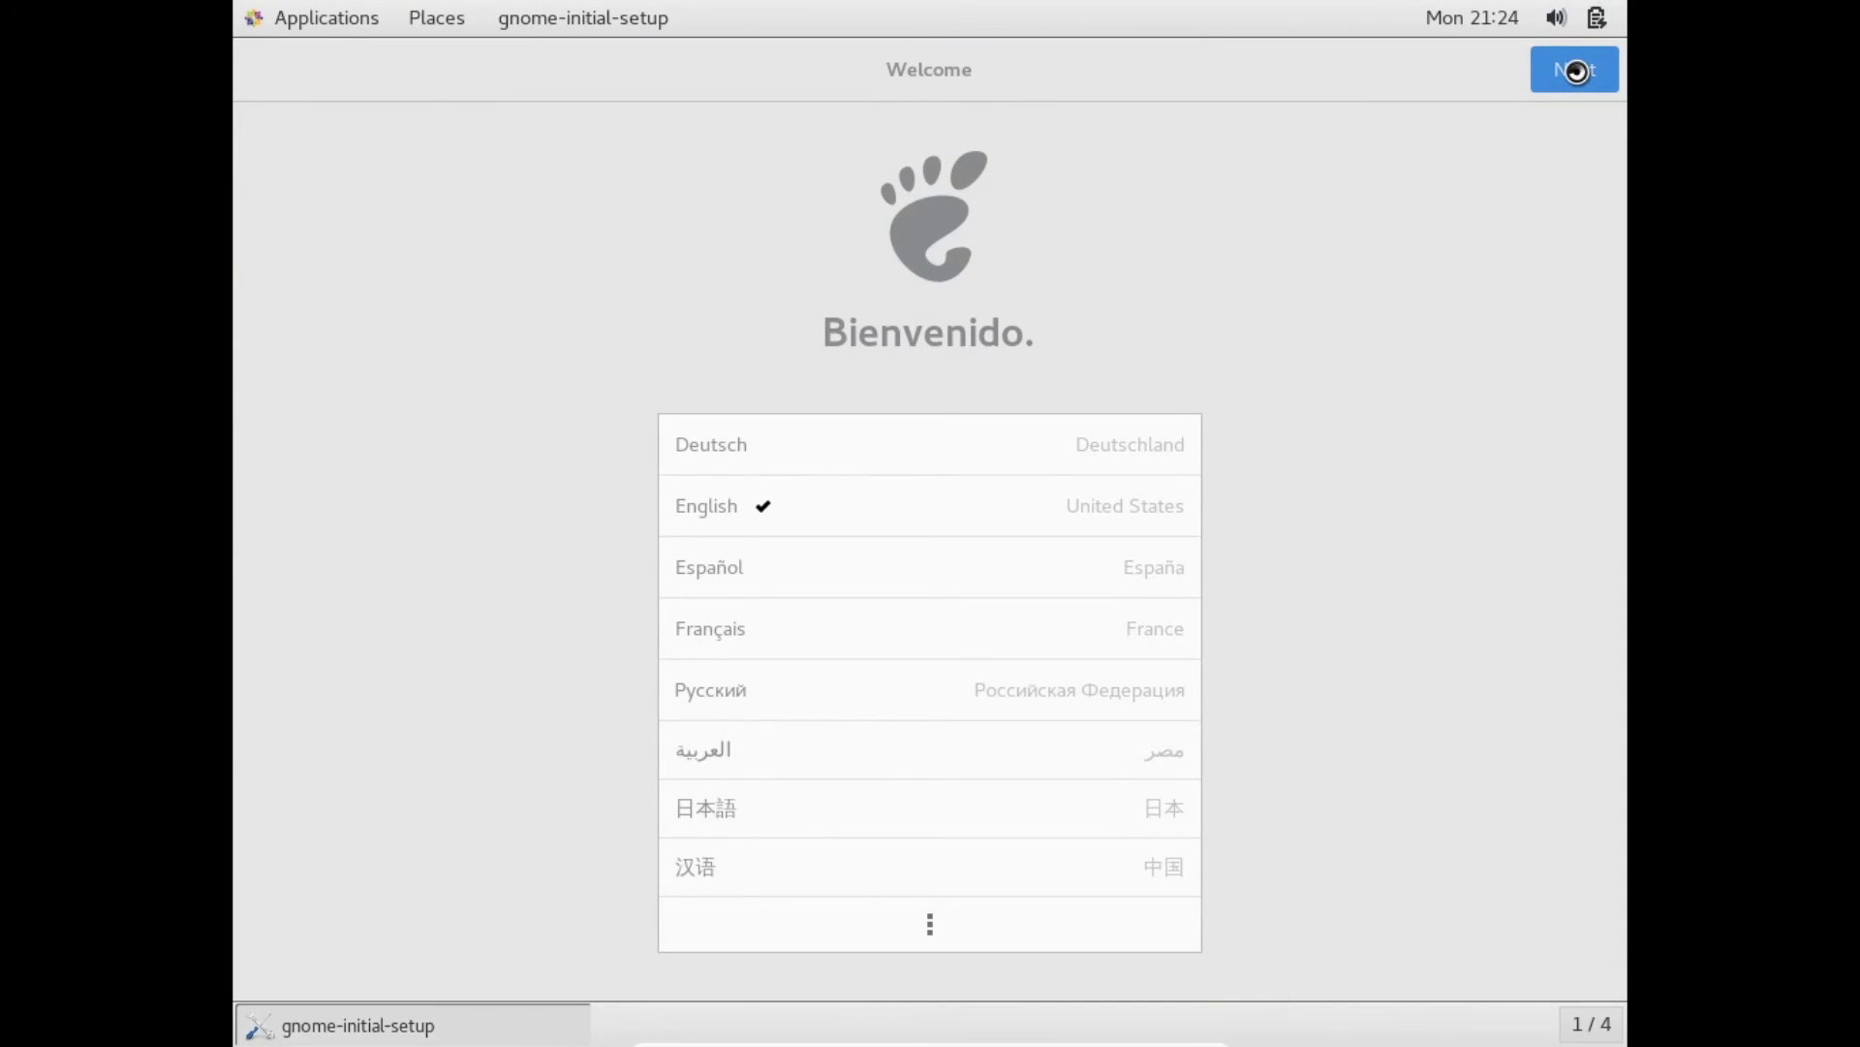
click(1574, 70)
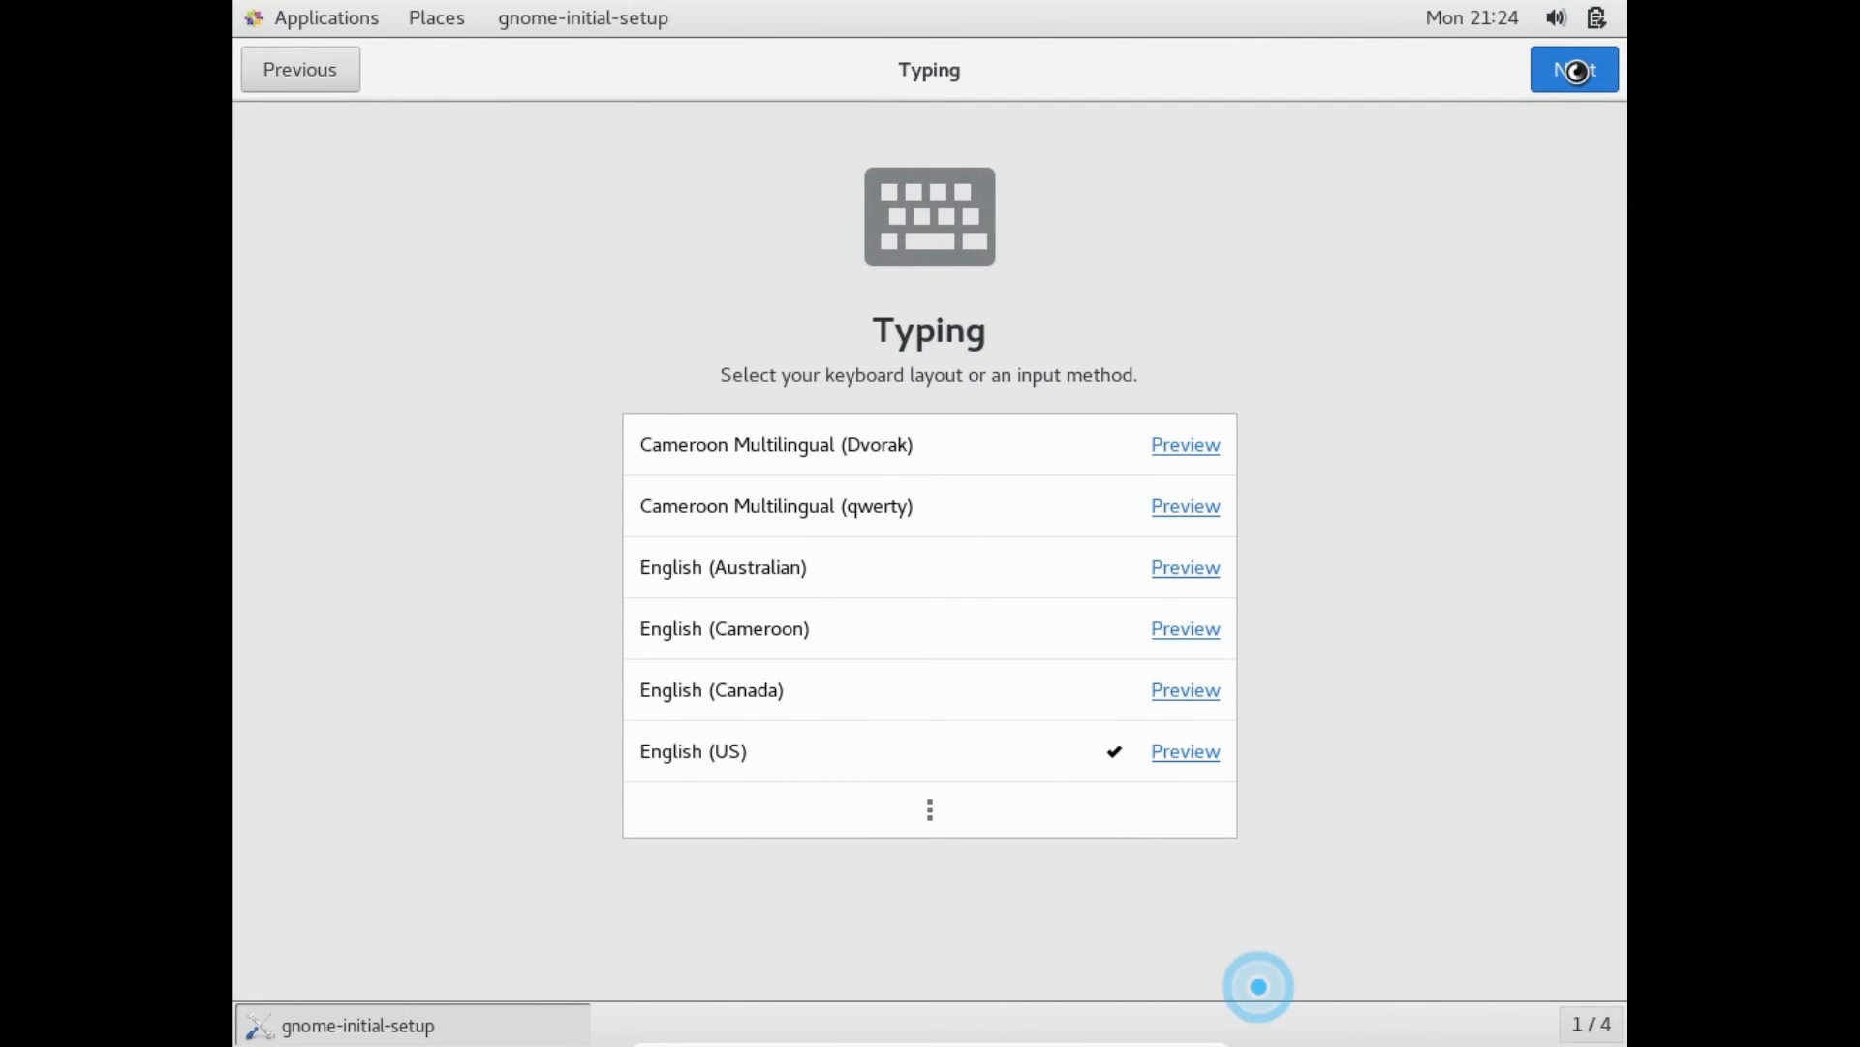
click(1573, 70)
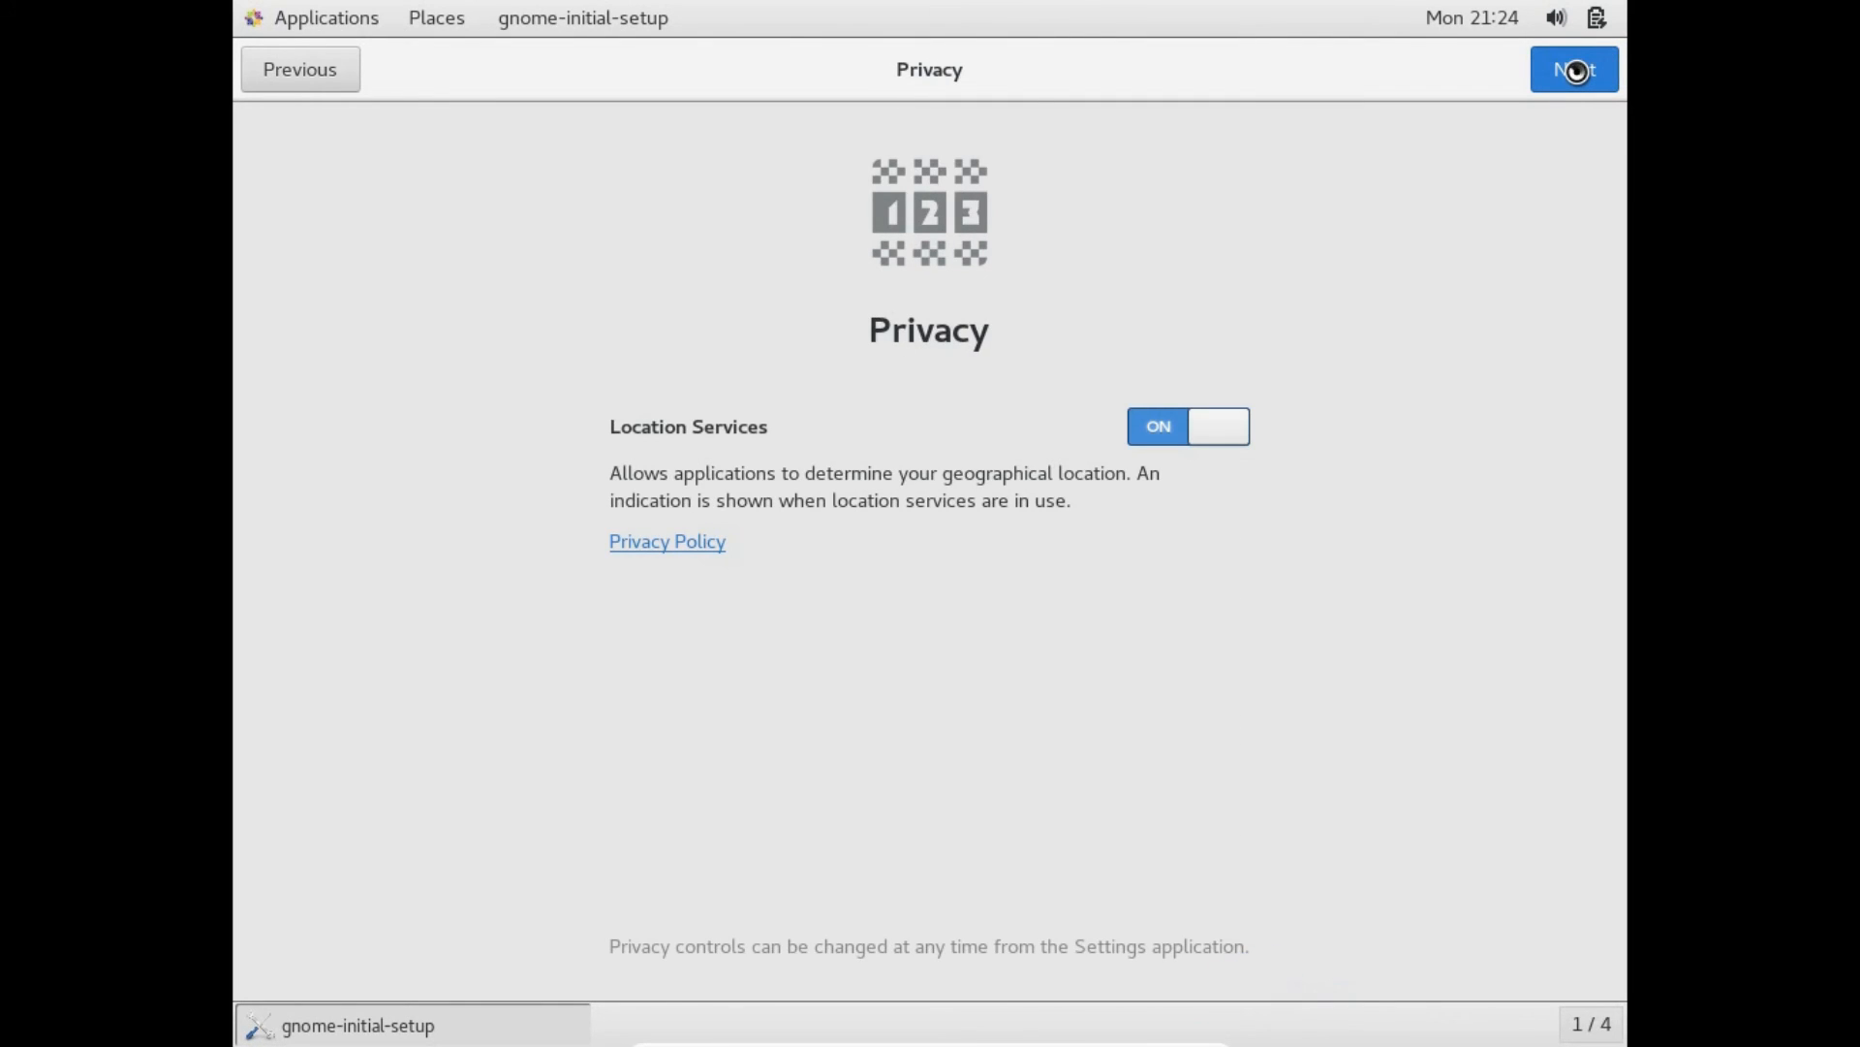
click(1573, 70)
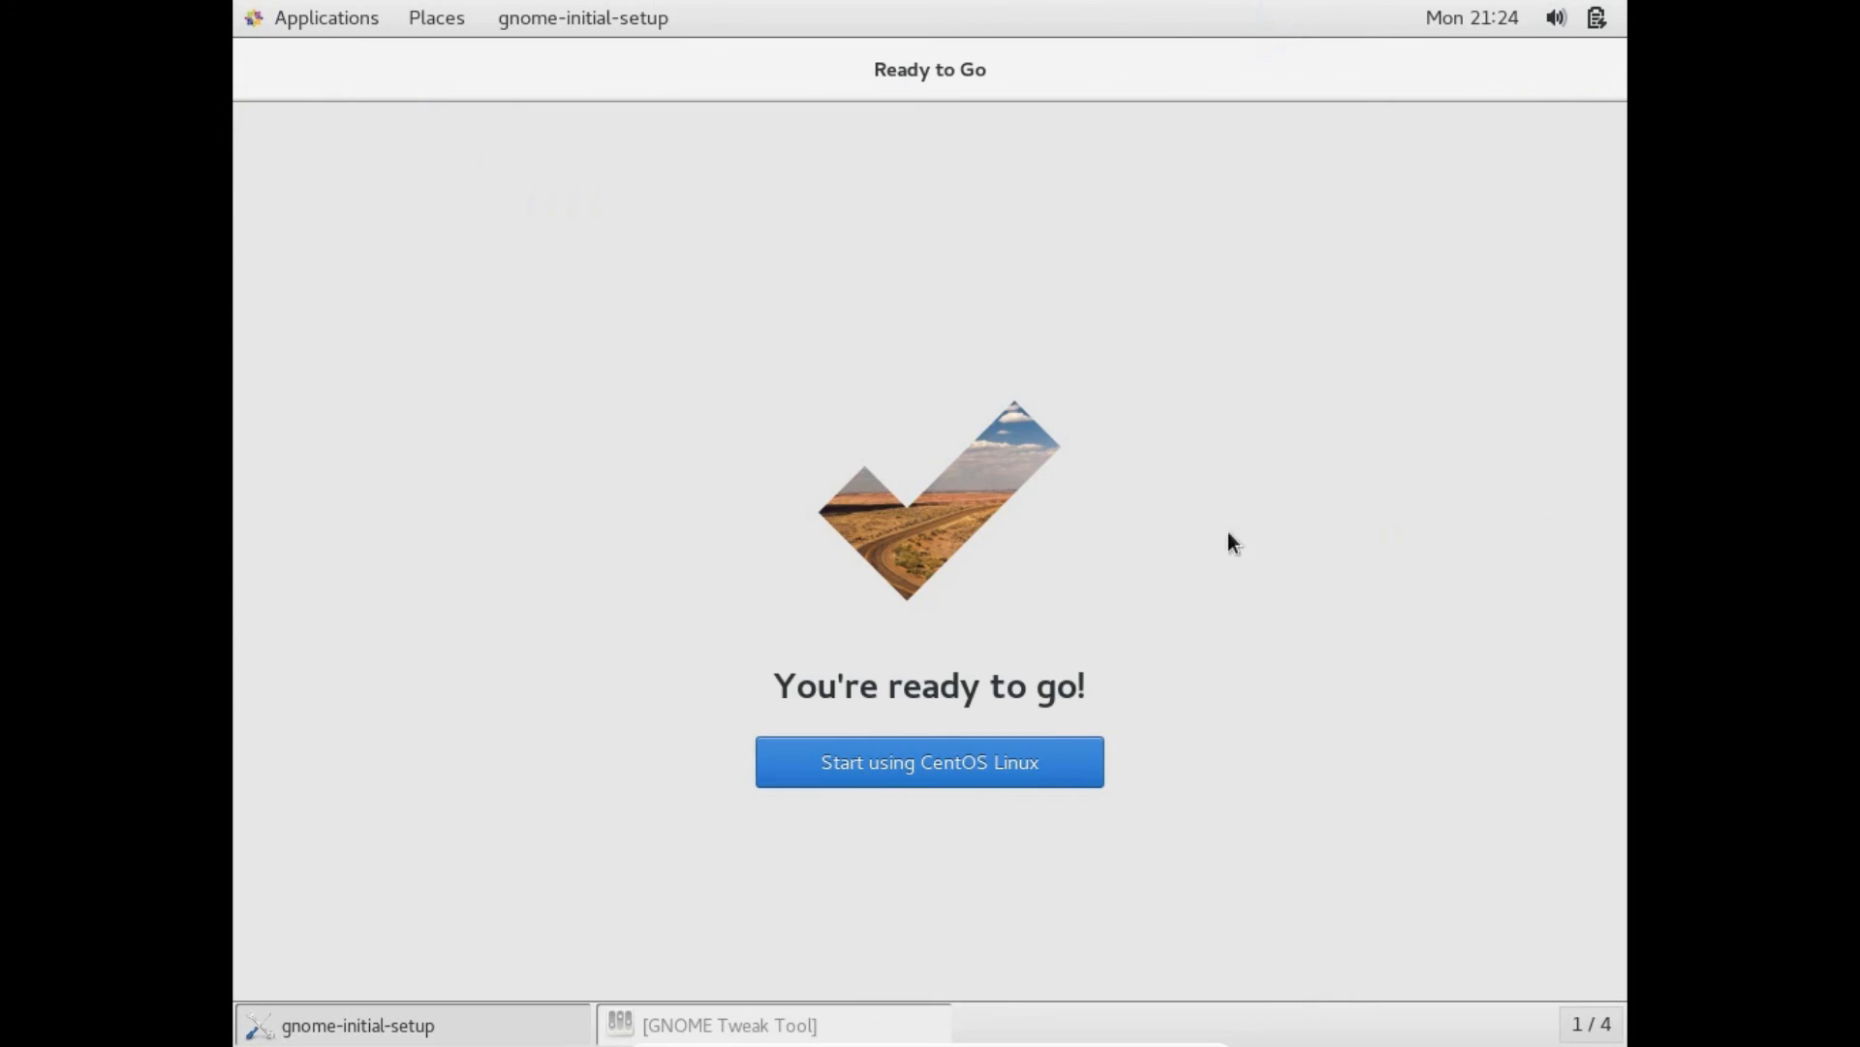
click(929, 762)
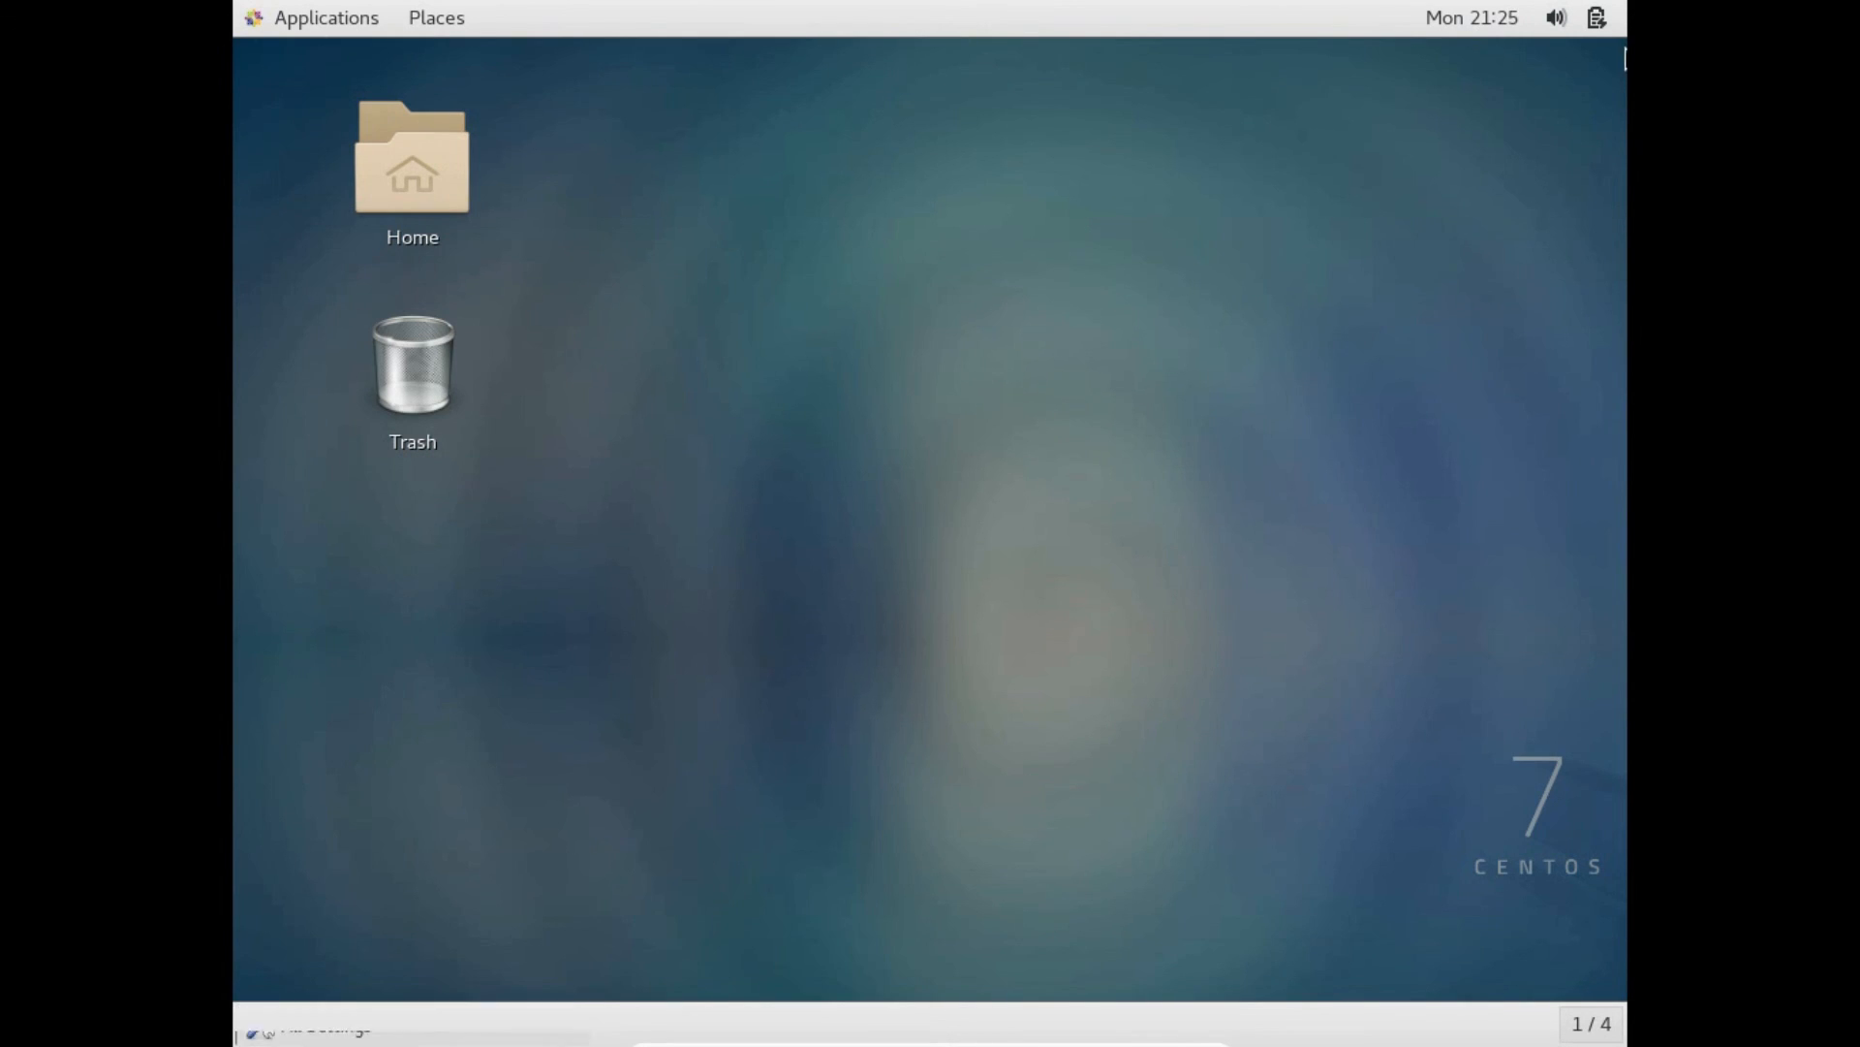
click(1576, 17)
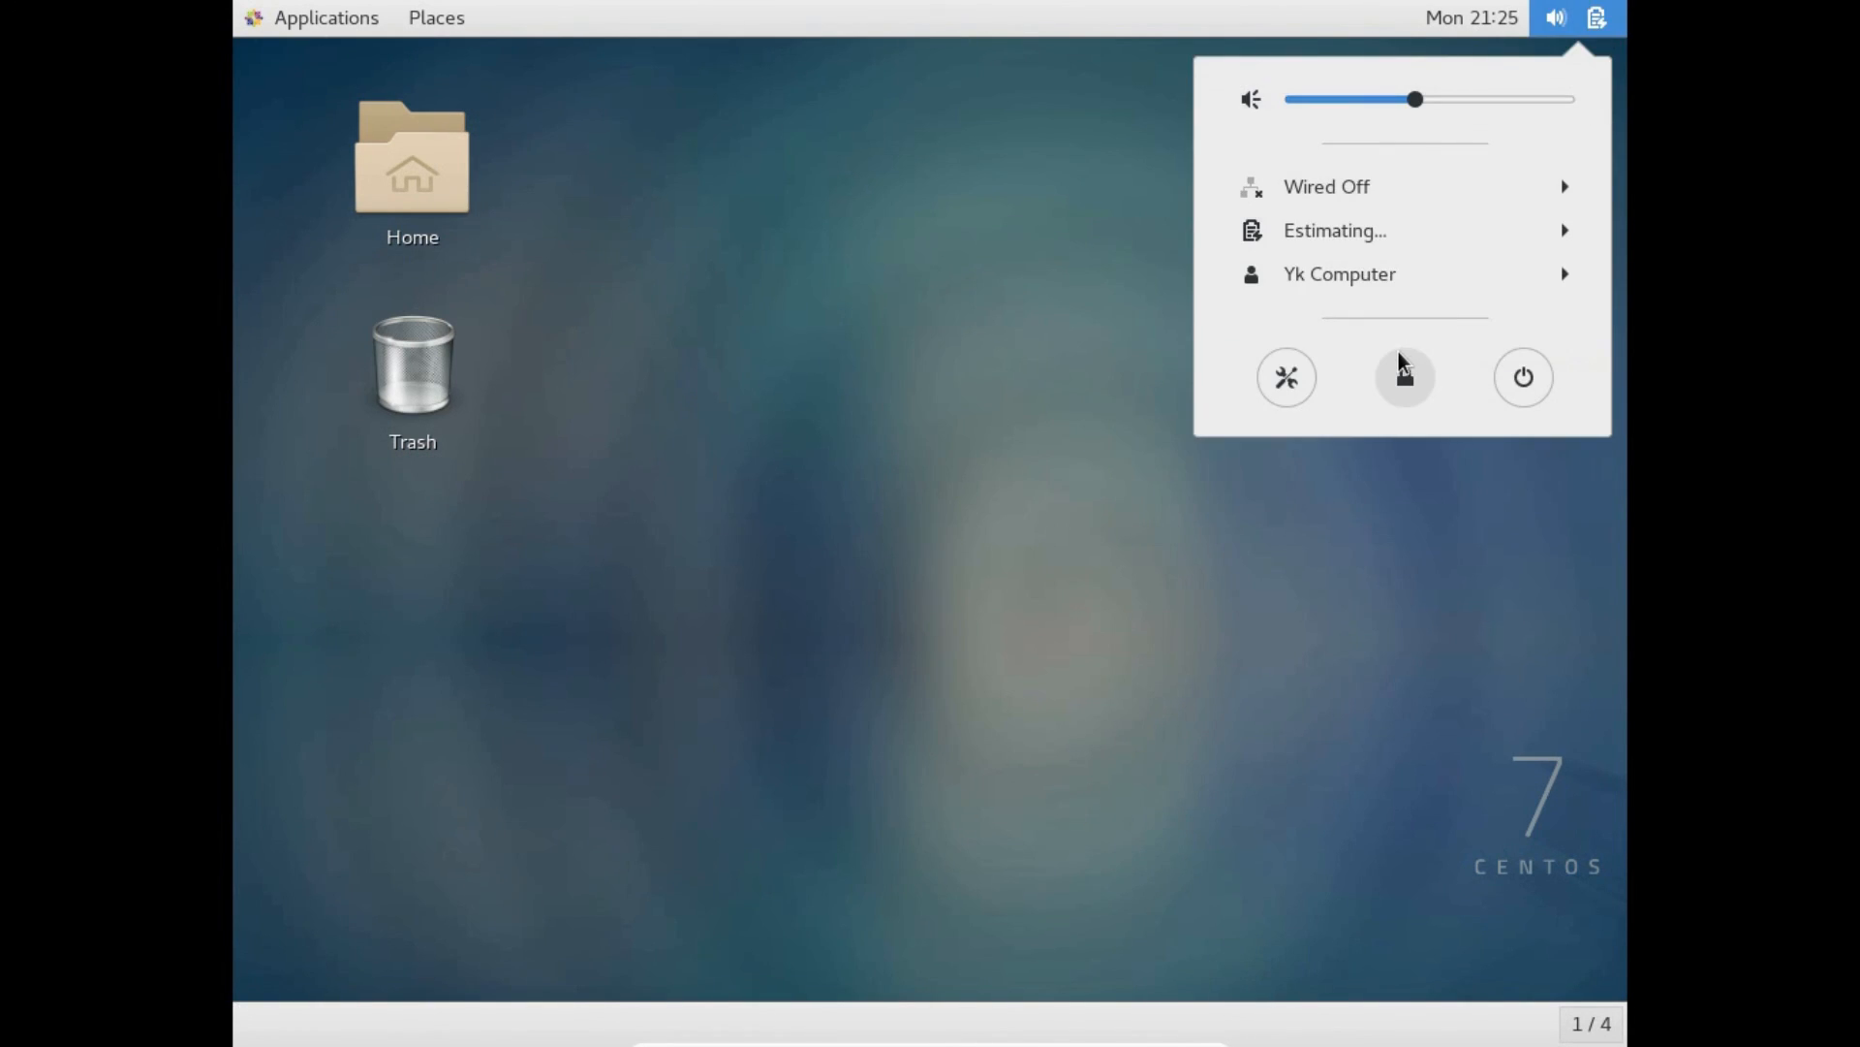